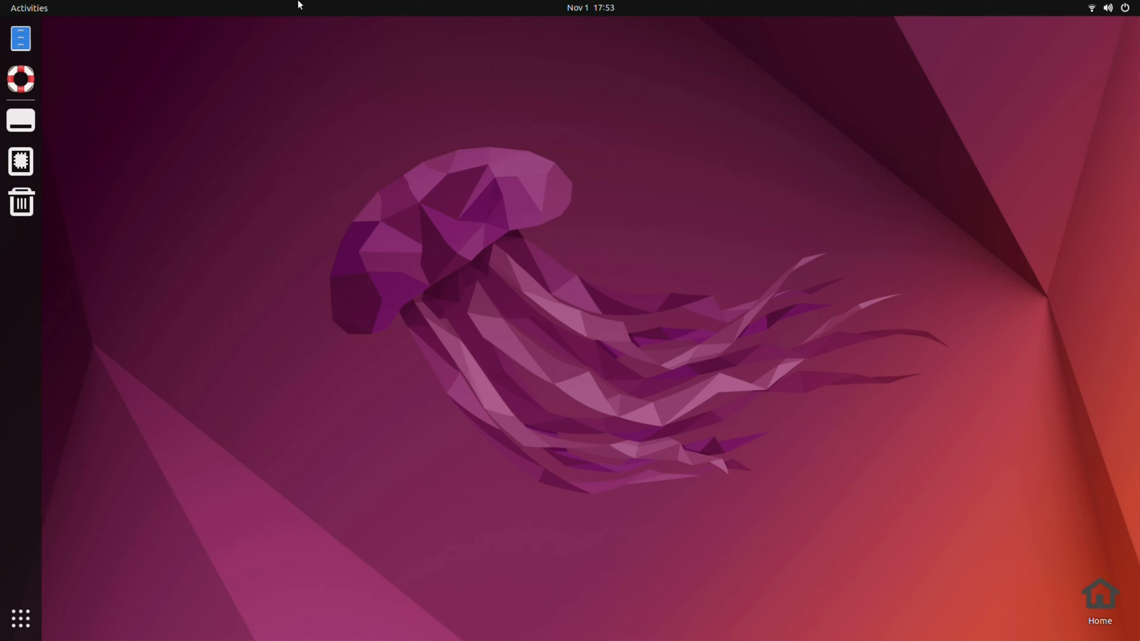
pyautogui.moveTo(171, 337)
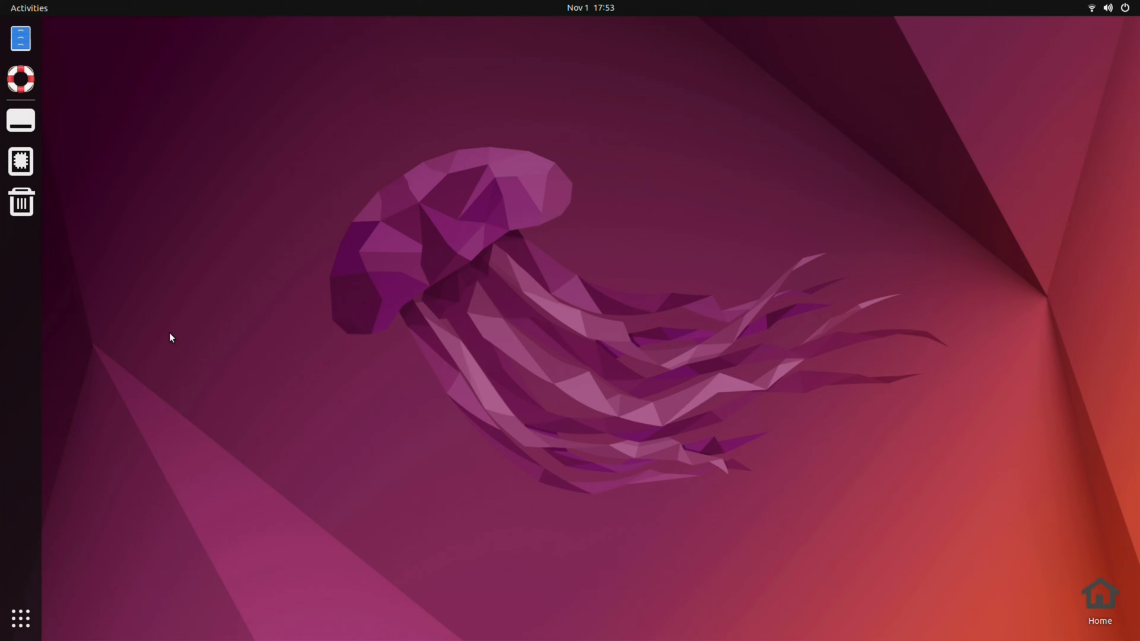
pyautogui.moveTo(20, 619)
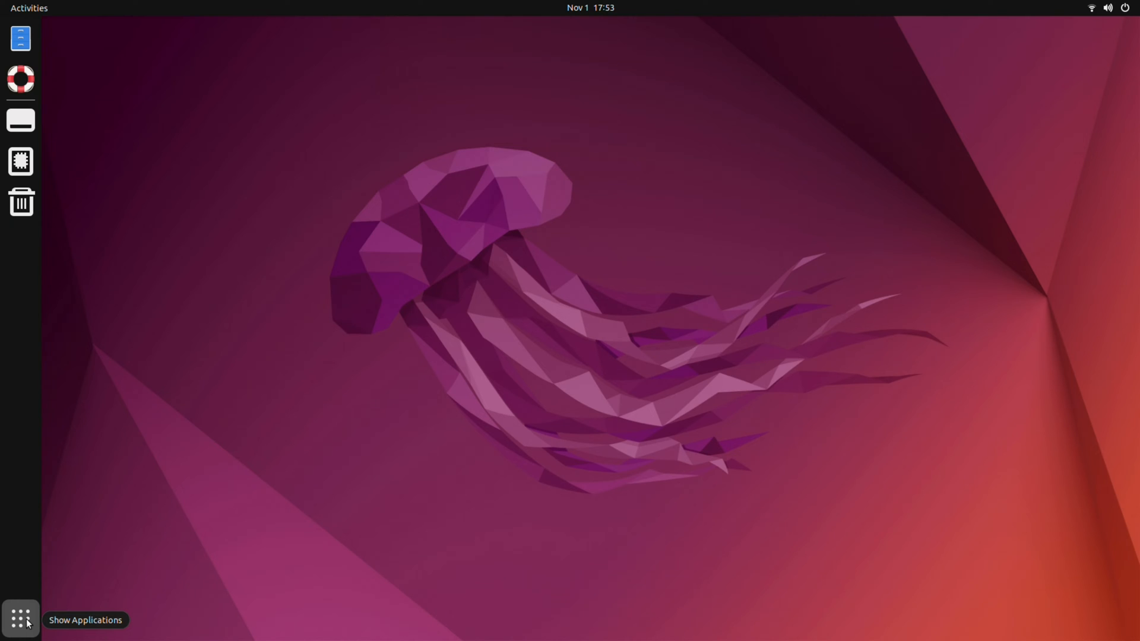
# Step: Launch Terminal from the app grid, start a sudo command, then launch Chromium from the dock
pyautogui.click(20, 618)
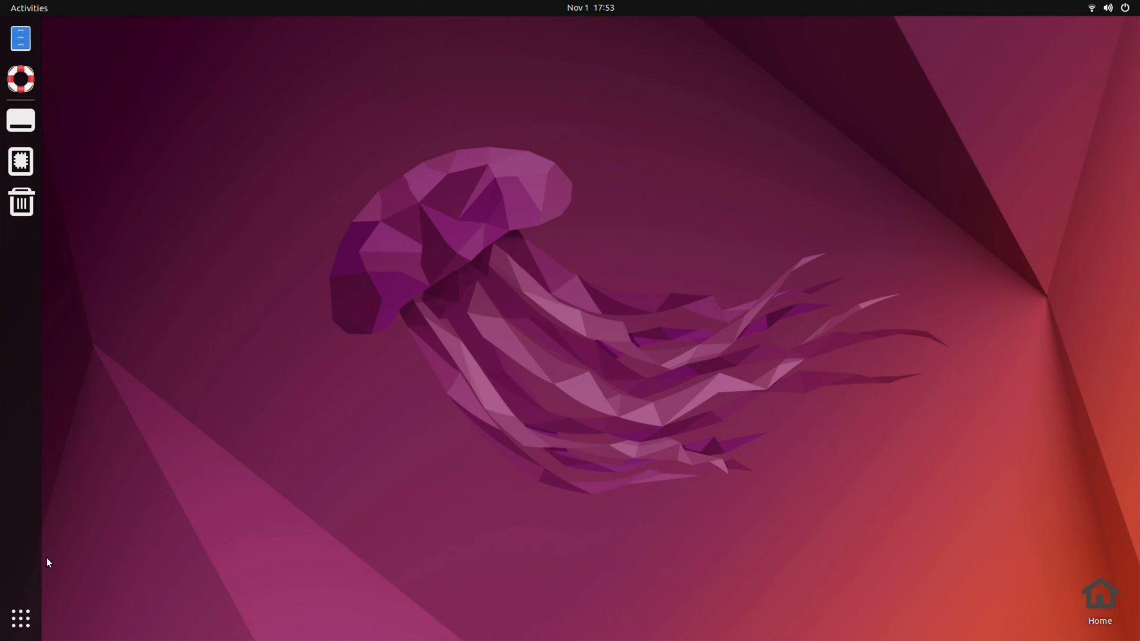
pyautogui.click(30, 8)
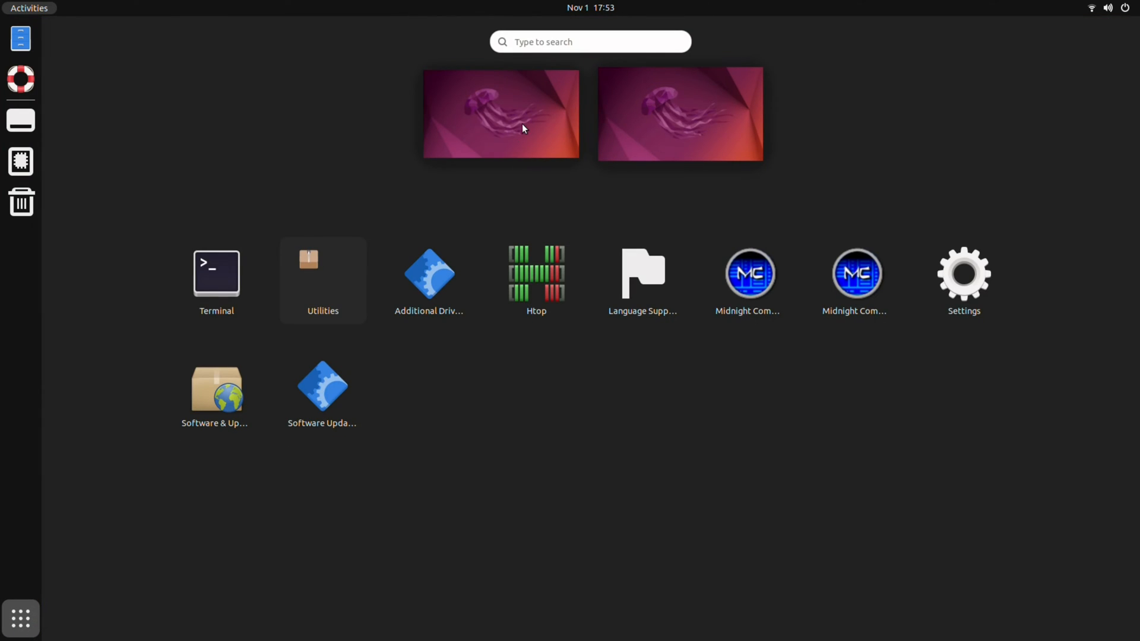
pyautogui.moveTo(398, 451)
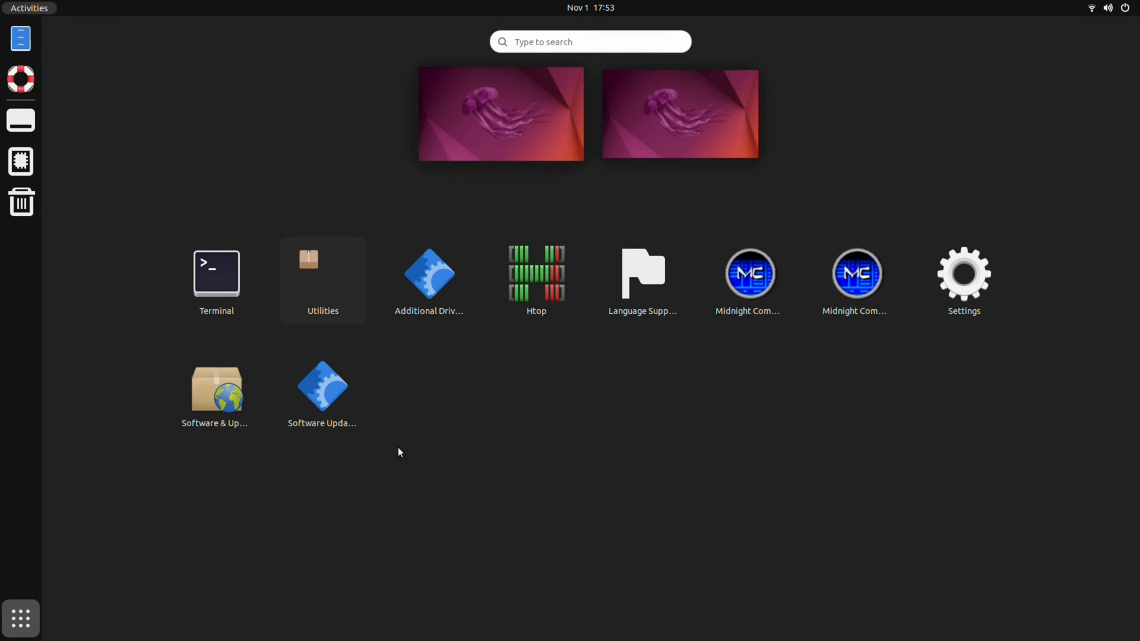
pyautogui.click(216, 275)
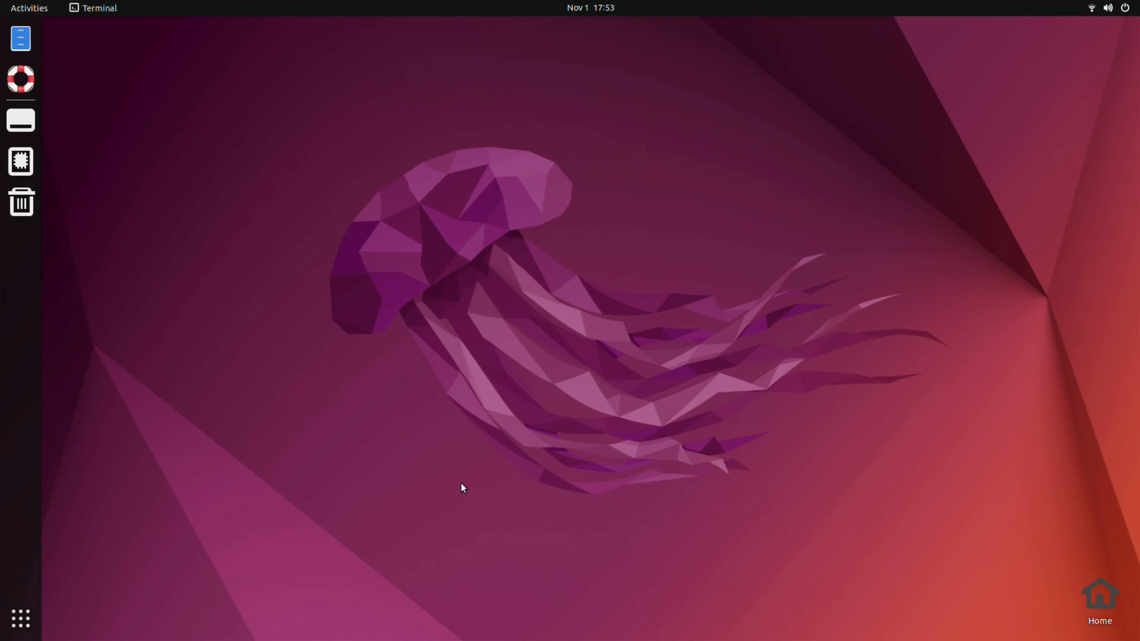
pyautogui.click(20, 120)
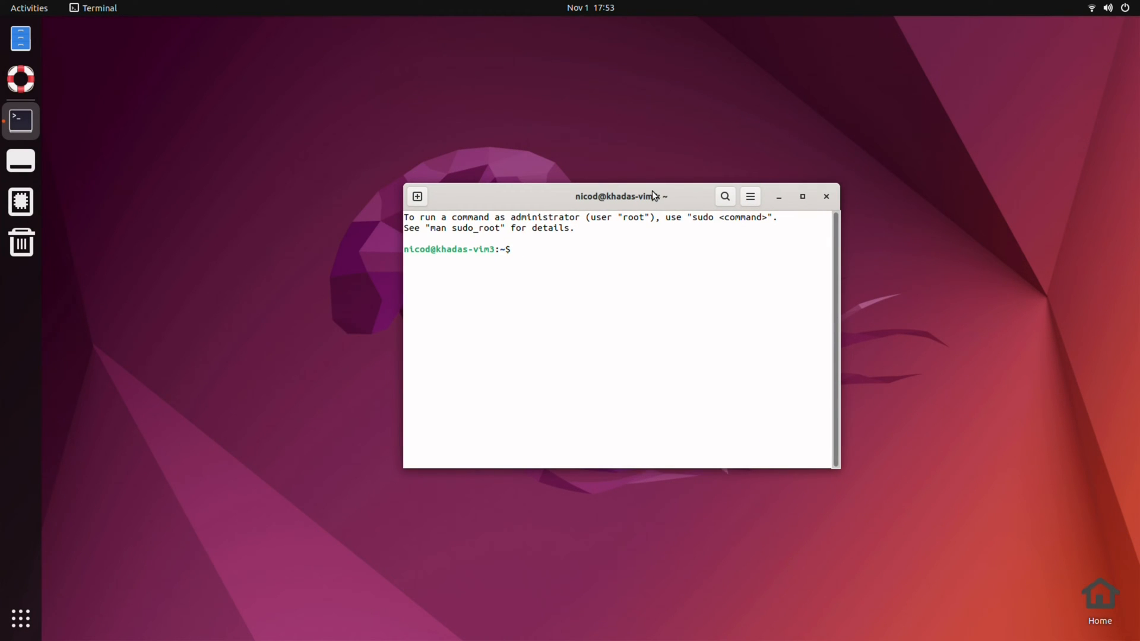
pyautogui.write('sud')
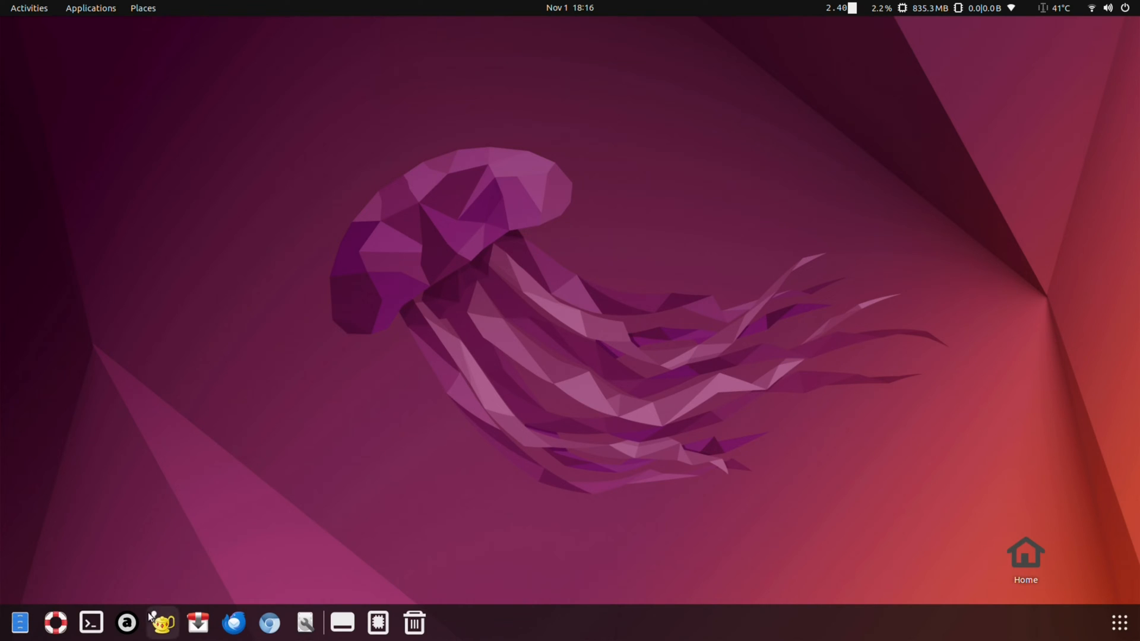
pyautogui.moveTo(269, 623)
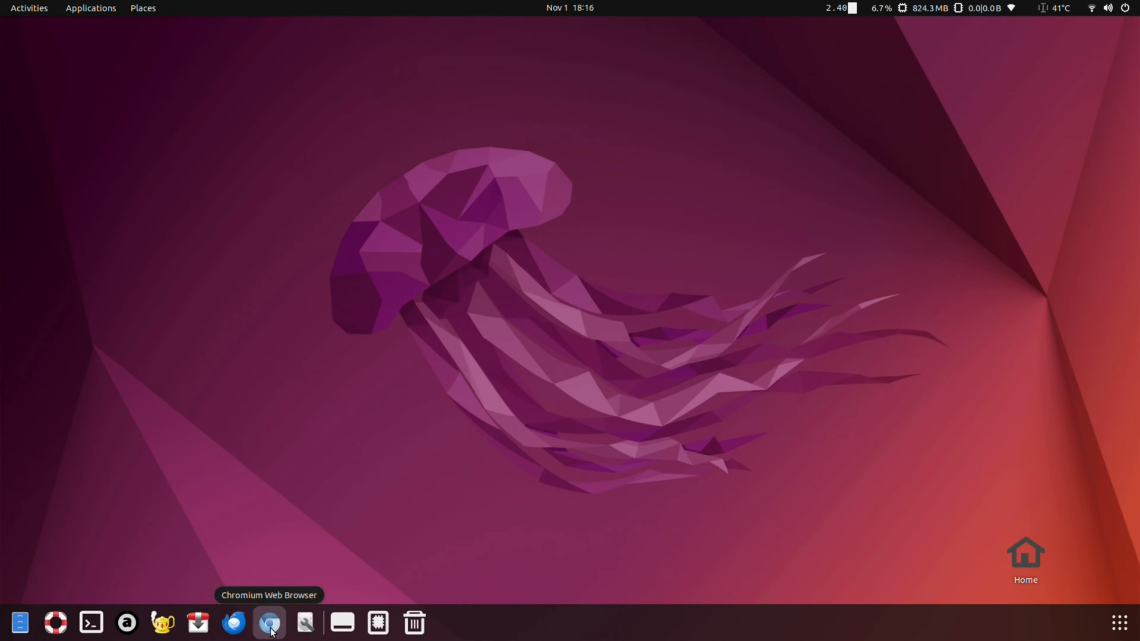
pyautogui.click(269, 622)
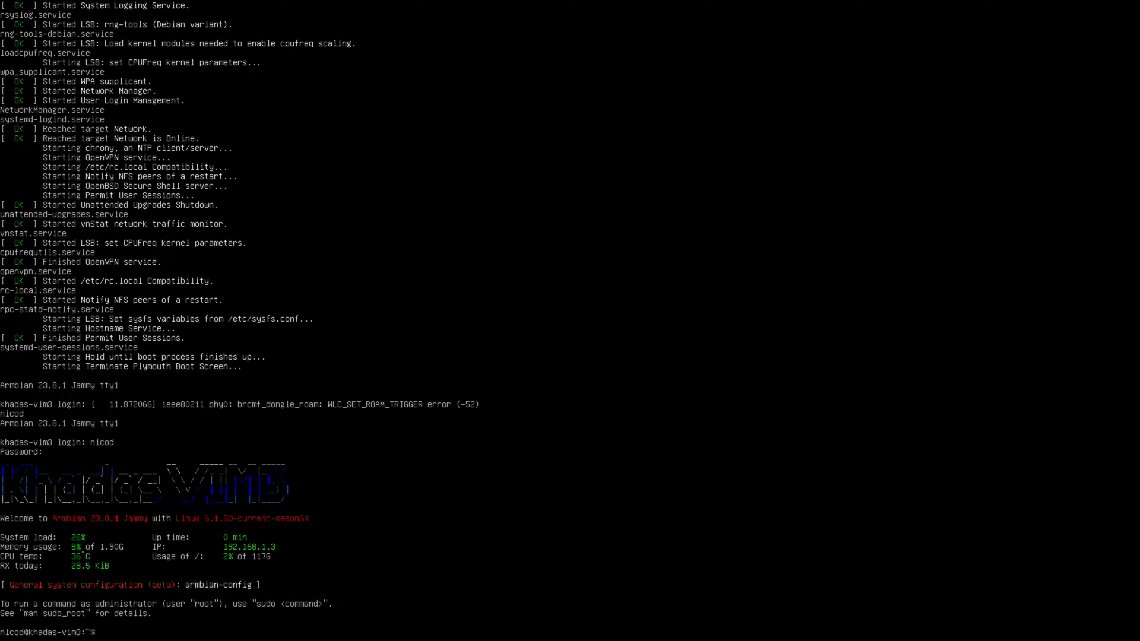
# Step: Run neofetch on the console to display the system summary
pyautogui.write('neofetch')
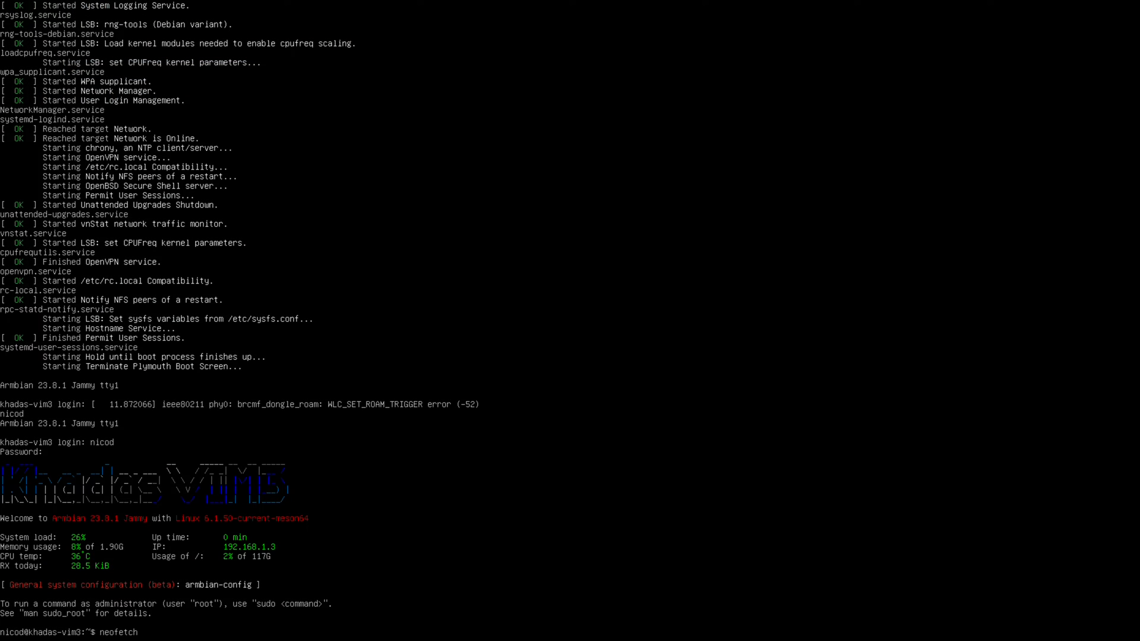
pyautogui.press('Return')
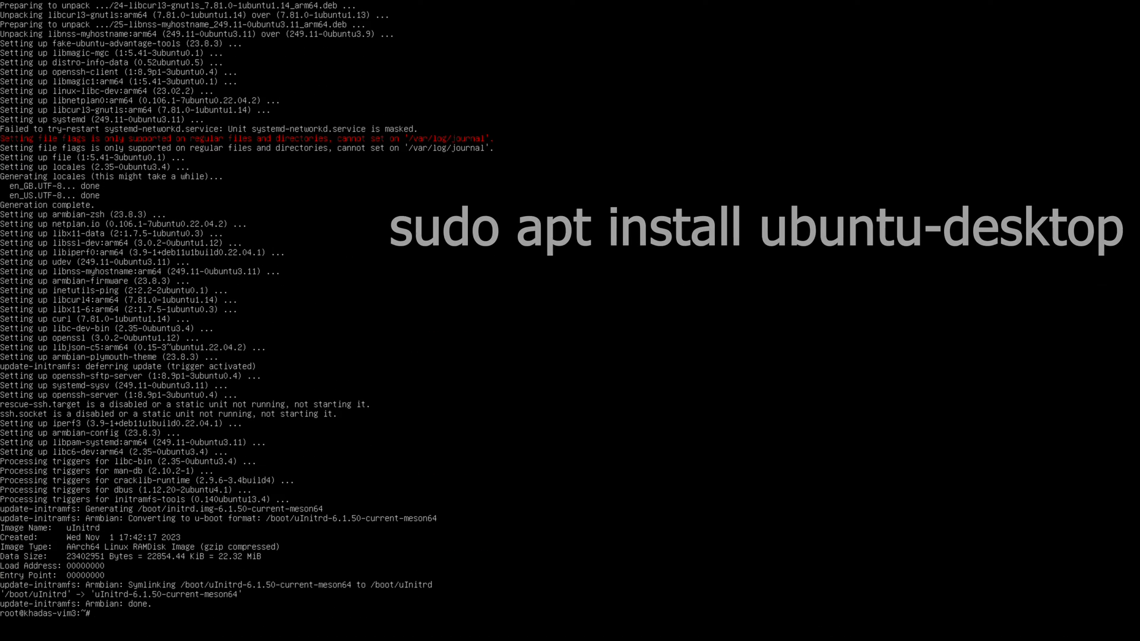
# Step: Install the ubuntu-desktop package with sudo apt install, then run sudo reboot
pyautogui.write('sudo apt install ubuntu')
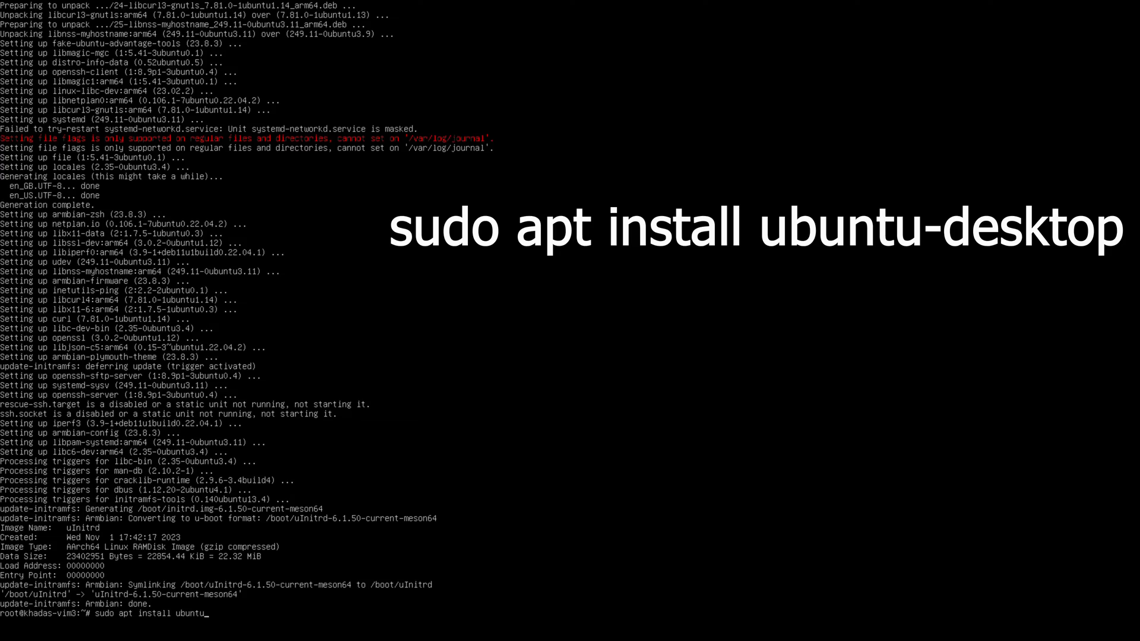
pyautogui.press('Return')
pyautogui.write('suo')
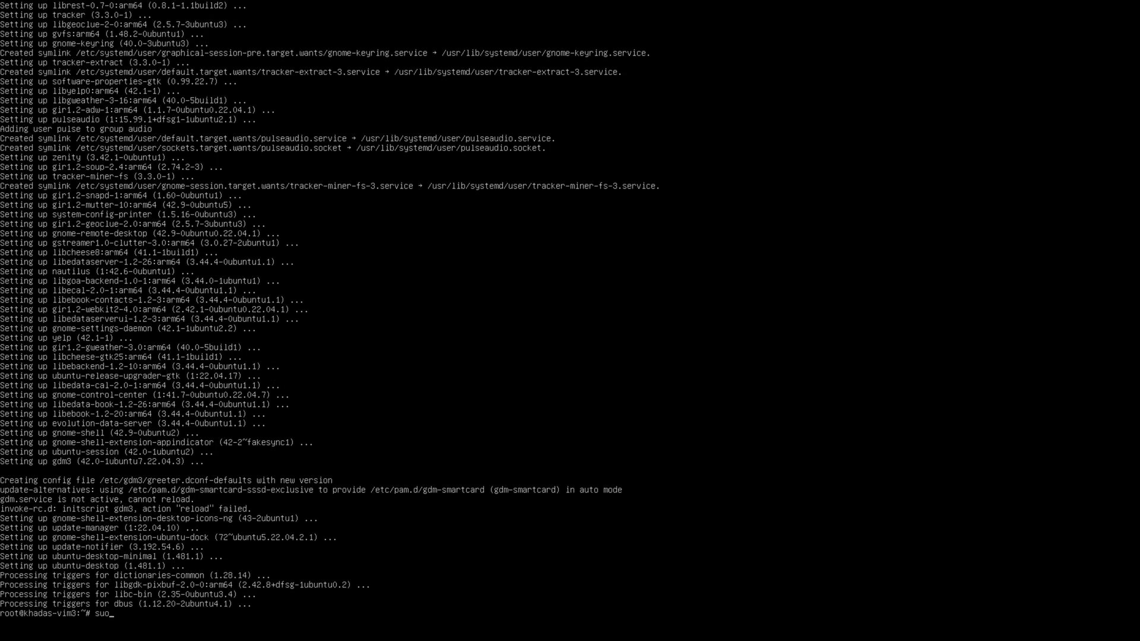
pyautogui.write('do reboot')
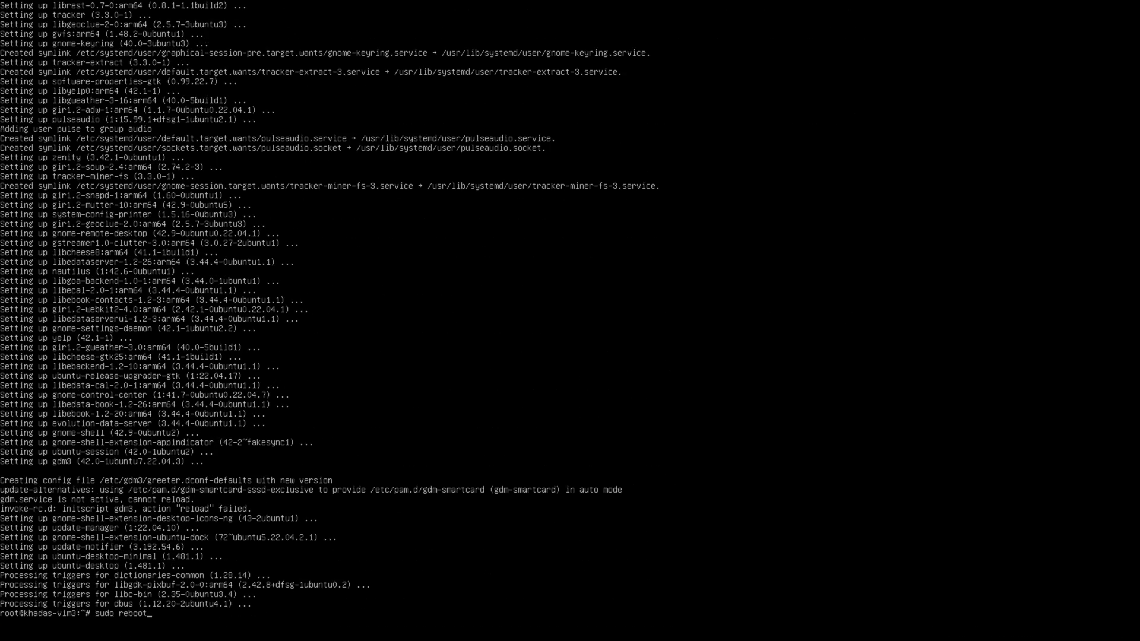
pyautogui.press('Return')
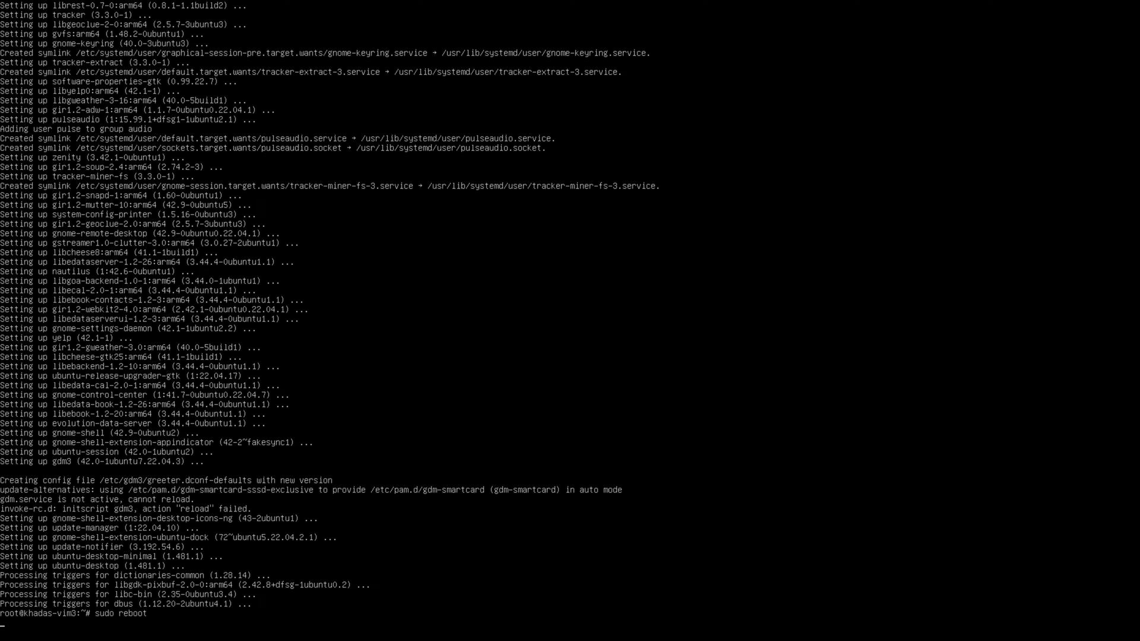
pyautogui.press('Return')
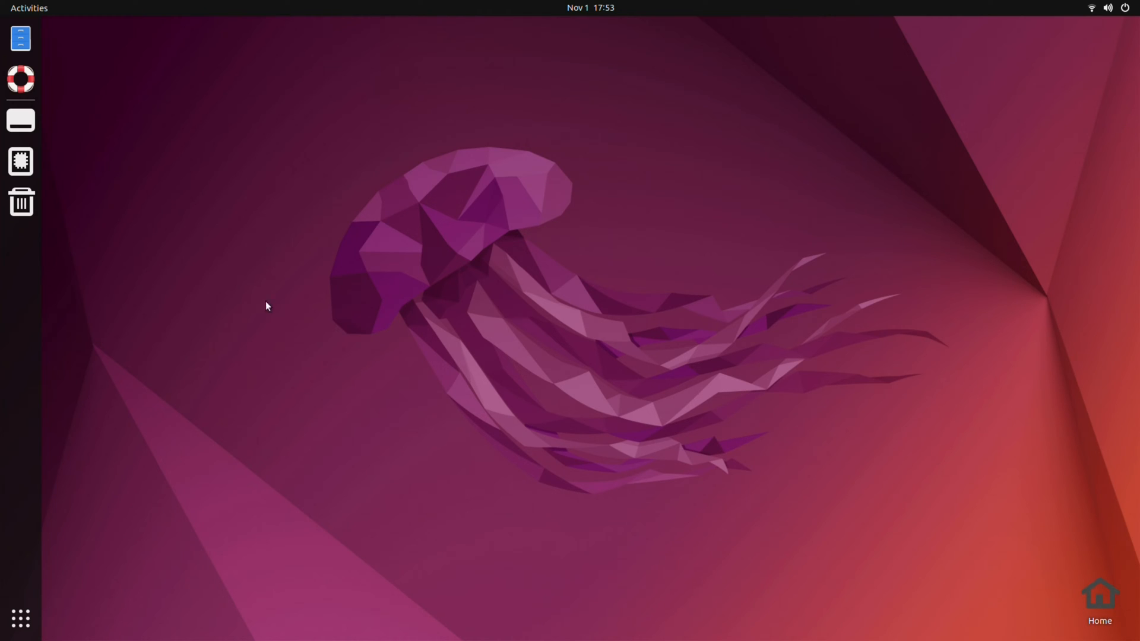
pyautogui.moveTo(20, 619)
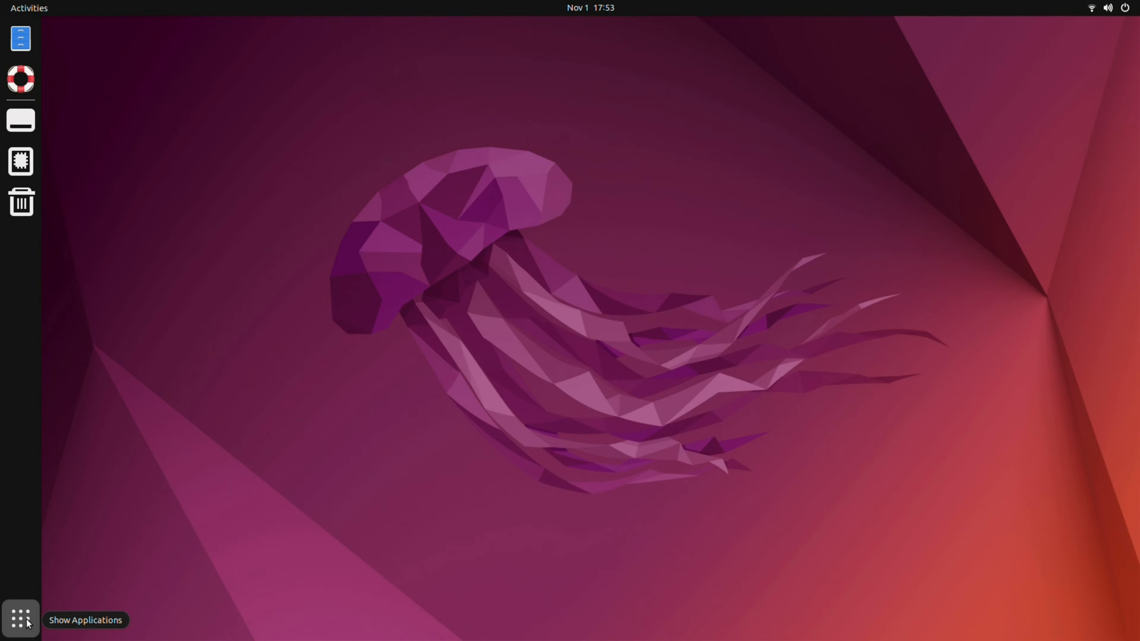
# Step: Launch Terminal from the dock's Show Applications grid
pyautogui.click(20, 618)
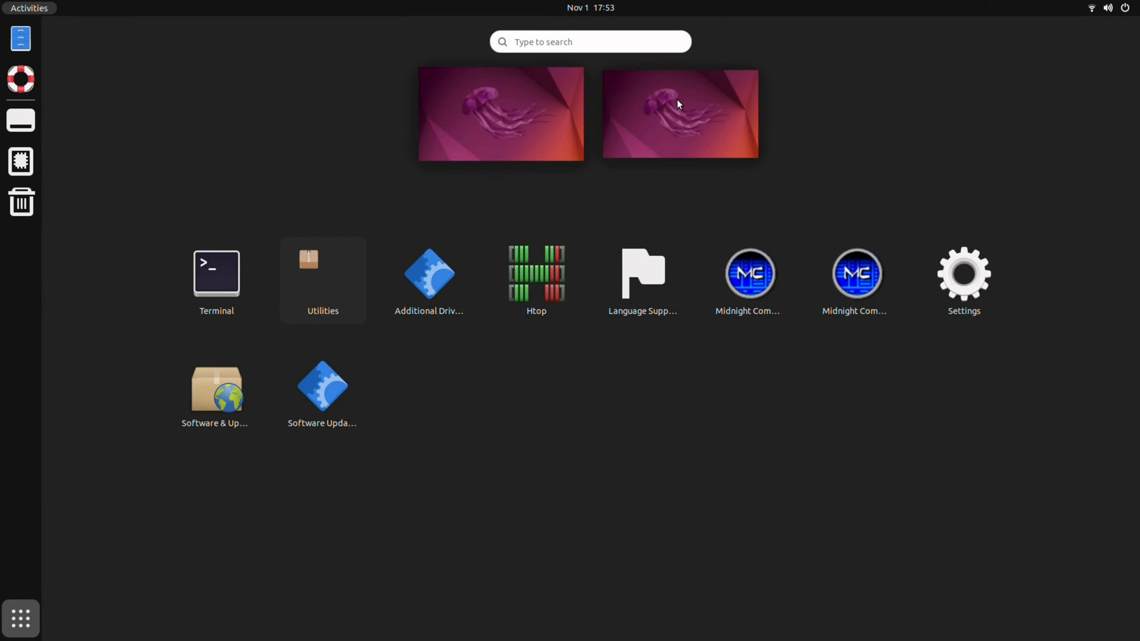
pyautogui.click(20, 619)
pyautogui.write('su')
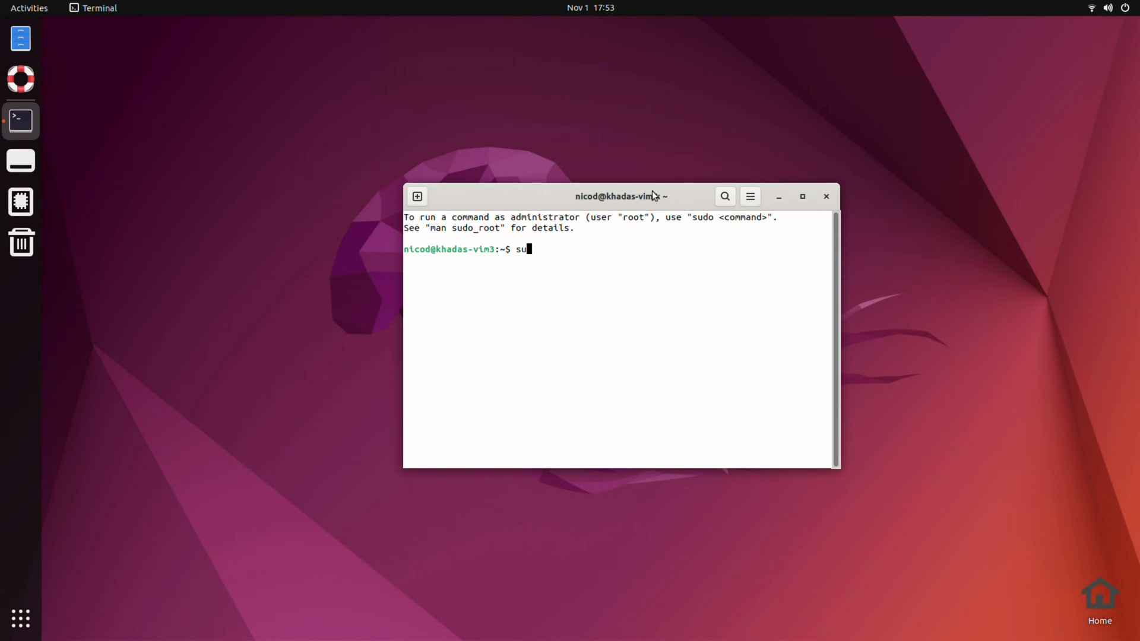
# Step: Install Konsole with sudo apt install konsole, confirm with Y, and start konsole
pyautogui.write('do apt install k')
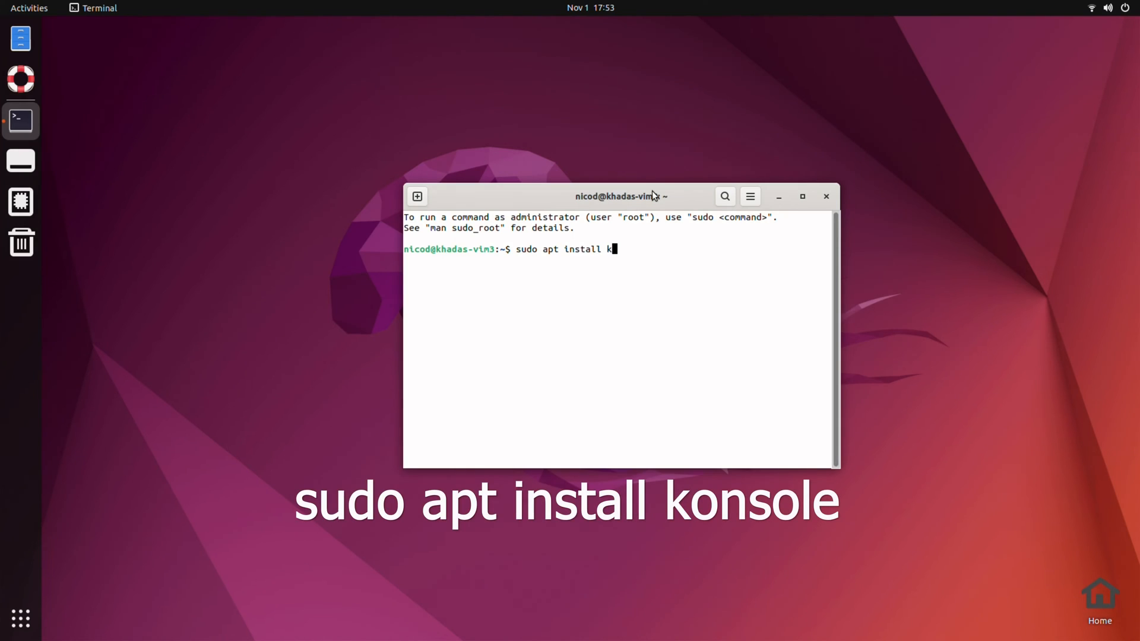
pyautogui.write('os')
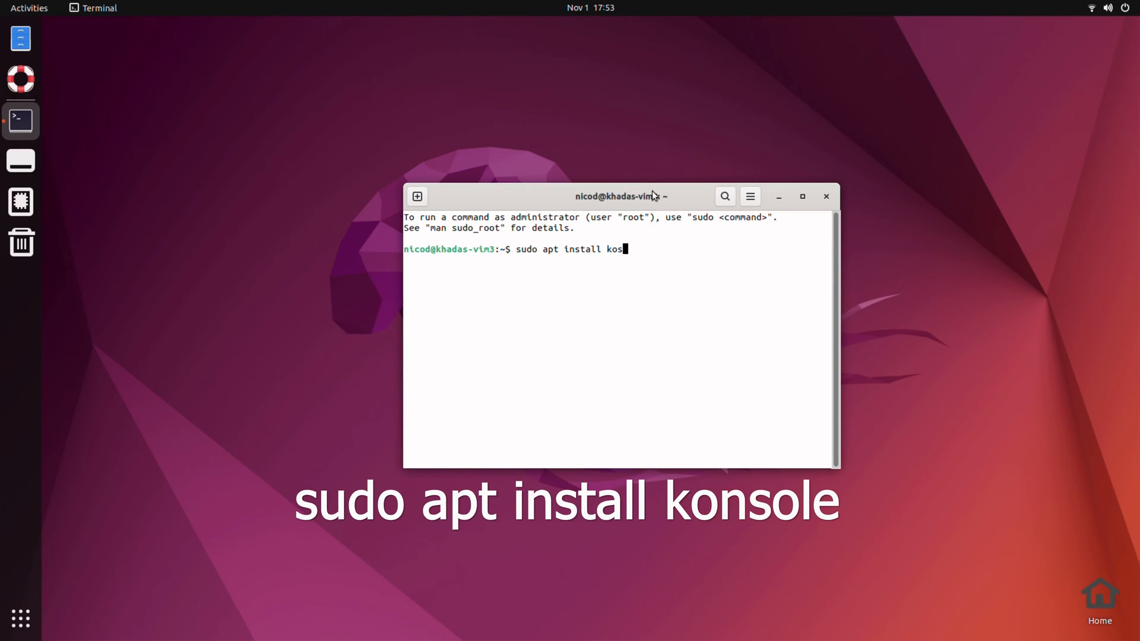
pyautogui.press('Return')
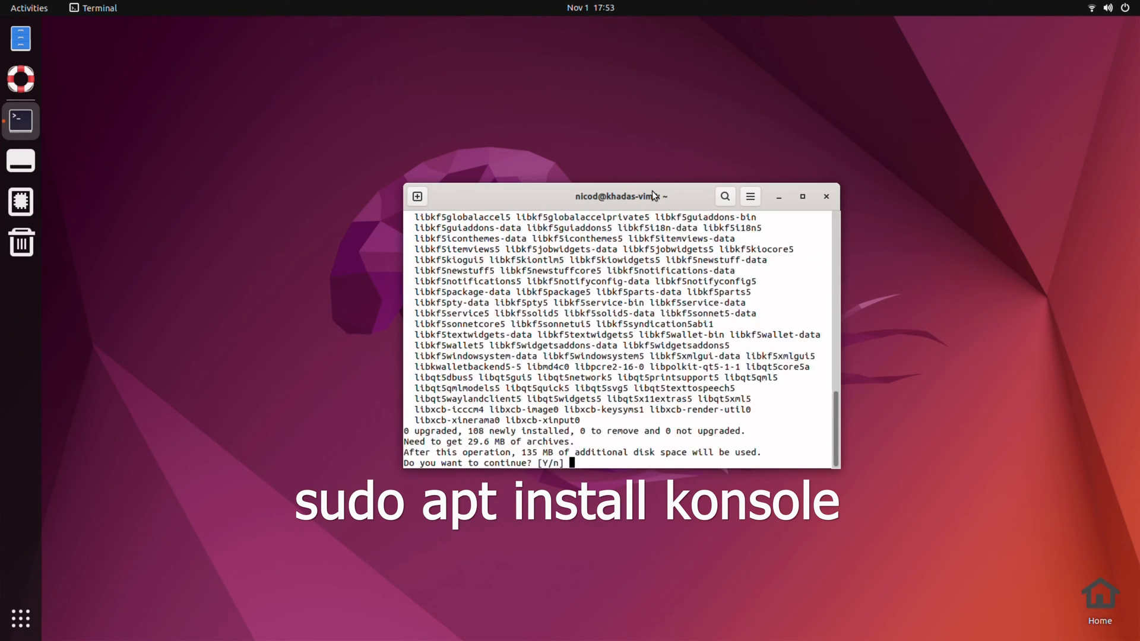
pyautogui.write('Y')
pyautogui.write('konsole')
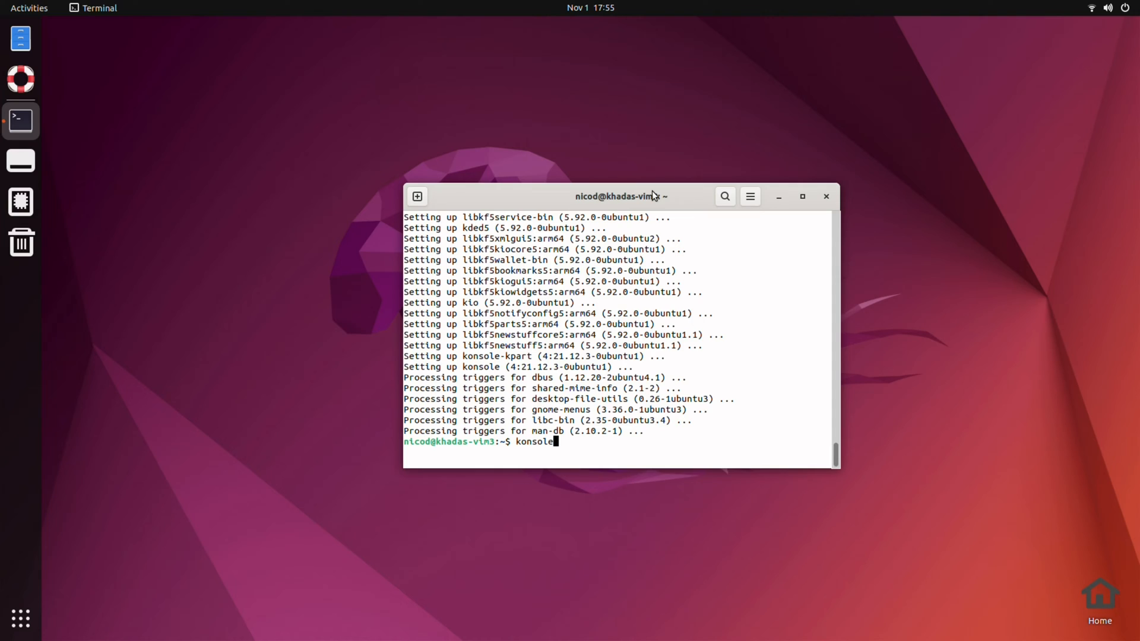
pyautogui.press('Return')
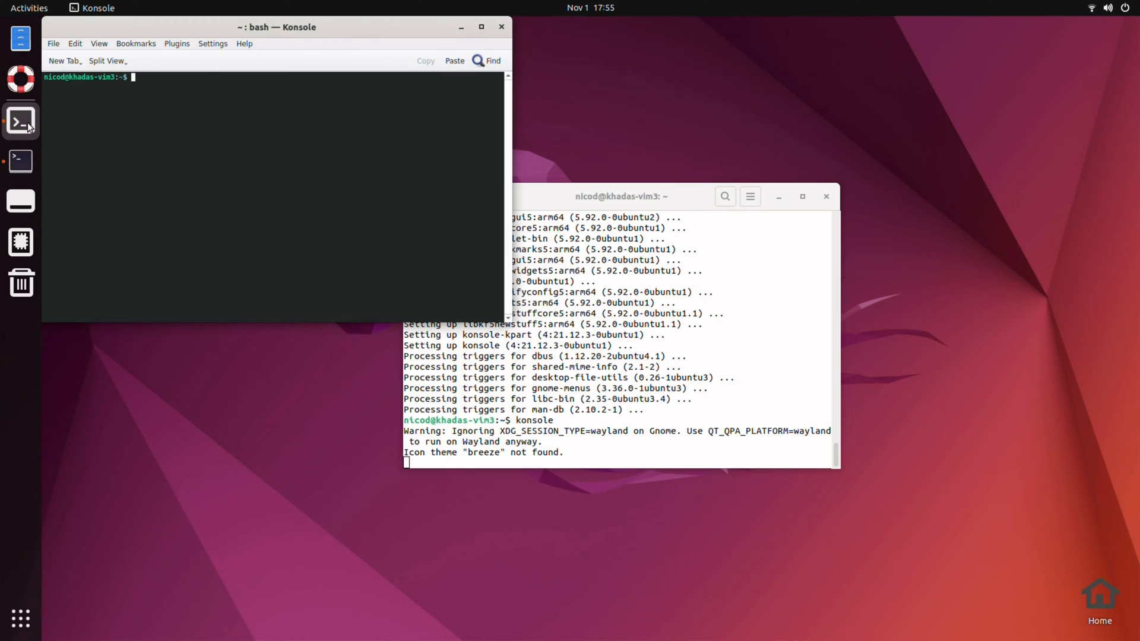
# Step: Pin Konsole to favourites and create the 'NicoD' profile with a 14 pt Monospace font
pyautogui.rightClick(20, 120)
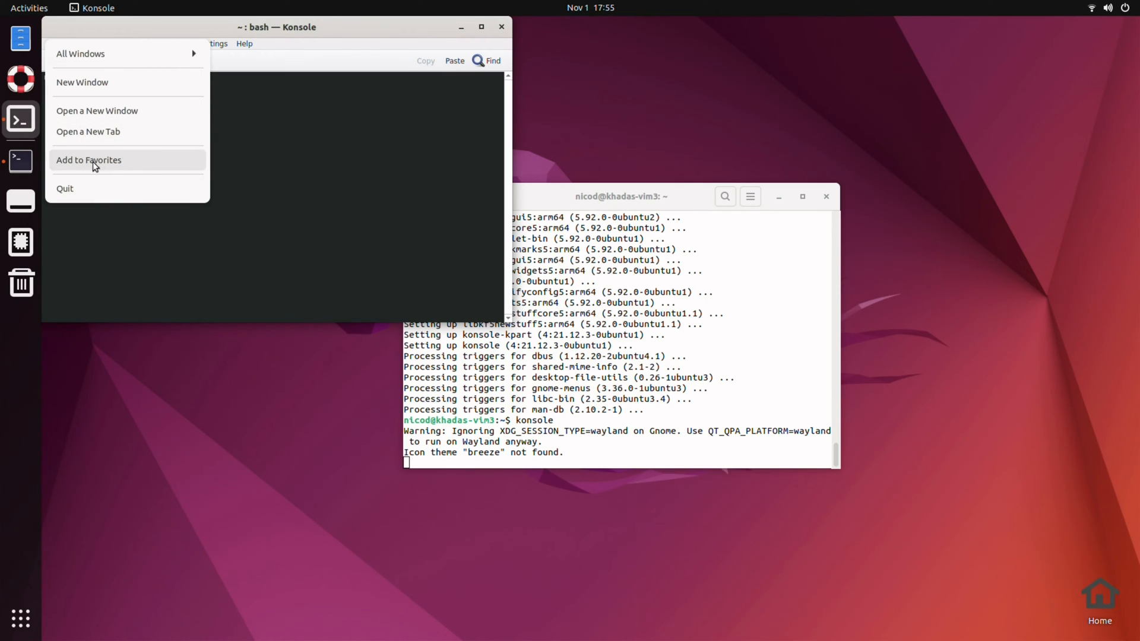
pyautogui.click(88, 160)
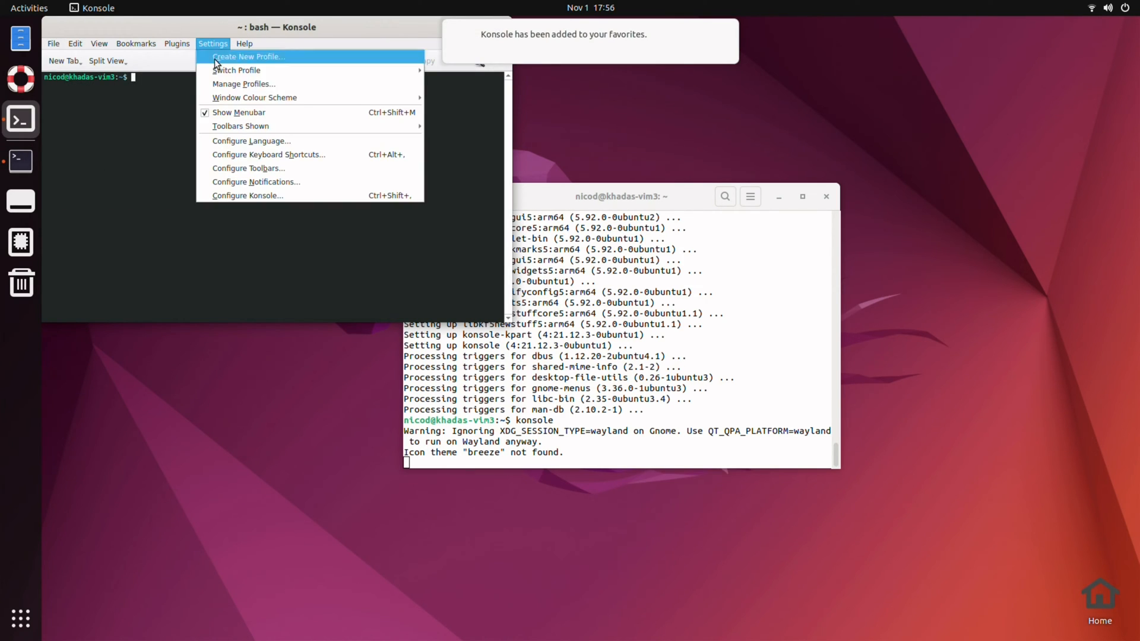
pyautogui.click(249, 57)
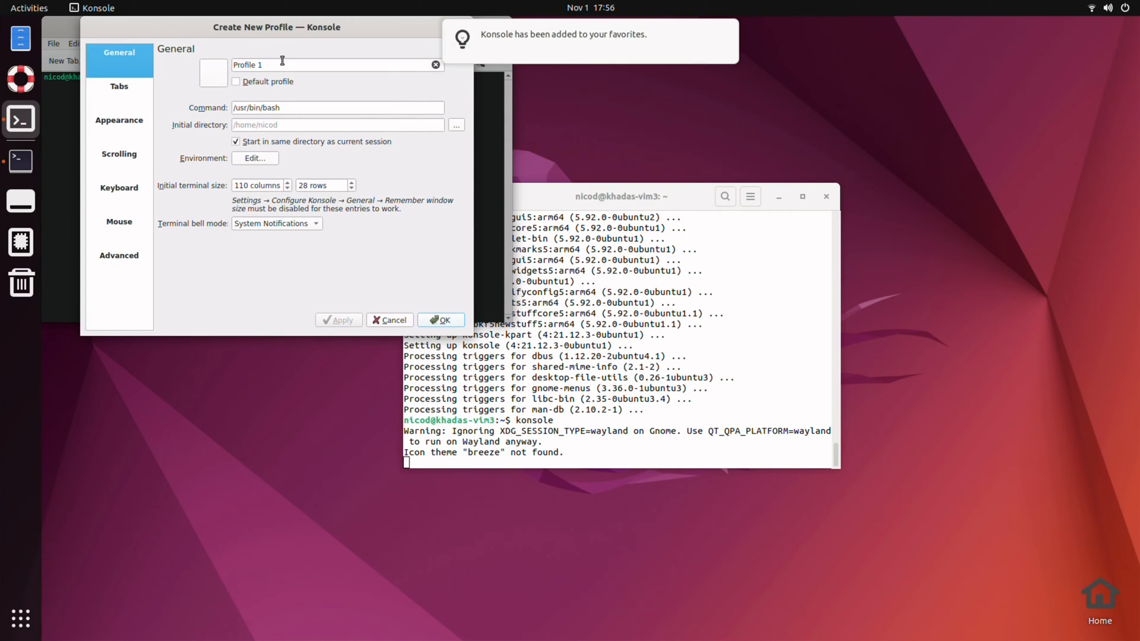
pyautogui.write('NicoD')
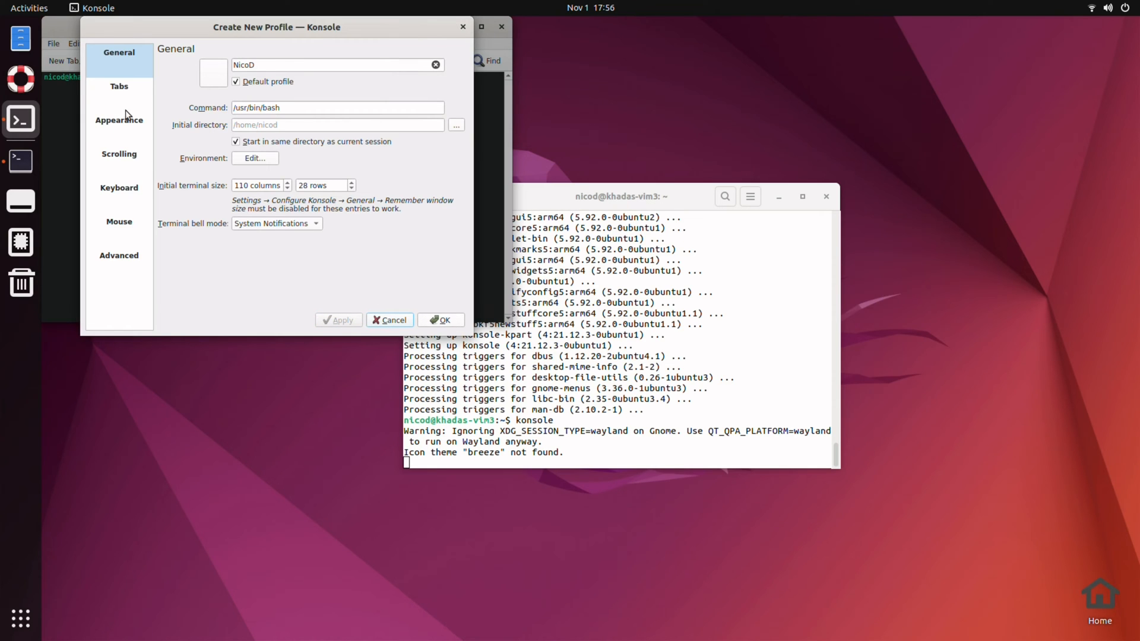
pyautogui.click(119, 119)
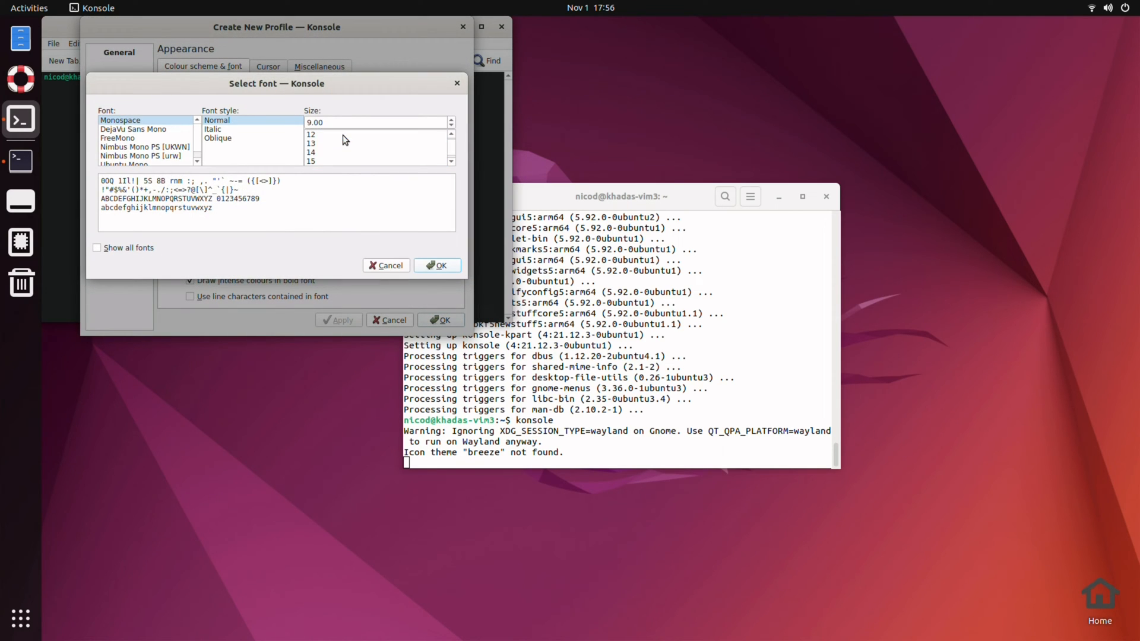
pyautogui.click(437, 265)
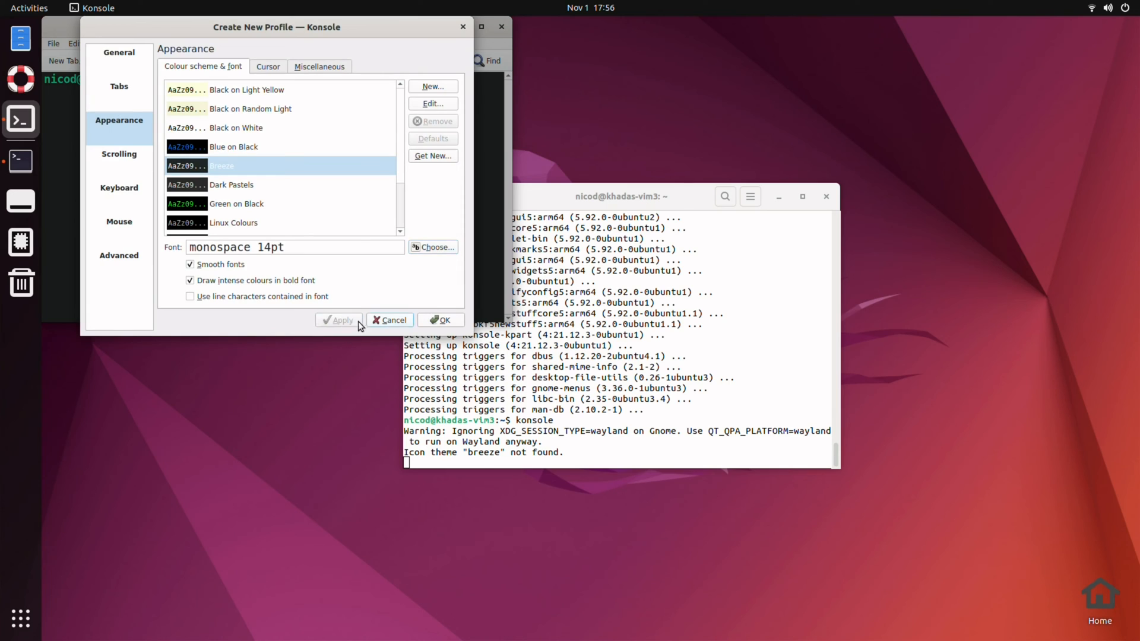
pyautogui.click(388, 320)
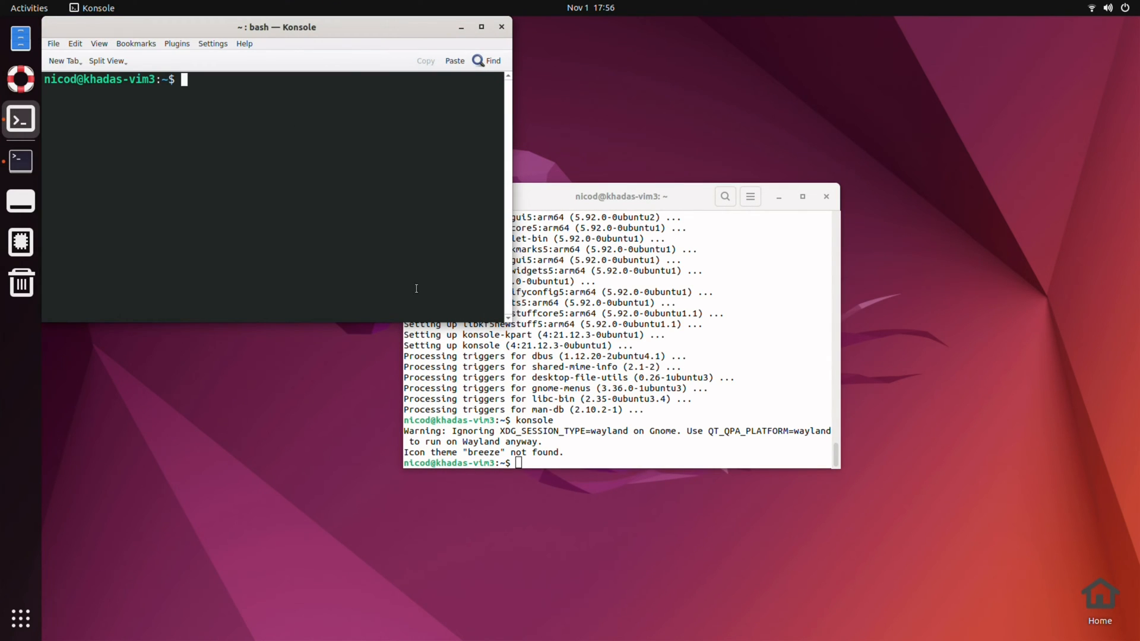
pyautogui.click(825, 197)
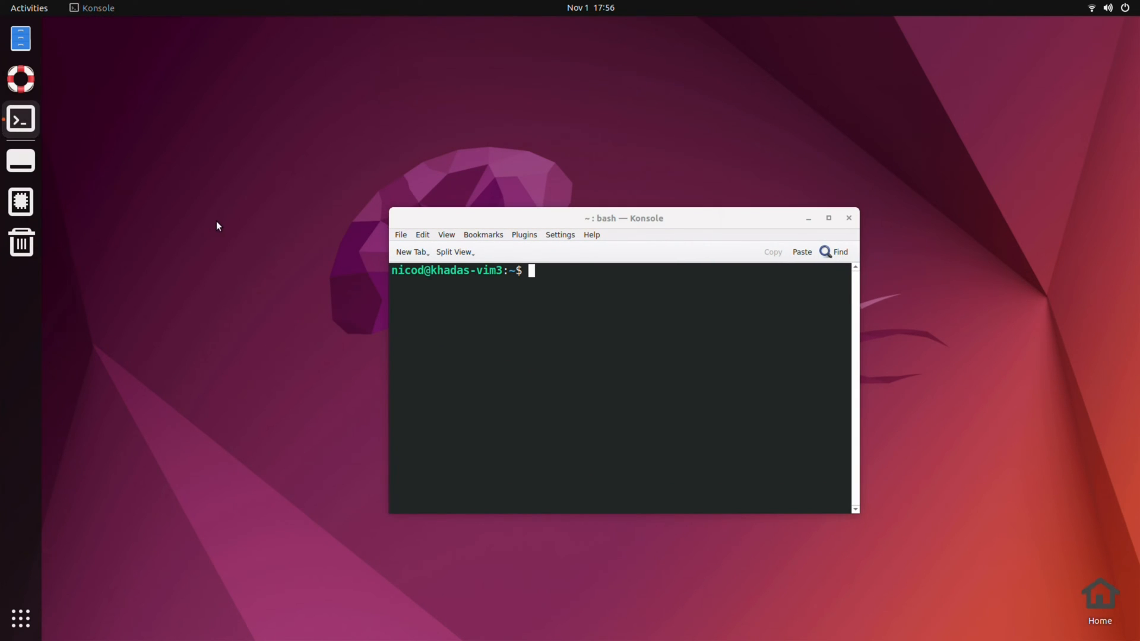
pyautogui.moveTo(1066, 3)
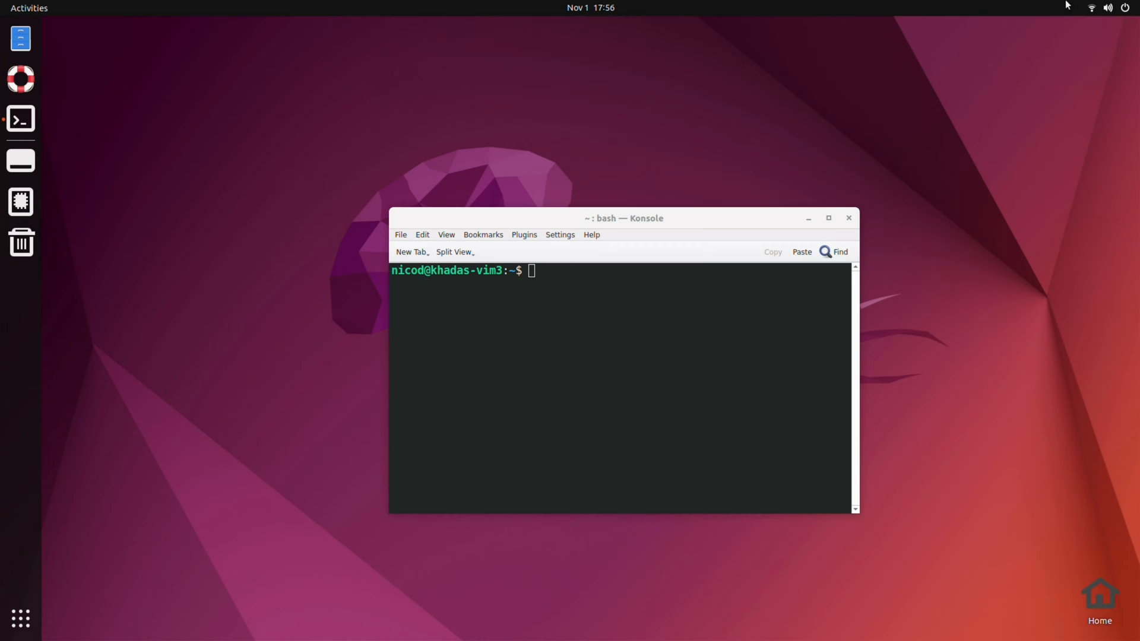
# Step: In Settings > Appearance, make the dock auto-hide with 40 px icons at the bottom
pyautogui.click(1114, 8)
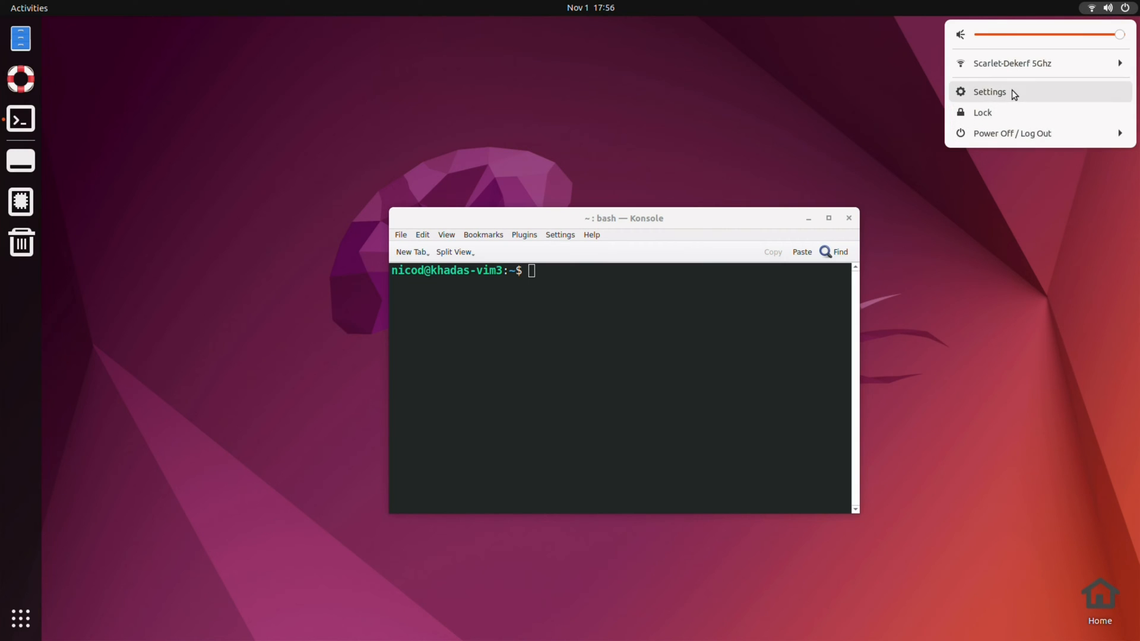
pyautogui.click(989, 91)
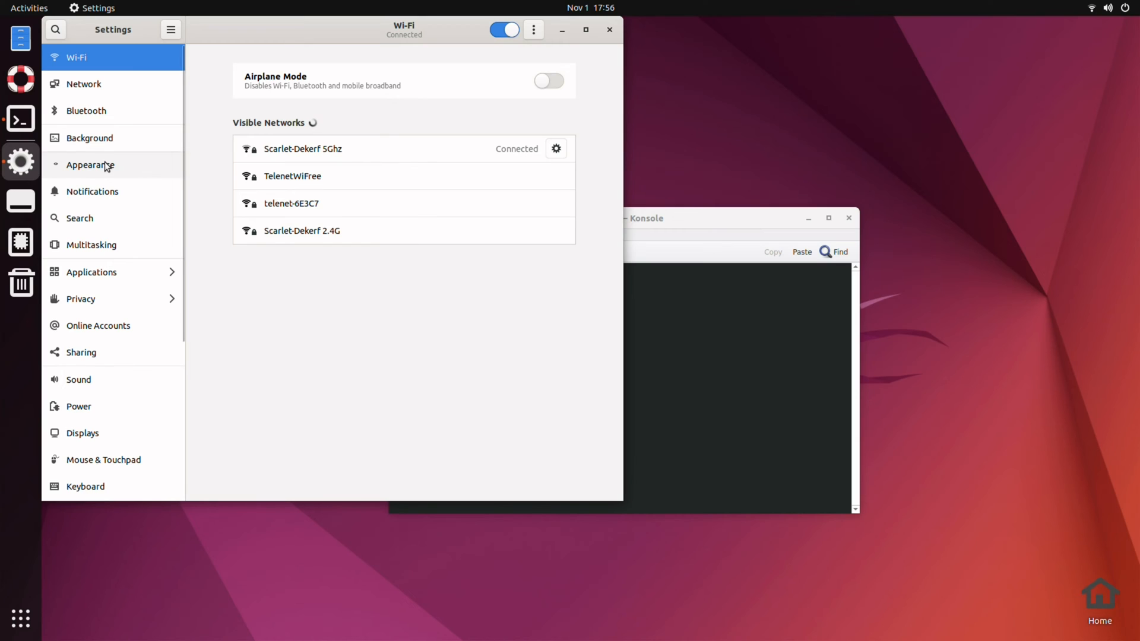
pyautogui.click(91, 165)
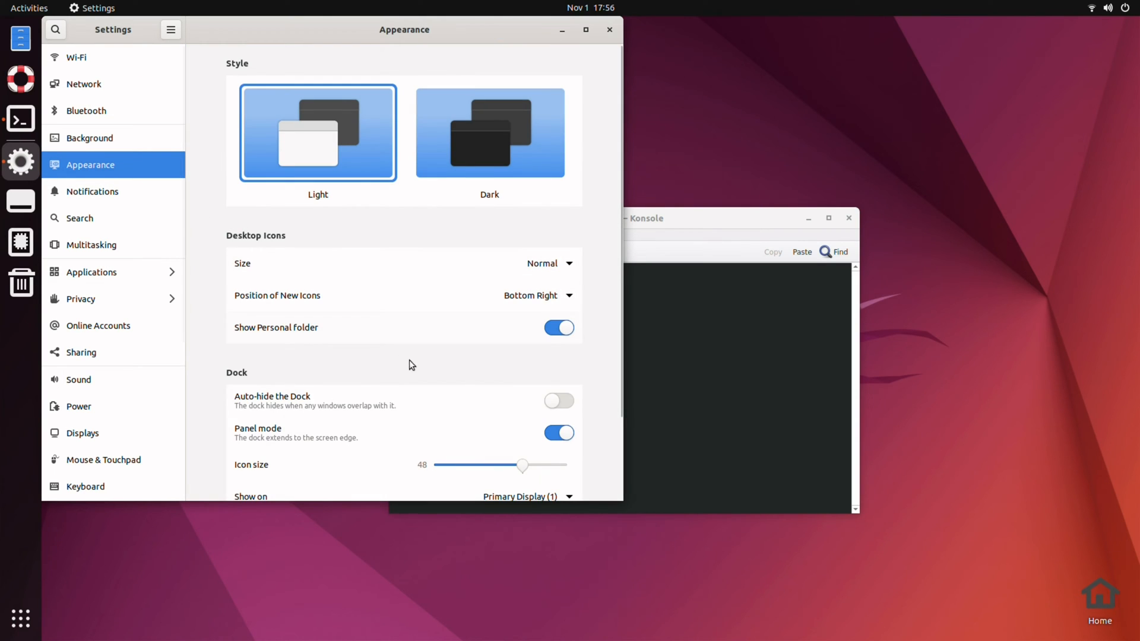
pyautogui.scroll(-3)
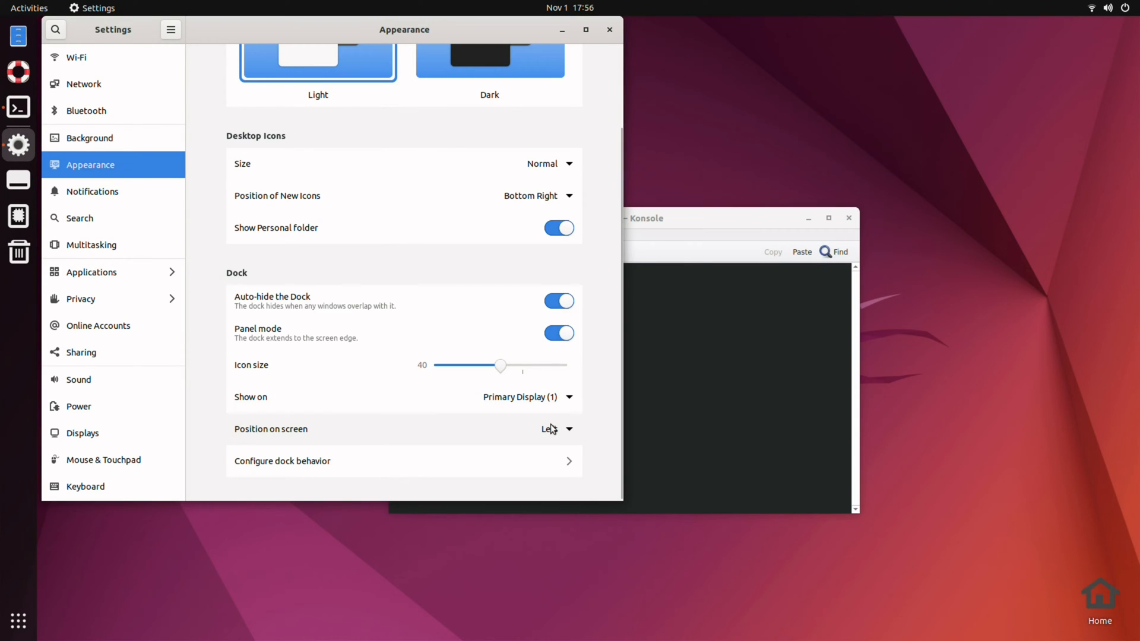
pyautogui.click(556, 428)
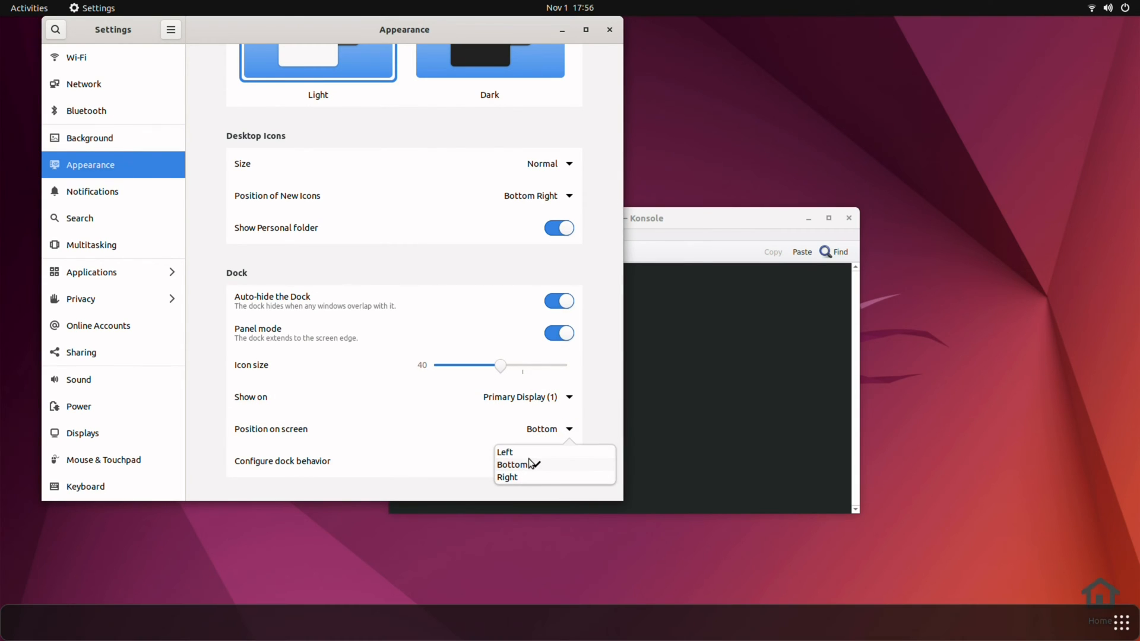
pyautogui.click(512, 463)
pyautogui.write('s')
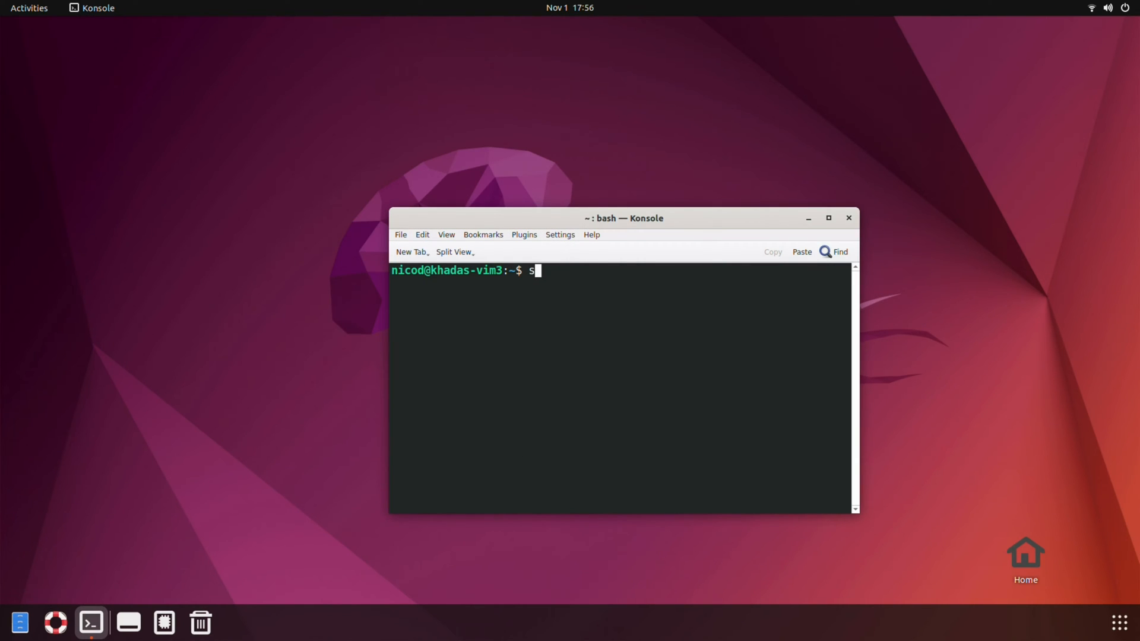
# Step: In maximised Konsole, apt install disk utility, shell extensions, extension manager, system monitor and tweaks
pyautogui.write('udo apt install gnome-')
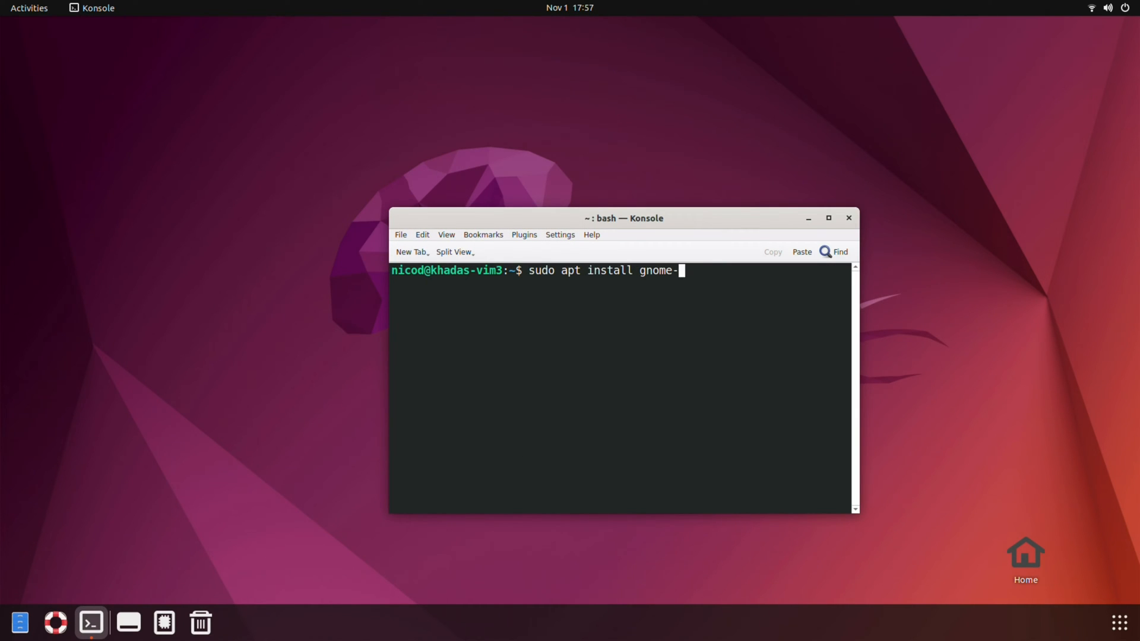
pyautogui.write('disk-utility')
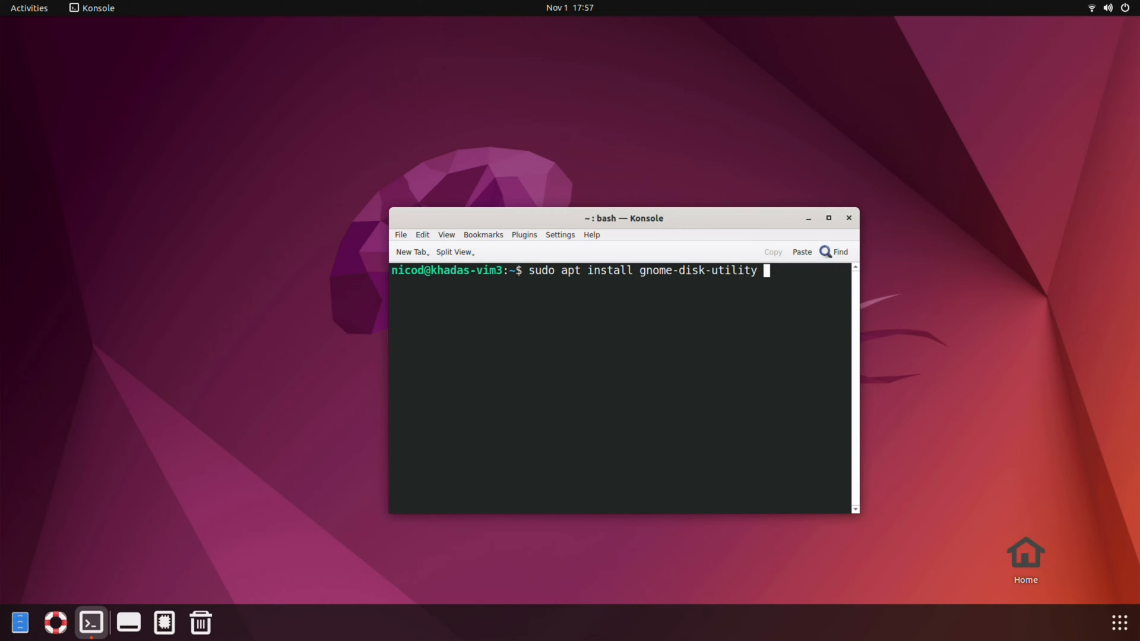
pyautogui.write('gnome-shell-ex')
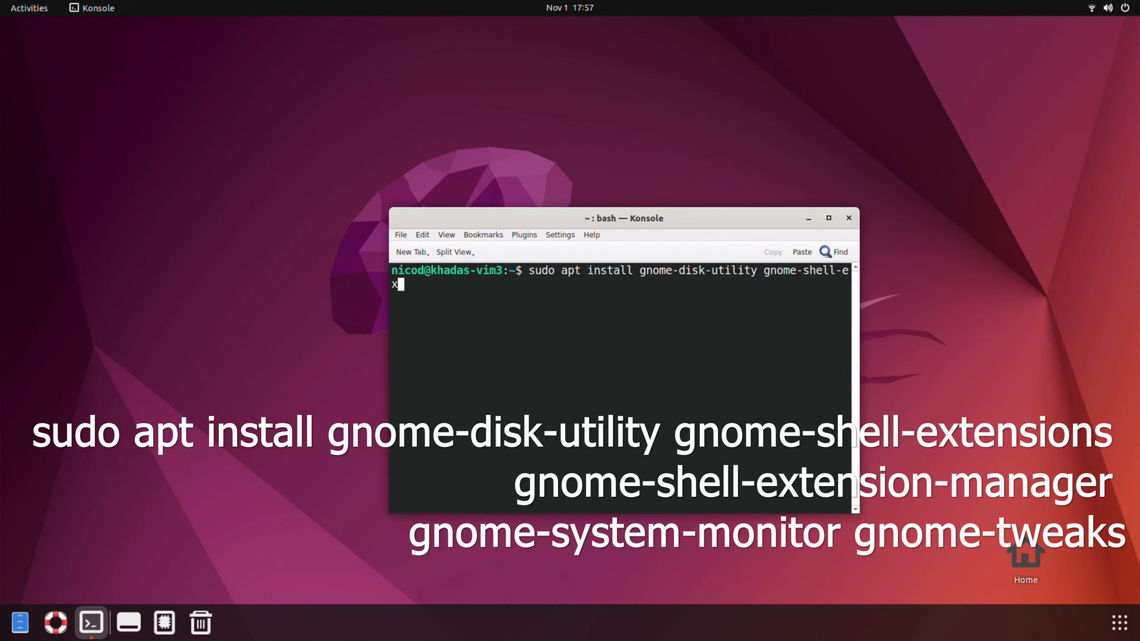
pyautogui.write('tensions gn')
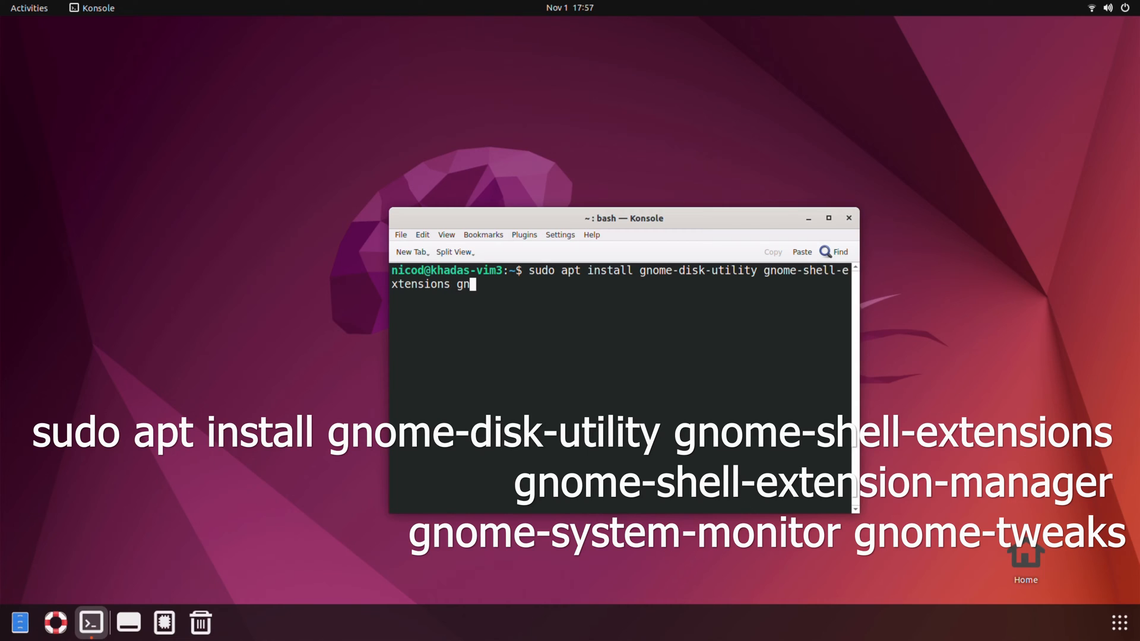
pyautogui.write('ome-shell-extension-man')
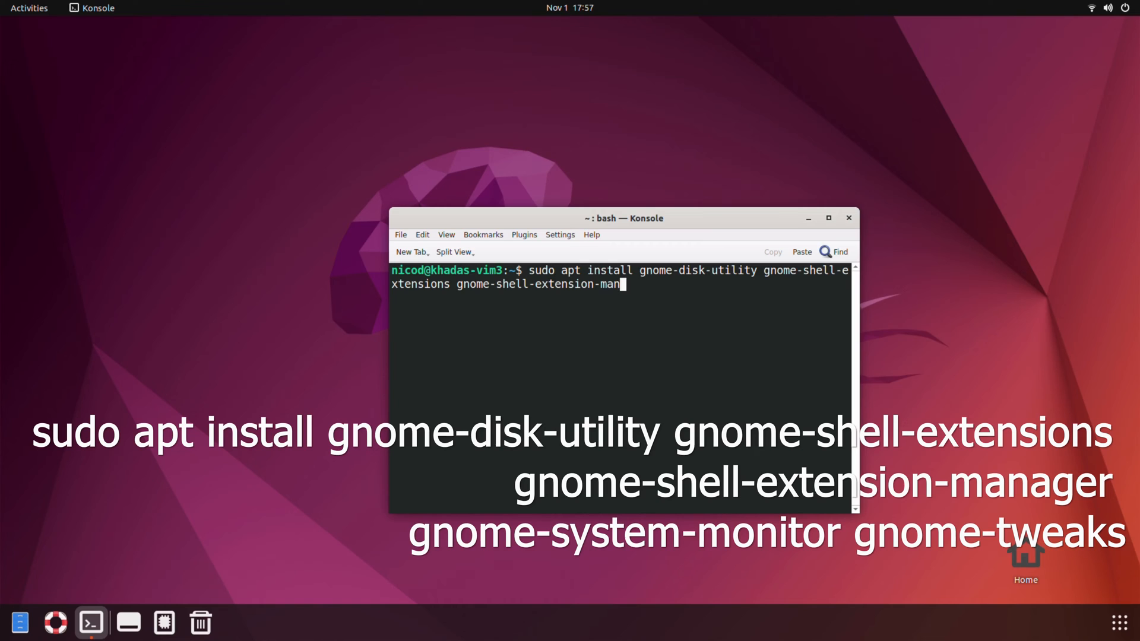
pyautogui.click(827, 217)
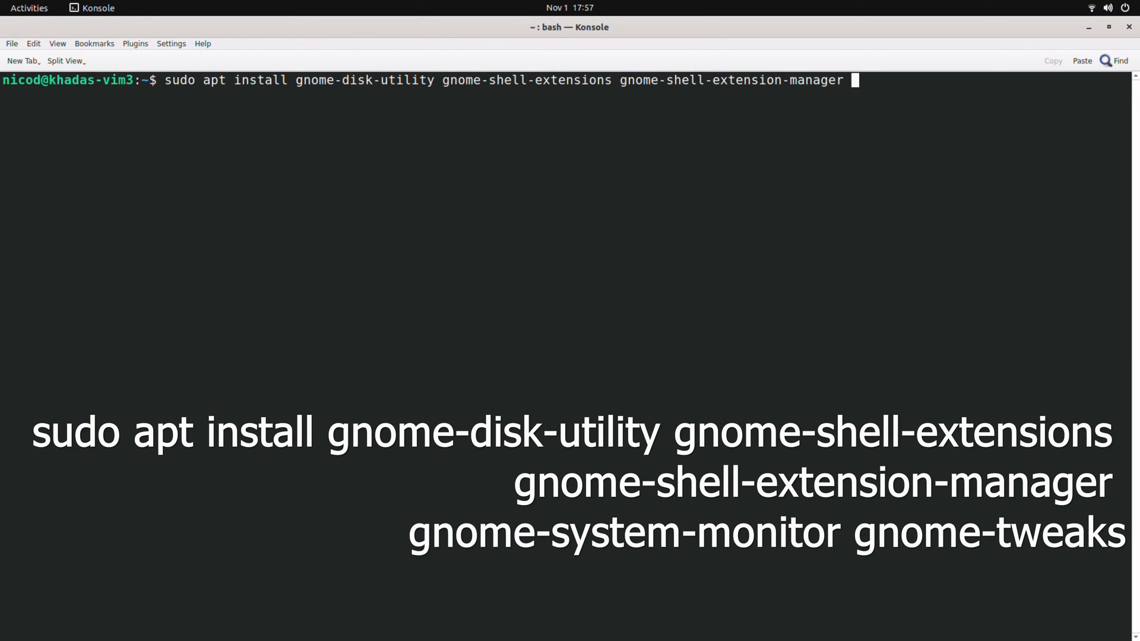
pyautogui.write('gnome')
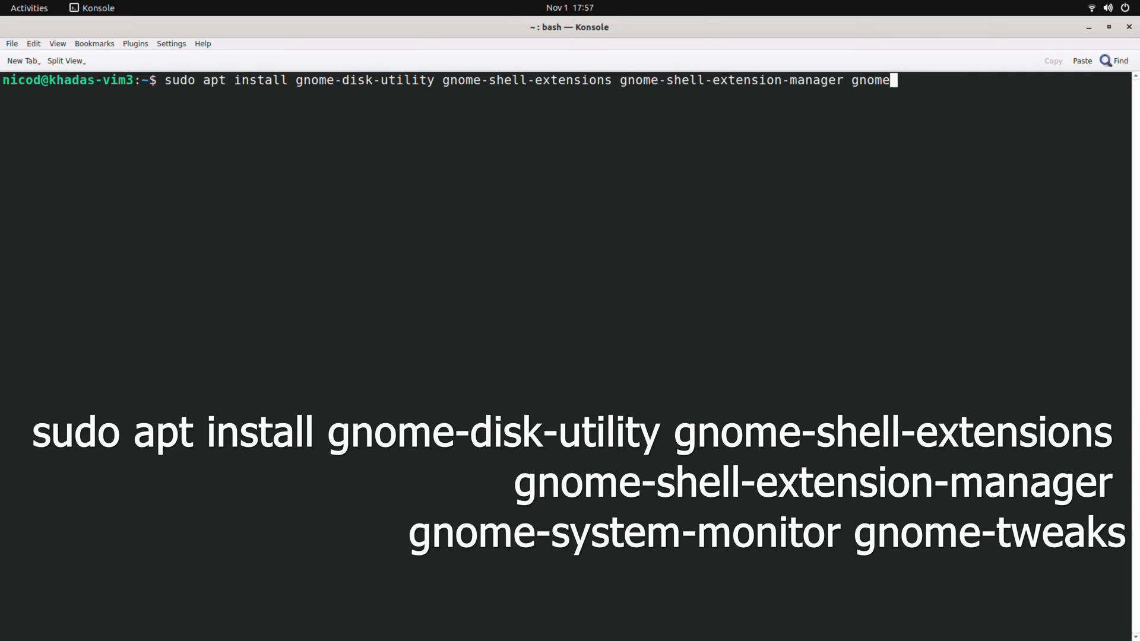
pyautogui.write('-system-m')
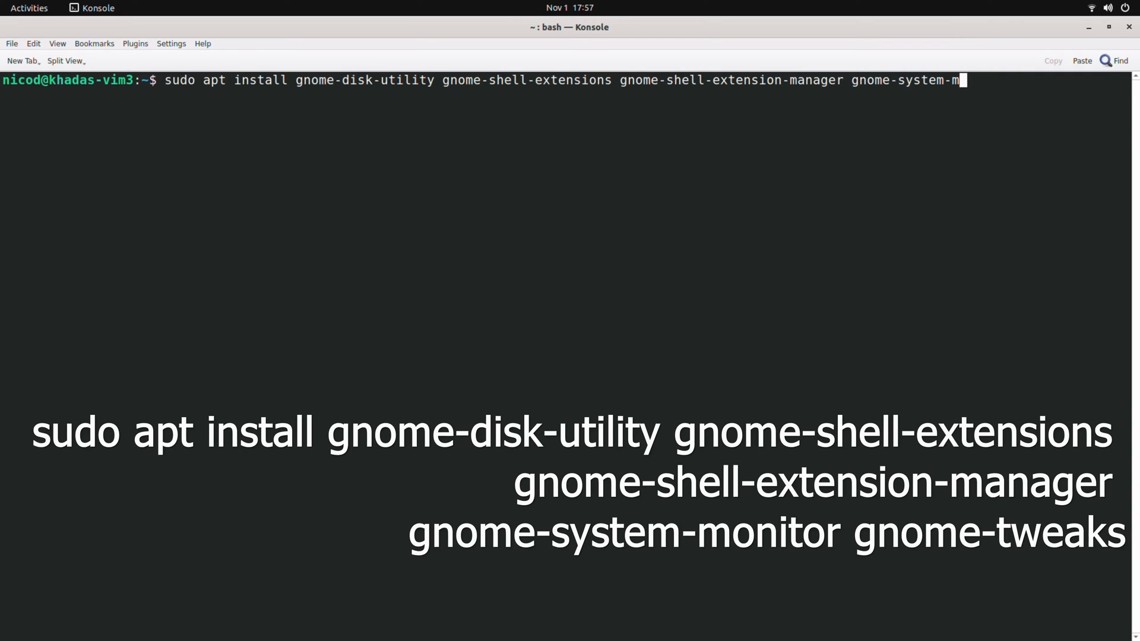
pyautogui.write('onitor')
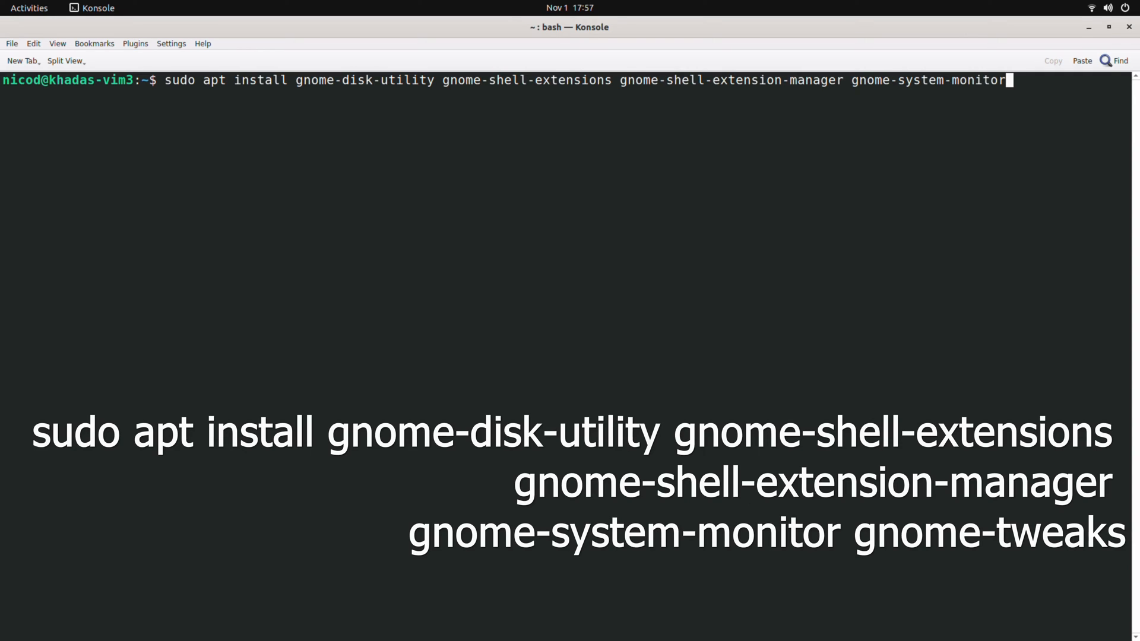
pyautogui.write('gnome-tw')
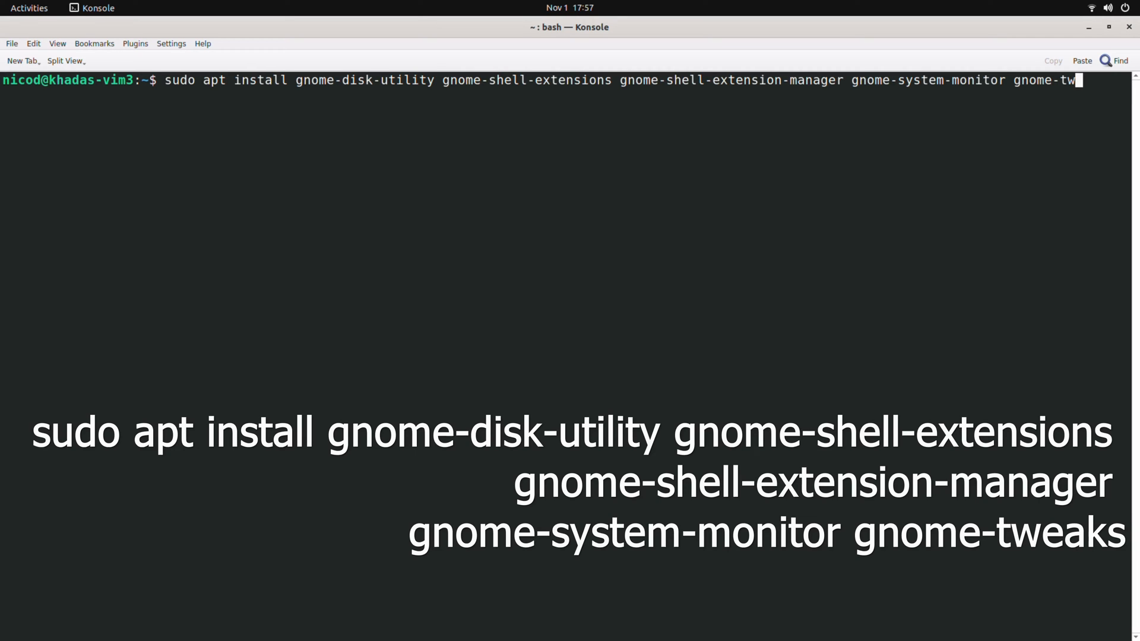
pyautogui.write('eaks')
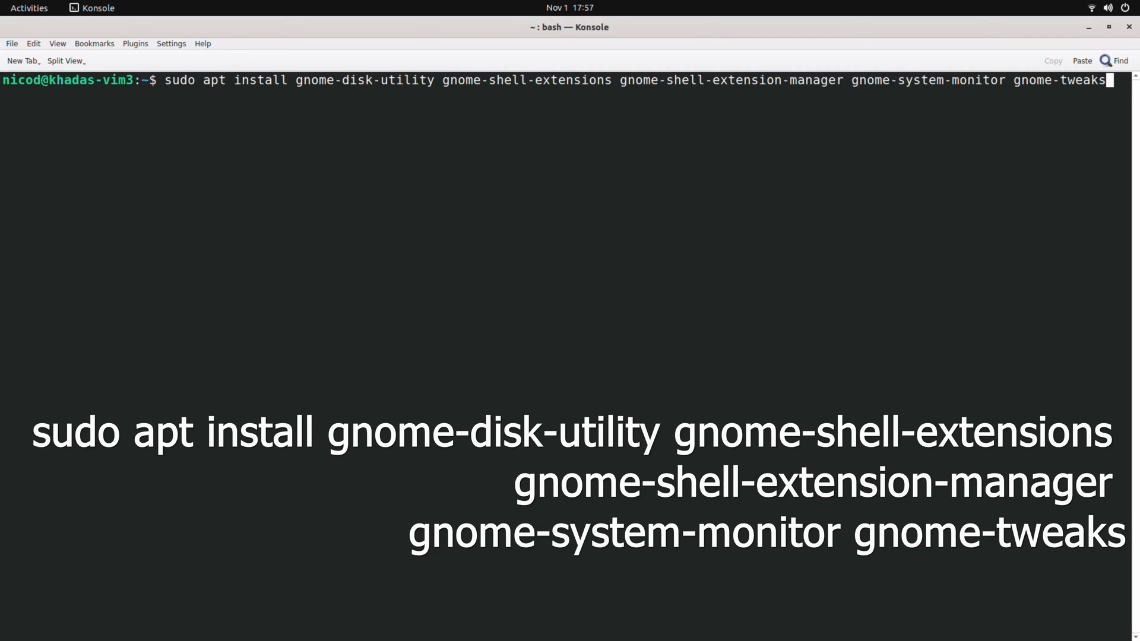
pyautogui.press('Return')
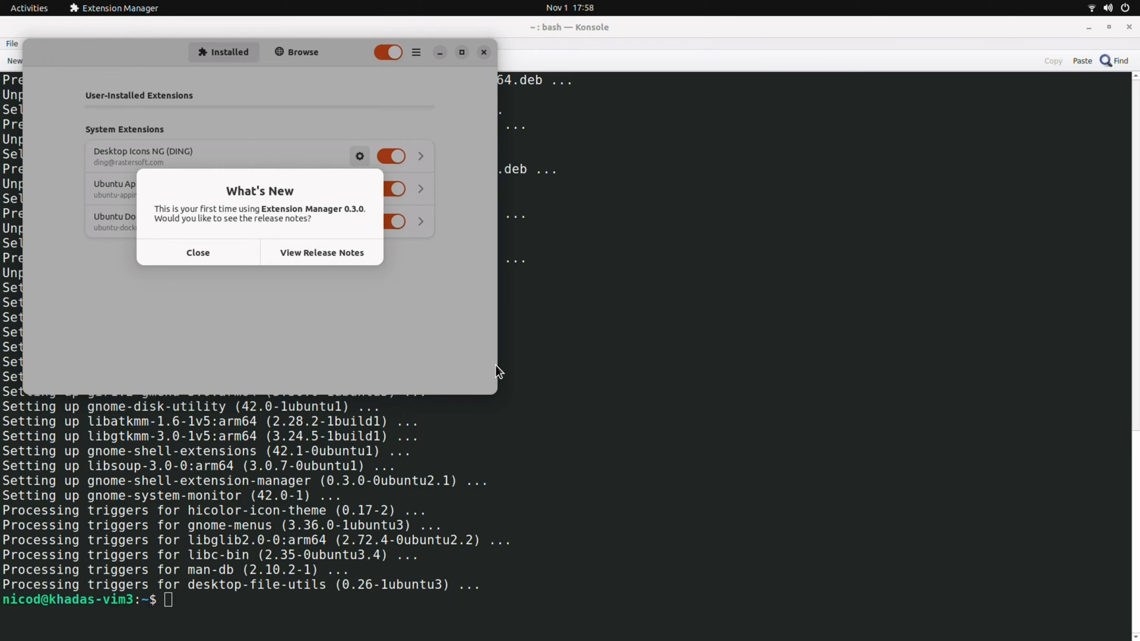
# Step: Dismiss What's New and install Applications Menu and Places Status Indicator from Browse
pyautogui.click(197, 252)
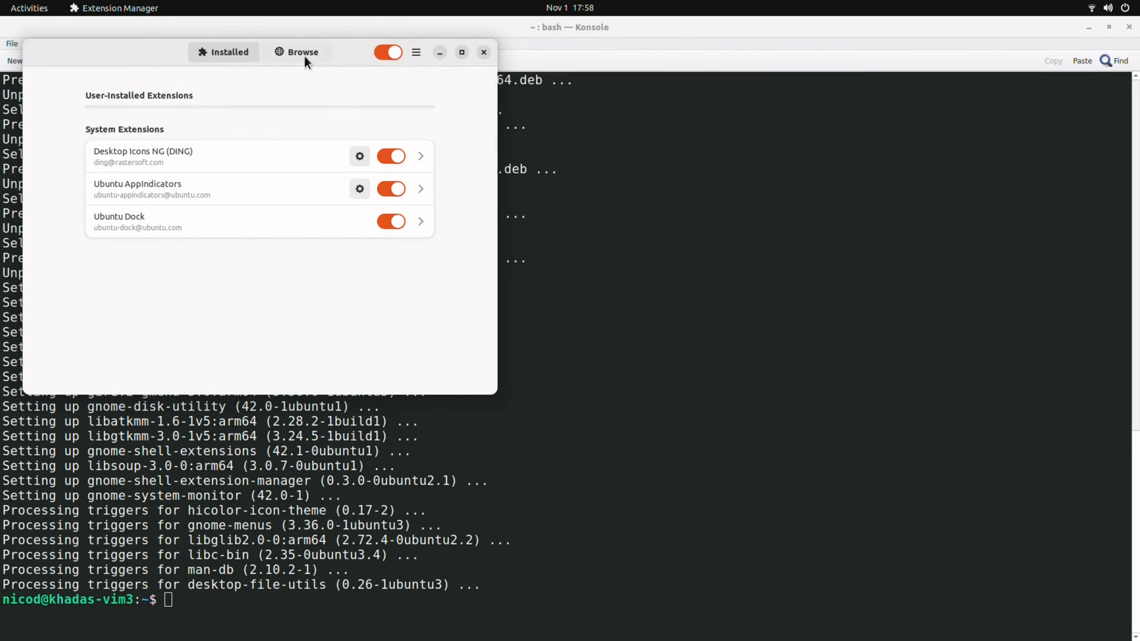
pyautogui.click(298, 52)
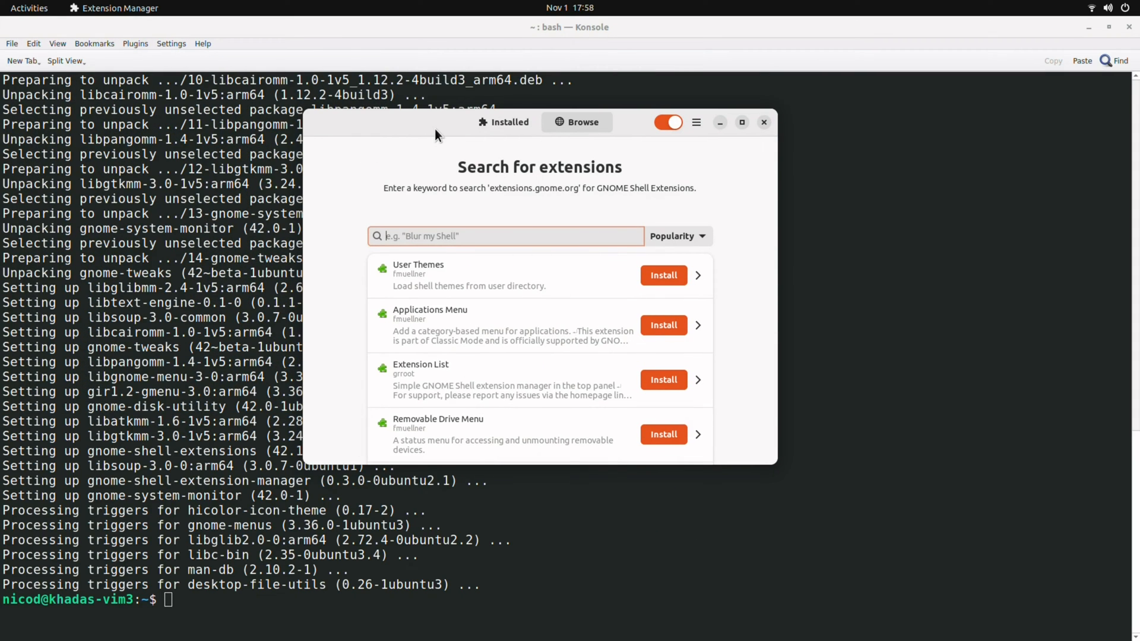
pyautogui.click(742, 122)
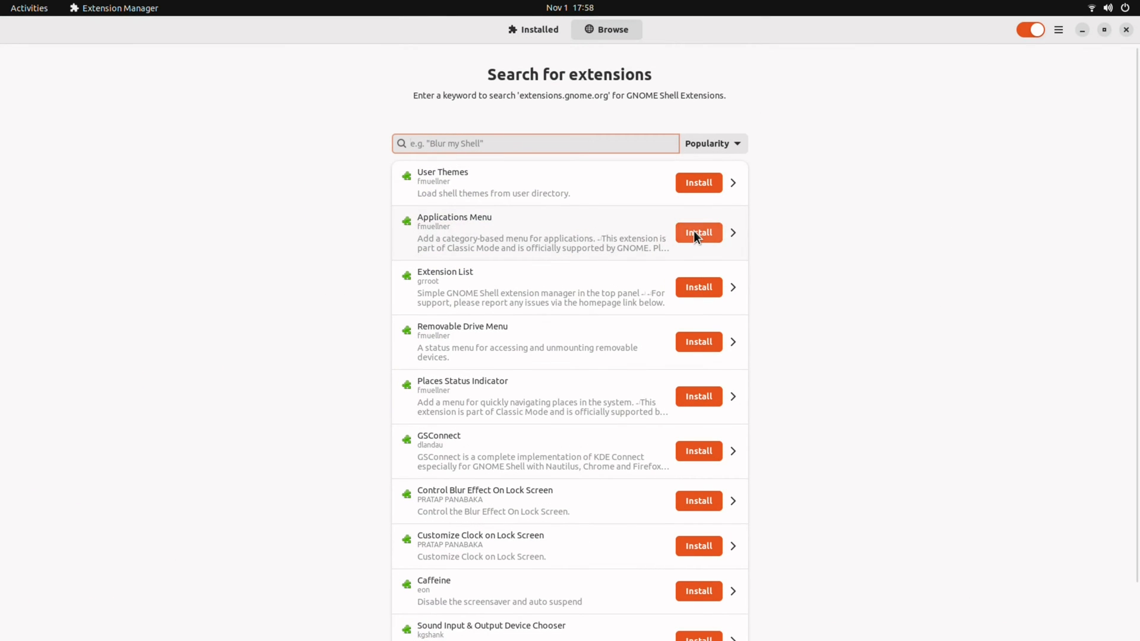
pyautogui.moveTo(662, 397)
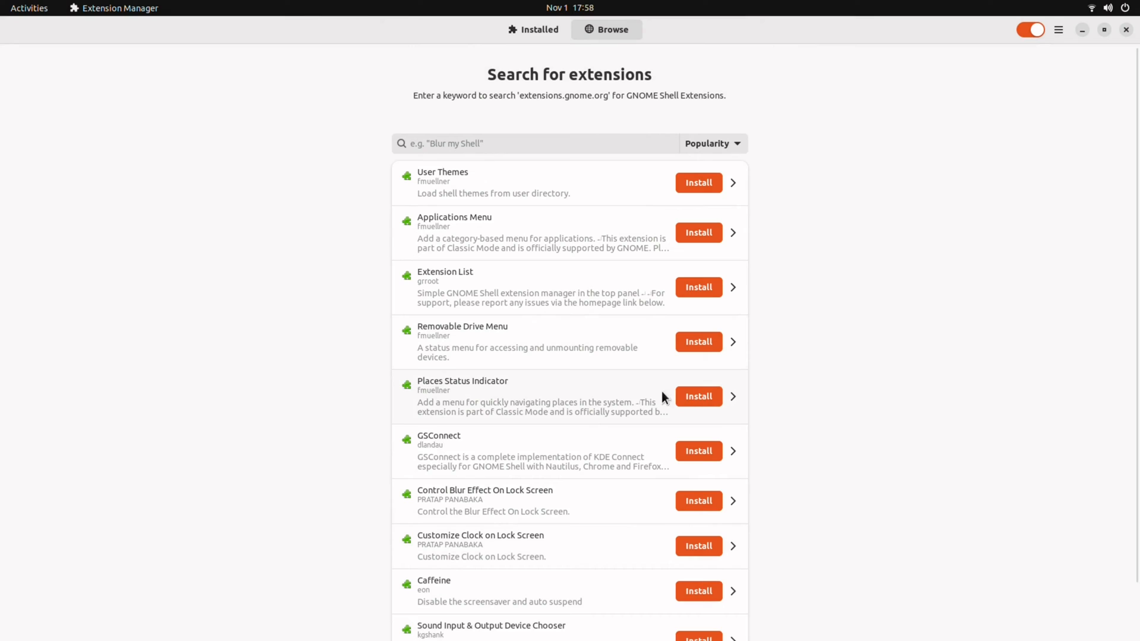
pyautogui.click(697, 232)
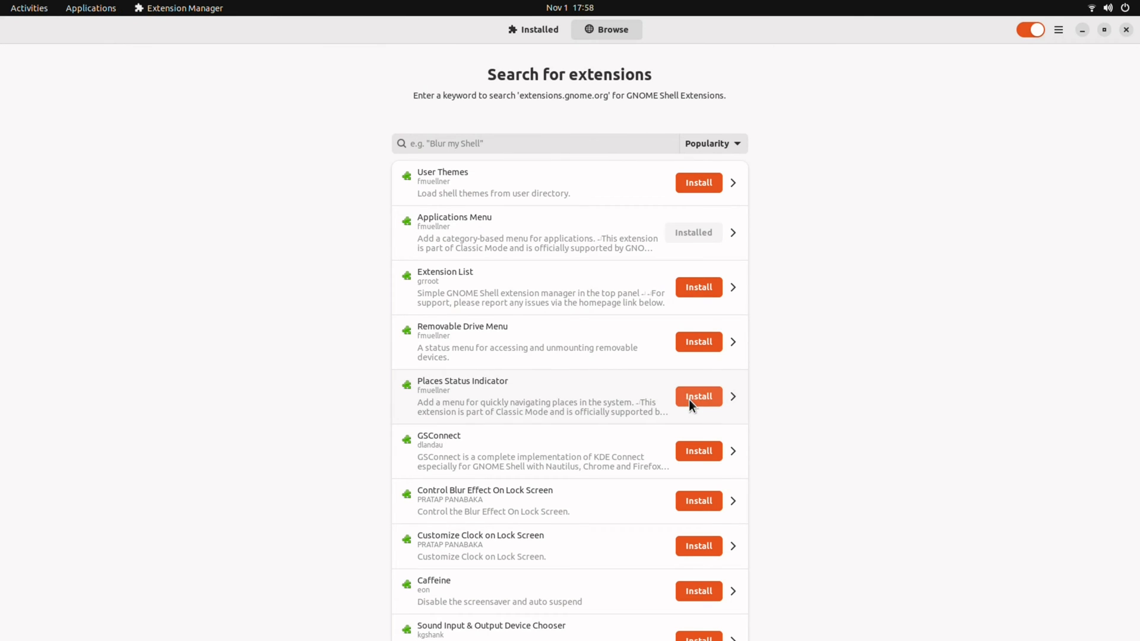
pyautogui.moveTo(551, 449)
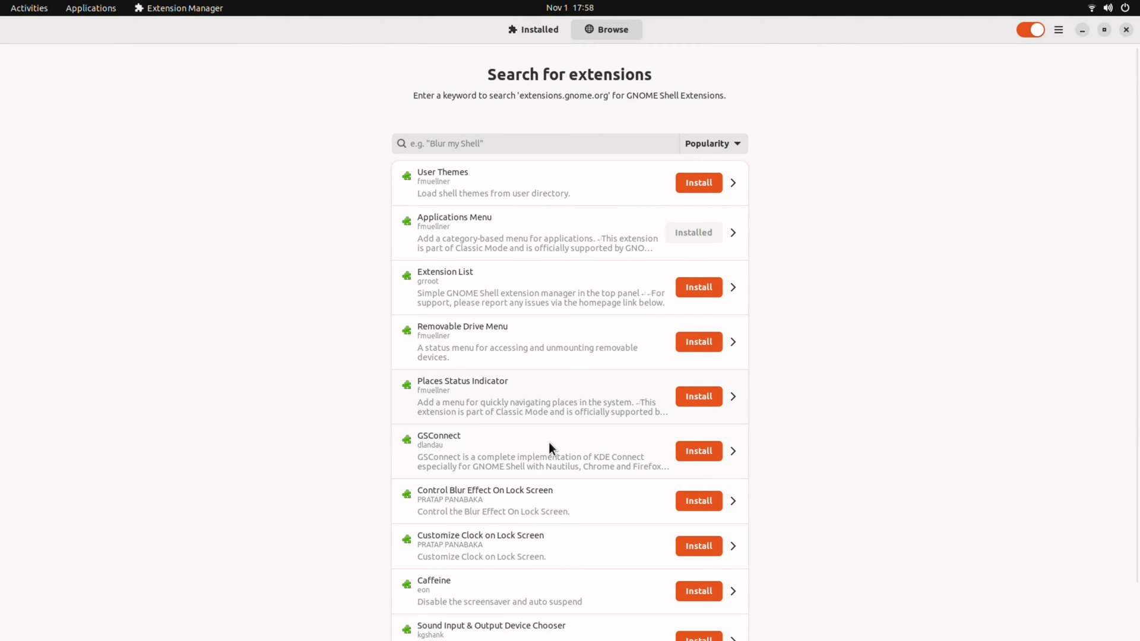
pyautogui.click(697, 396)
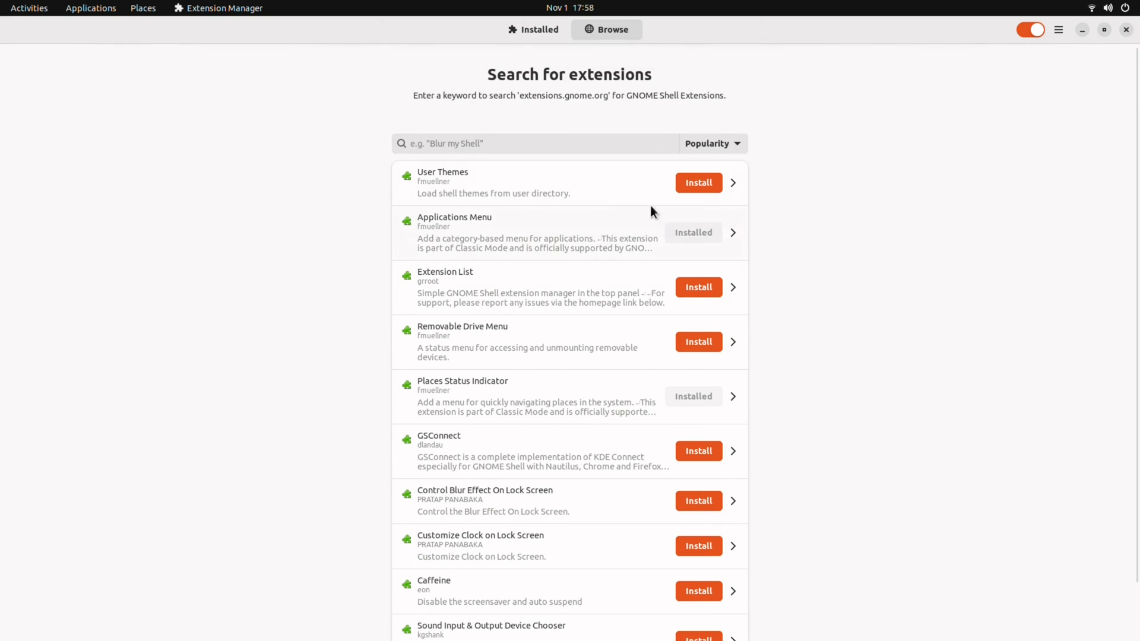
pyautogui.click(711, 143)
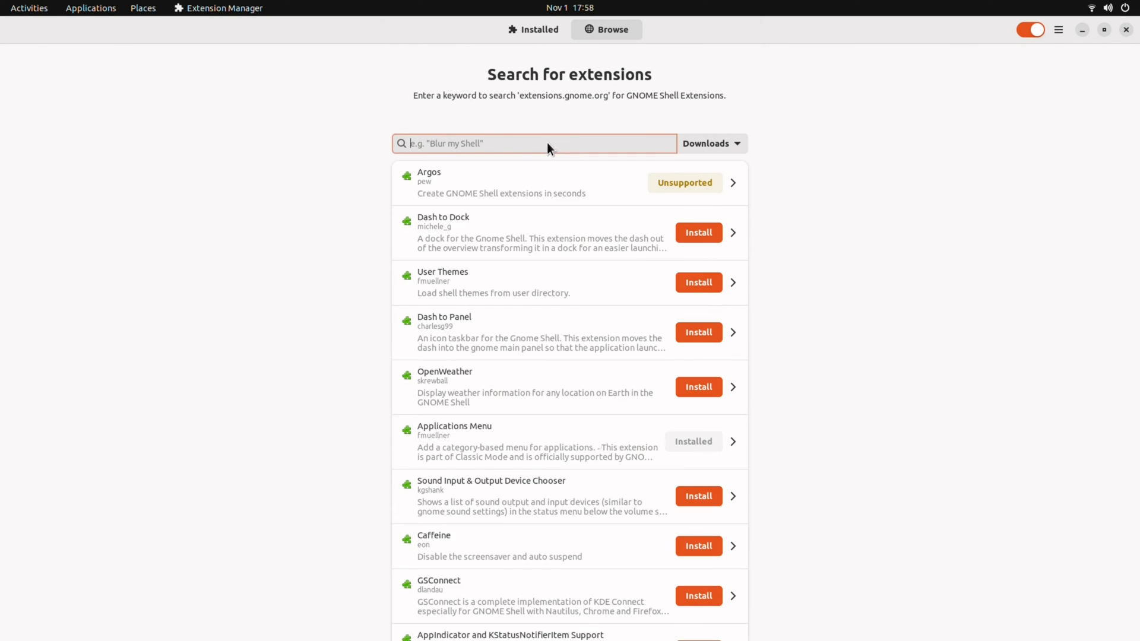
# Step: Search for and install the Resource Monitor and Sensory Perception extensions
pyautogui.write('resource mo')
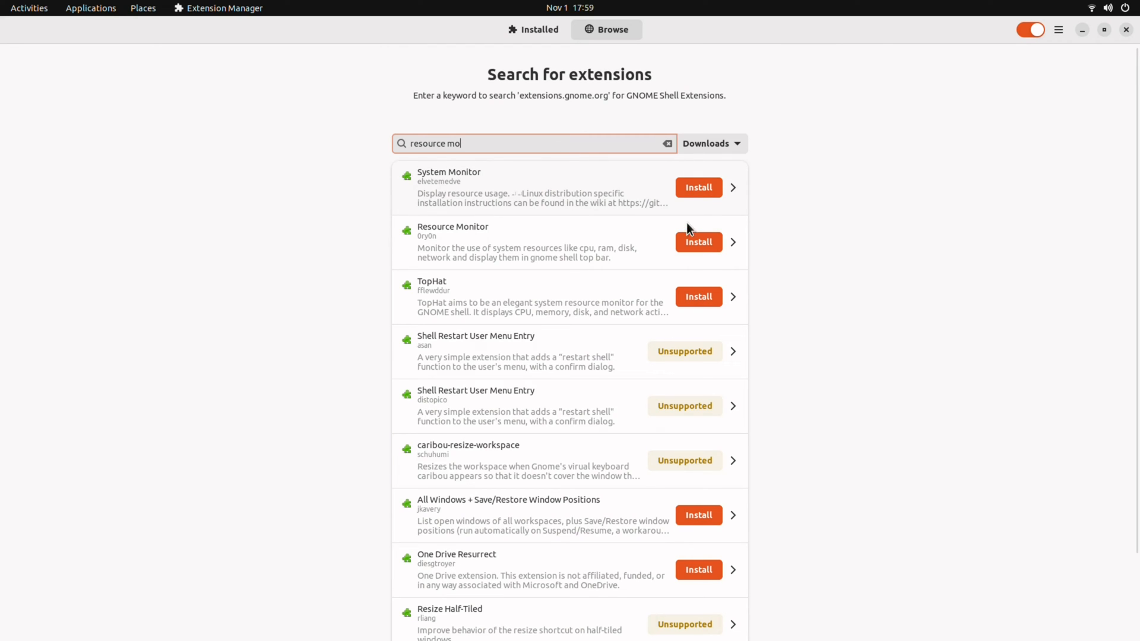
pyautogui.click(697, 242)
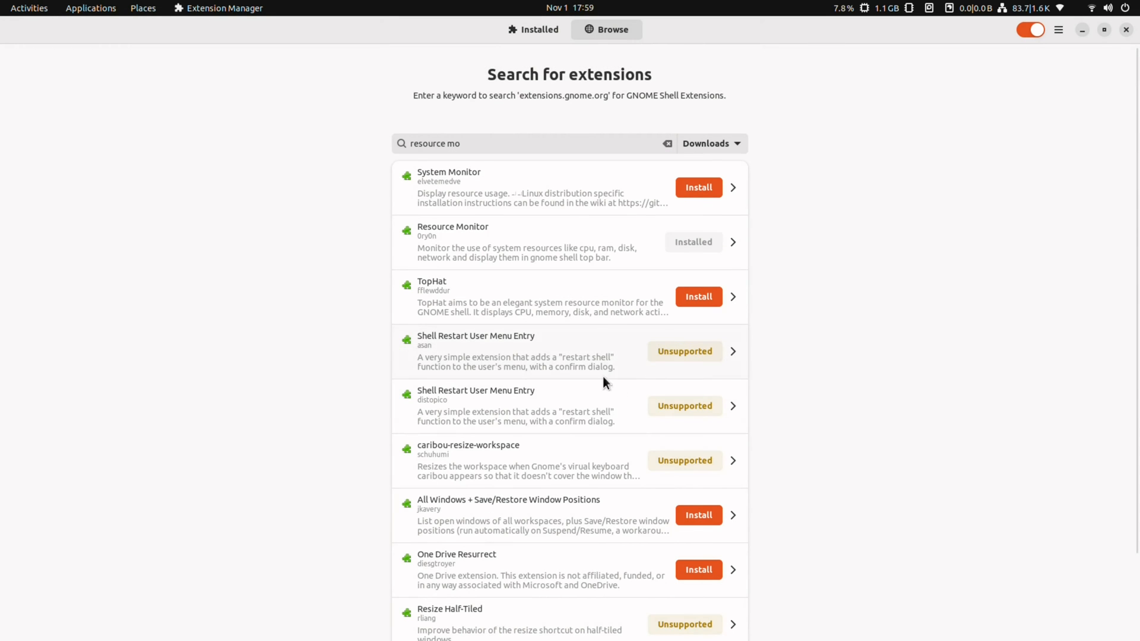
pyautogui.moveTo(753, 80)
pyautogui.write('sensory')
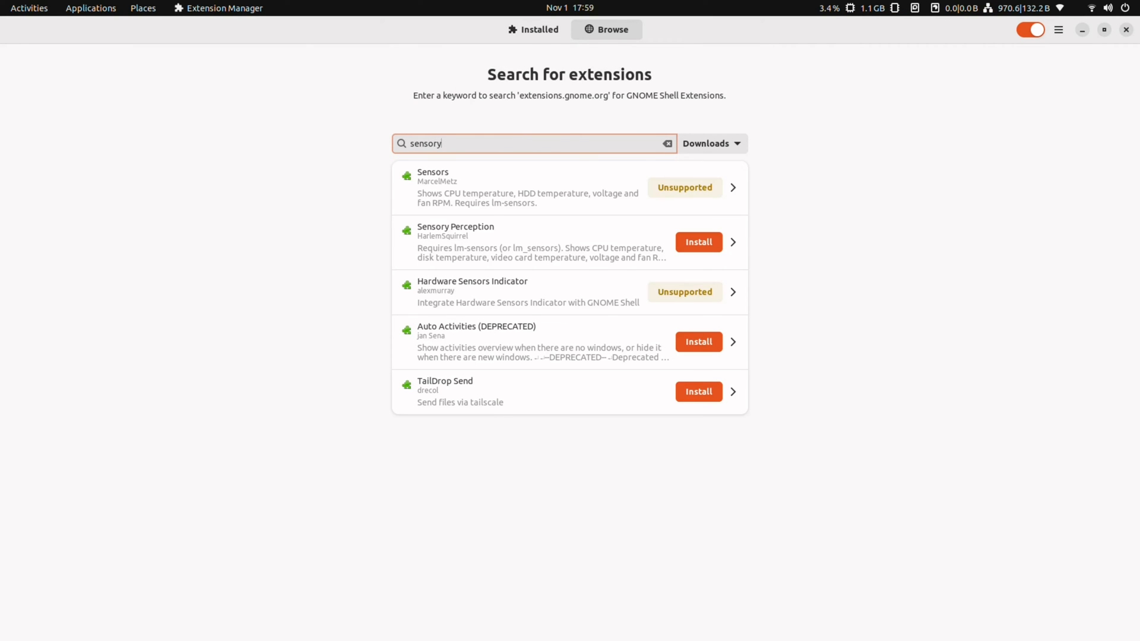
pyautogui.click(697, 242)
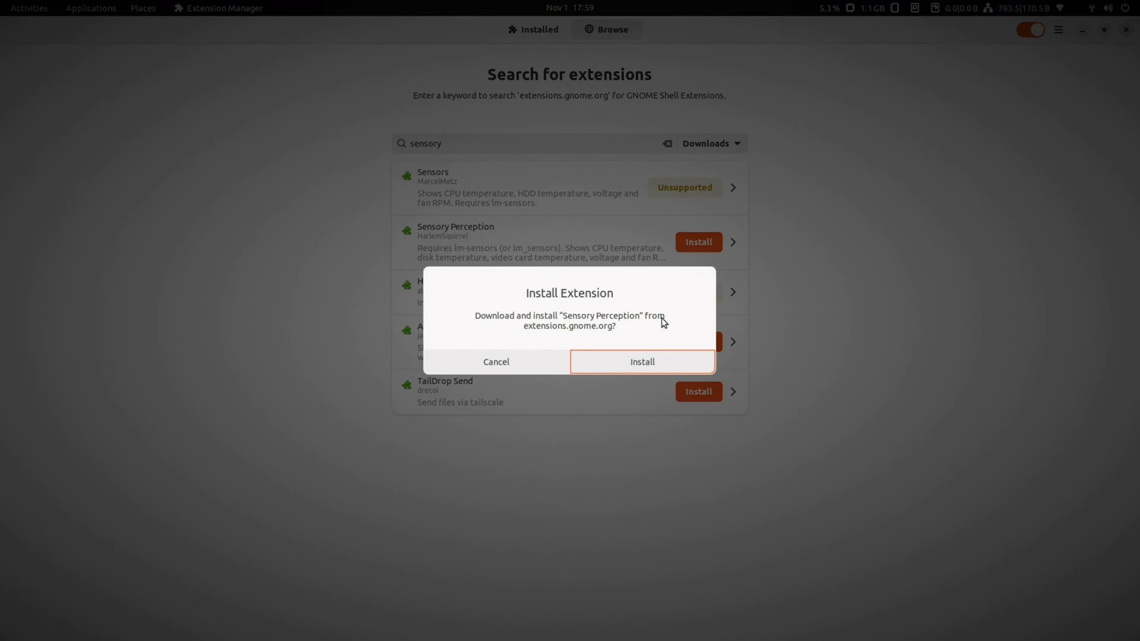
pyautogui.click(641, 362)
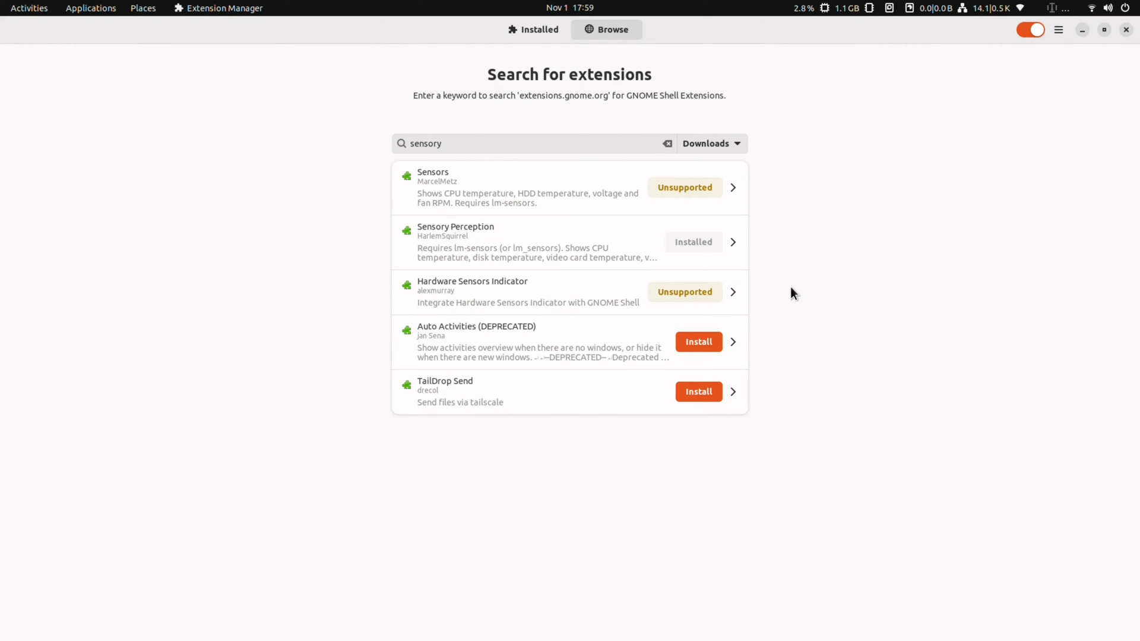
pyautogui.moveTo(784, 296)
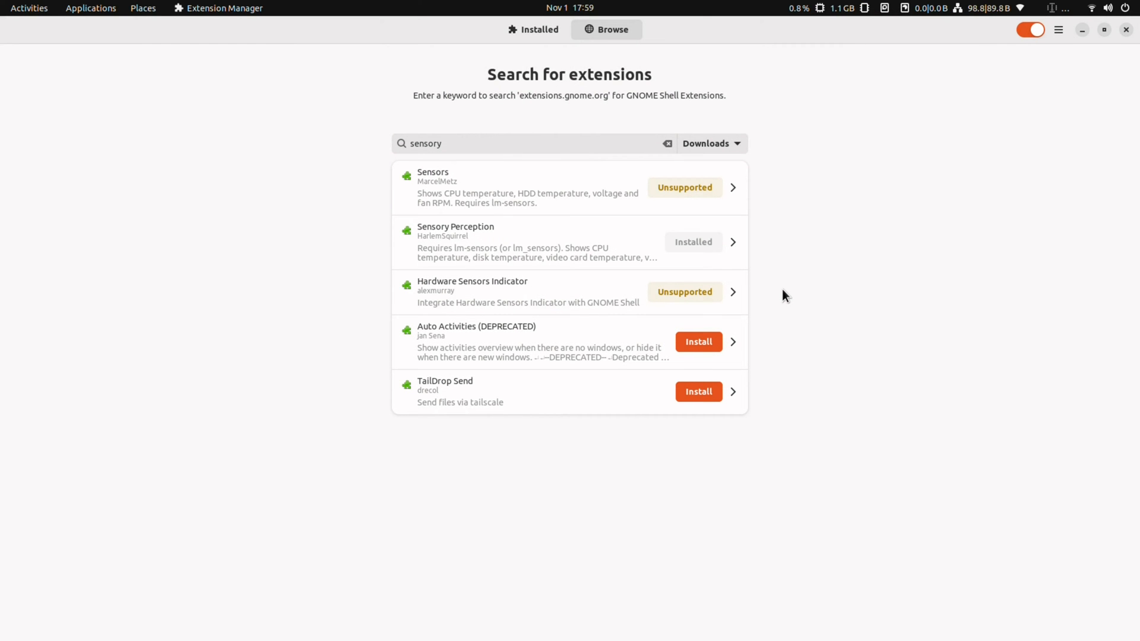
pyautogui.moveTo(548, 154)
pyautogui.write('cpu-f')
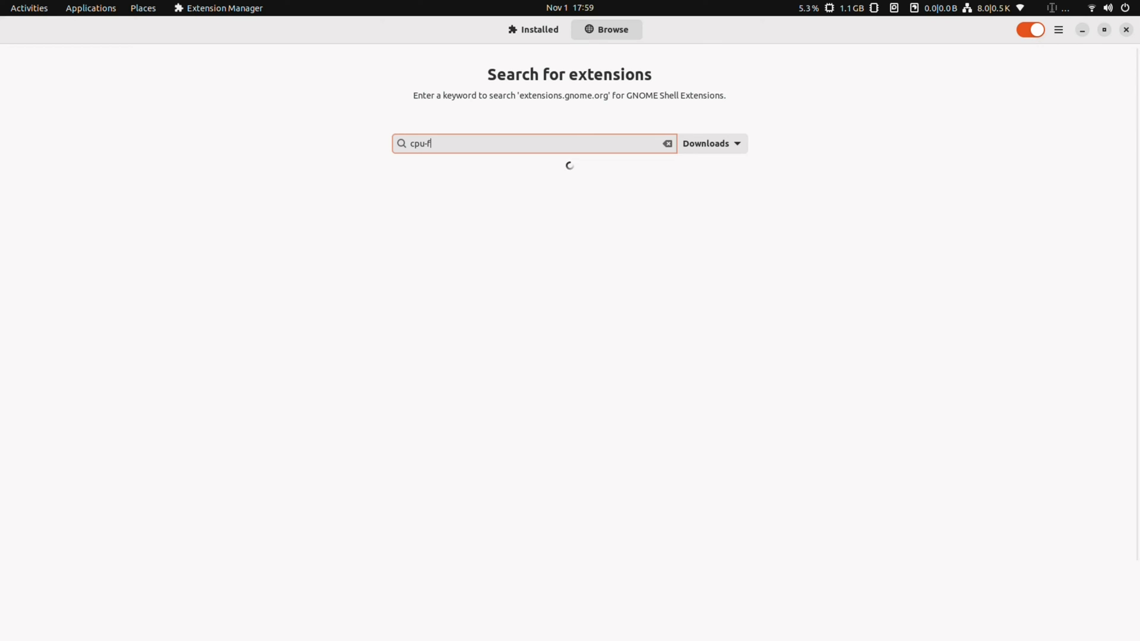
pyautogui.write('re')
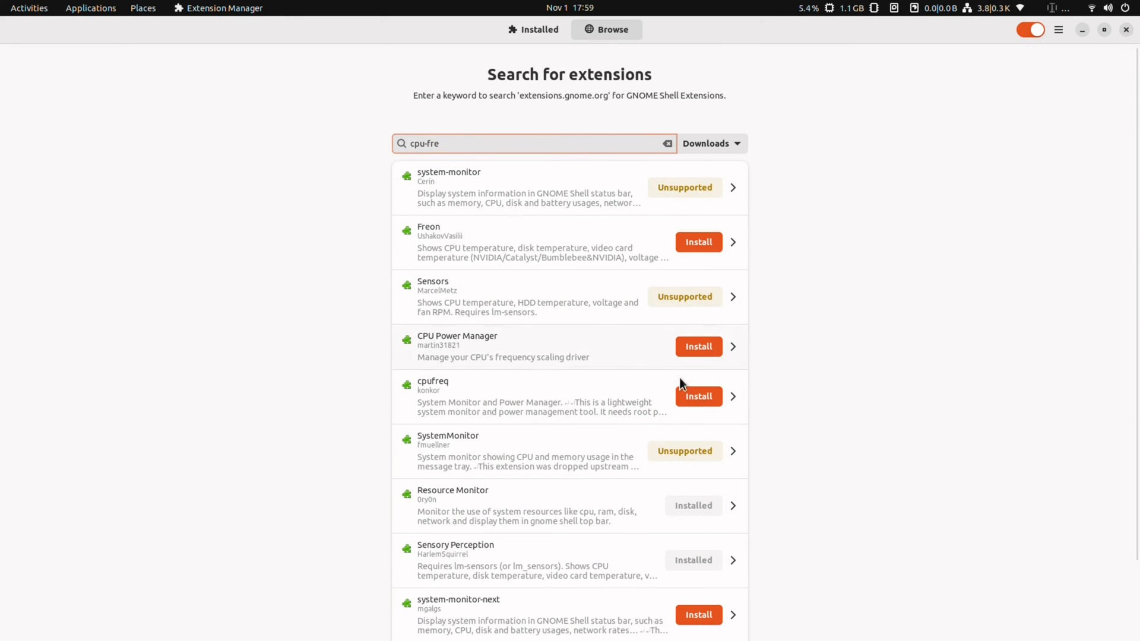
pyautogui.moveTo(606, 381)
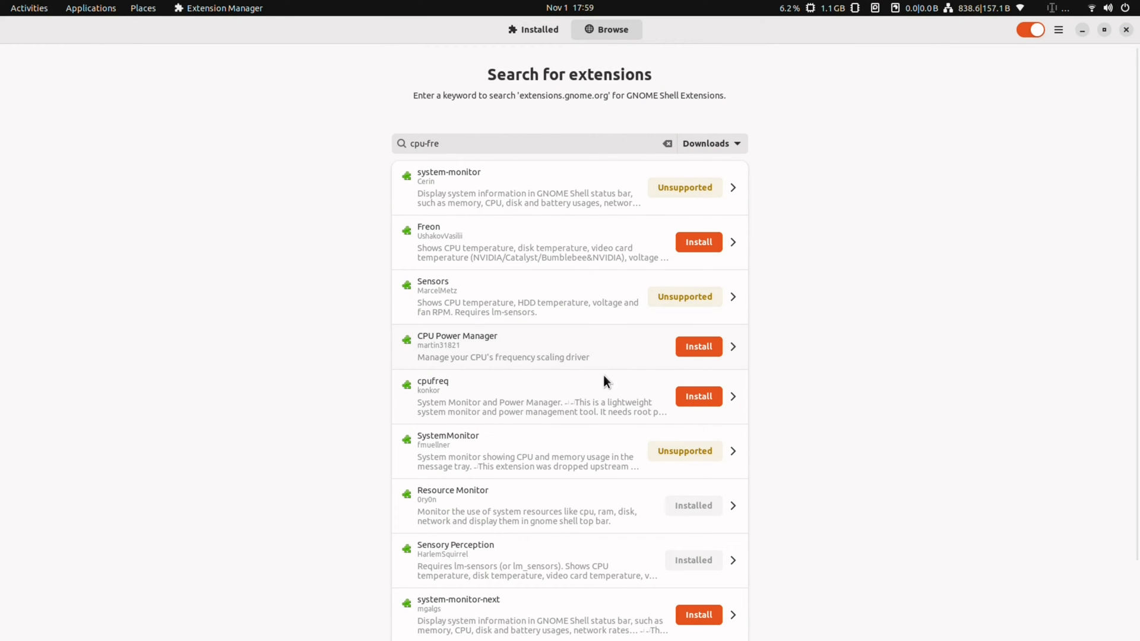
pyautogui.click(697, 396)
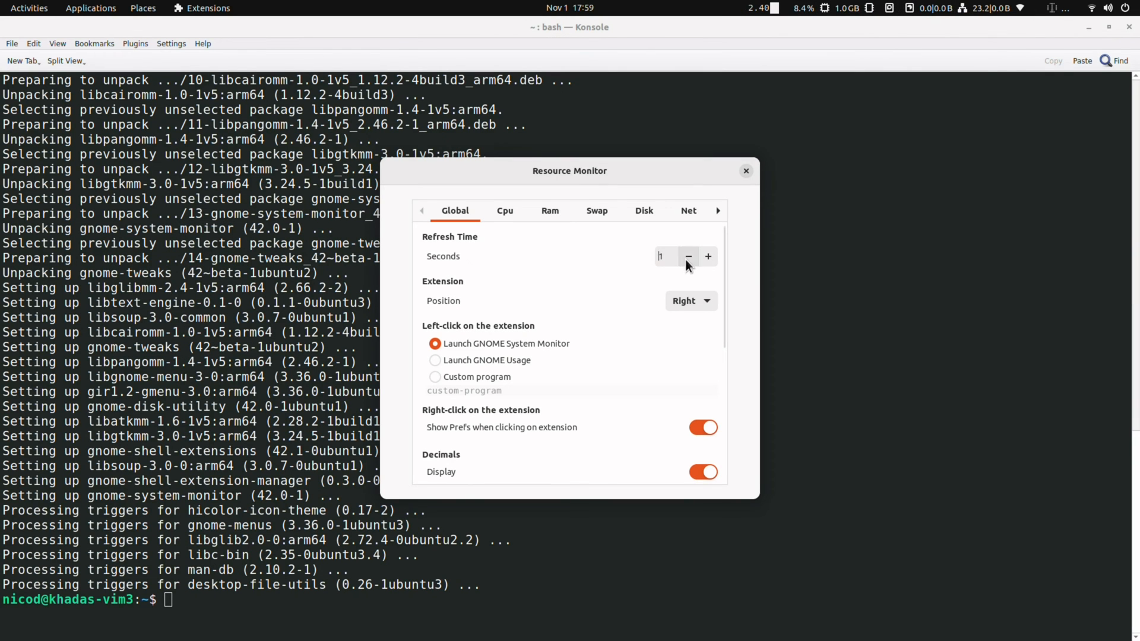
# Step: Turn off the Resource Monitor Disk display, review the Memory, Net and Gpu settings, then close
pyautogui.click(550, 210)
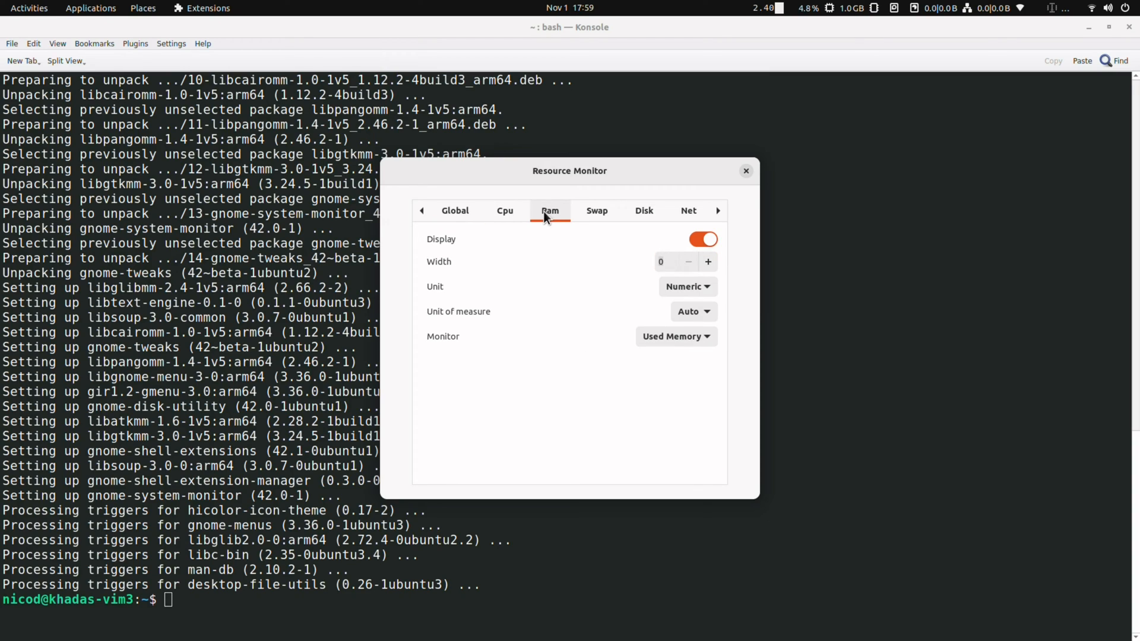
pyautogui.click(643, 211)
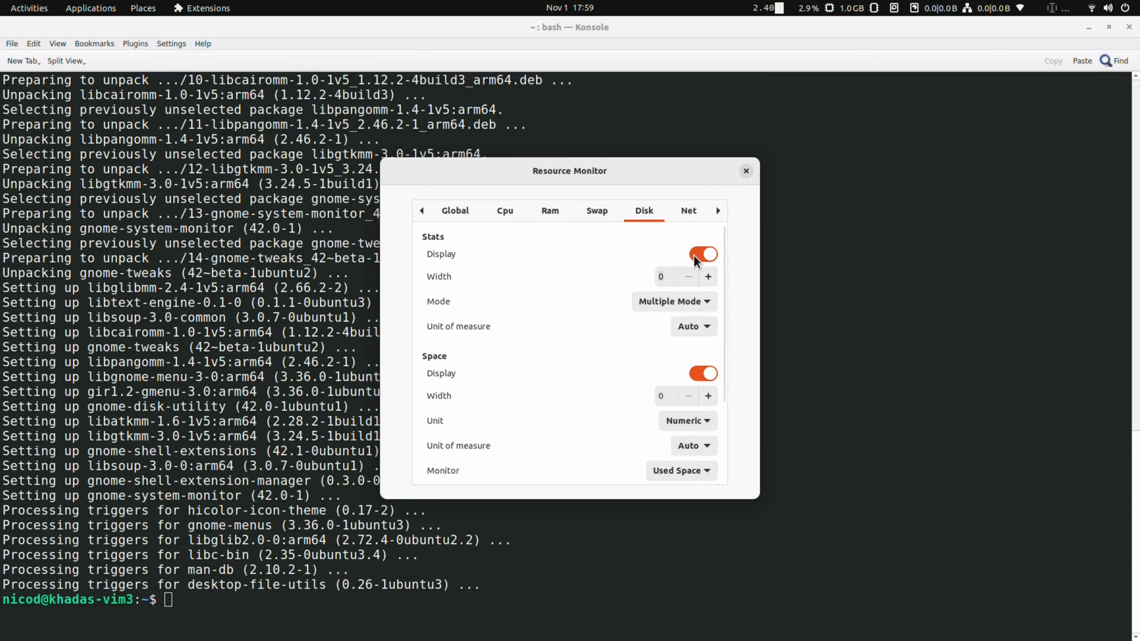
pyautogui.click(702, 254)
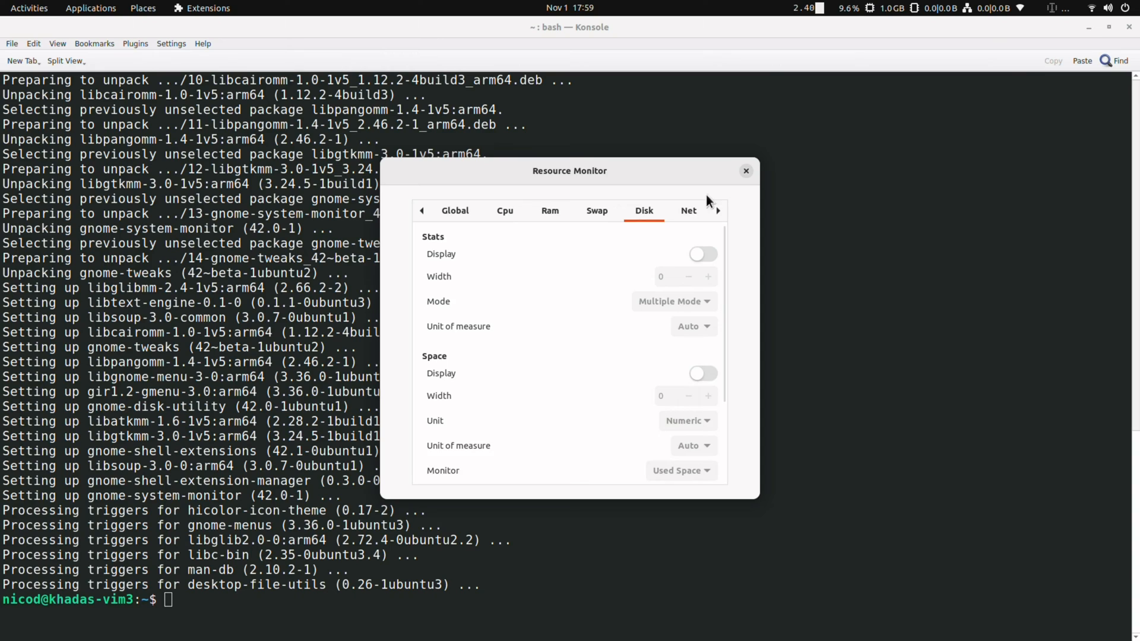
pyautogui.click(687, 211)
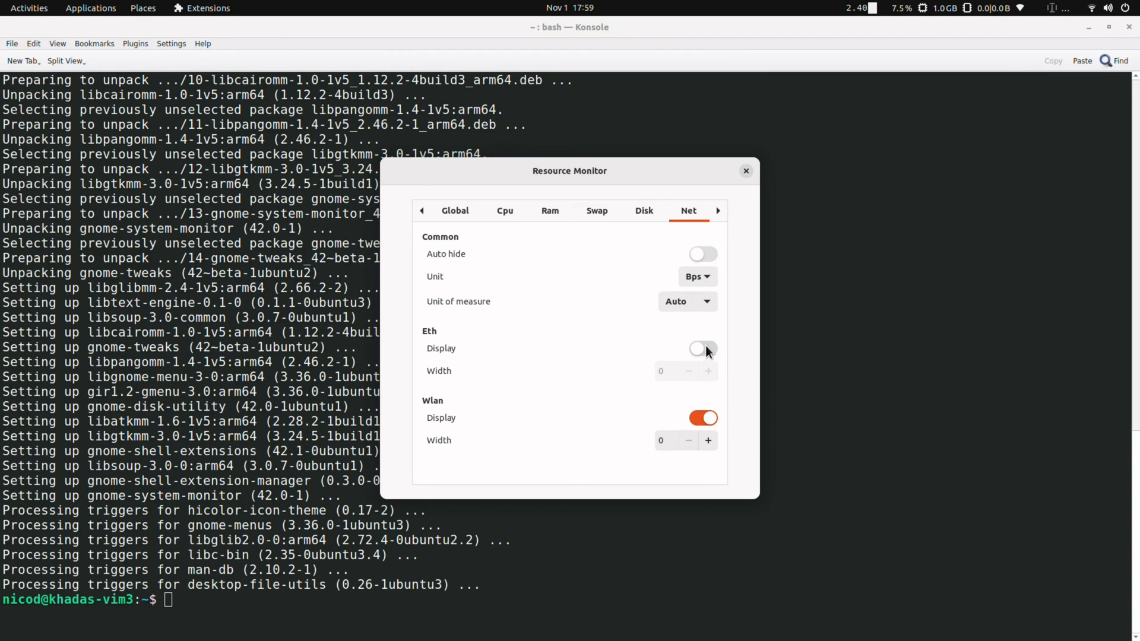
pyautogui.click(719, 211)
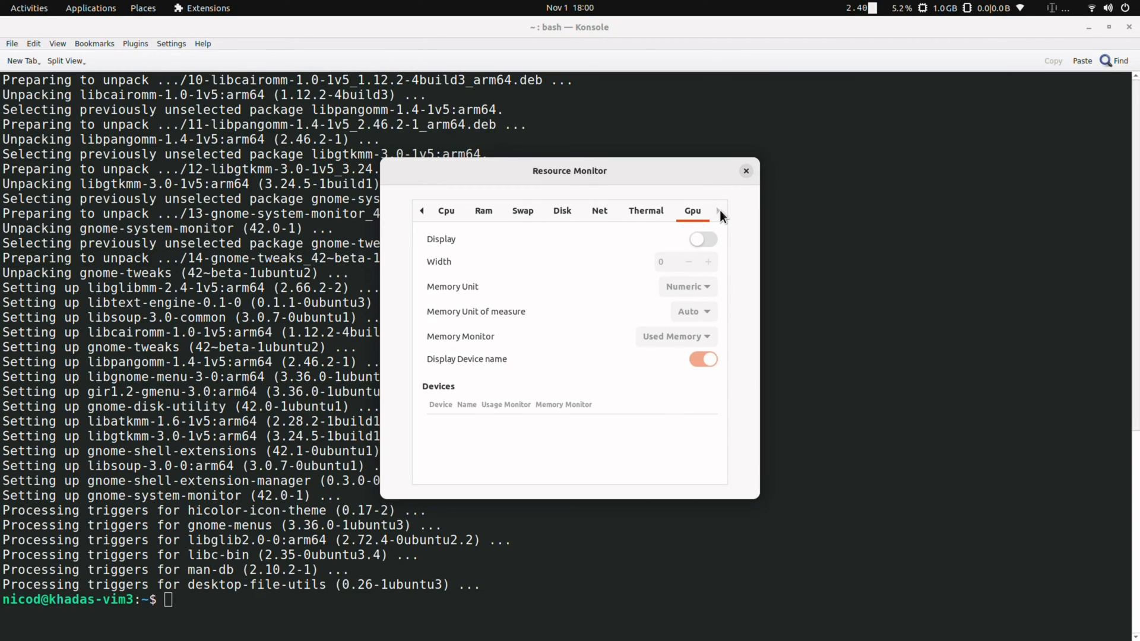
pyautogui.click(745, 170)
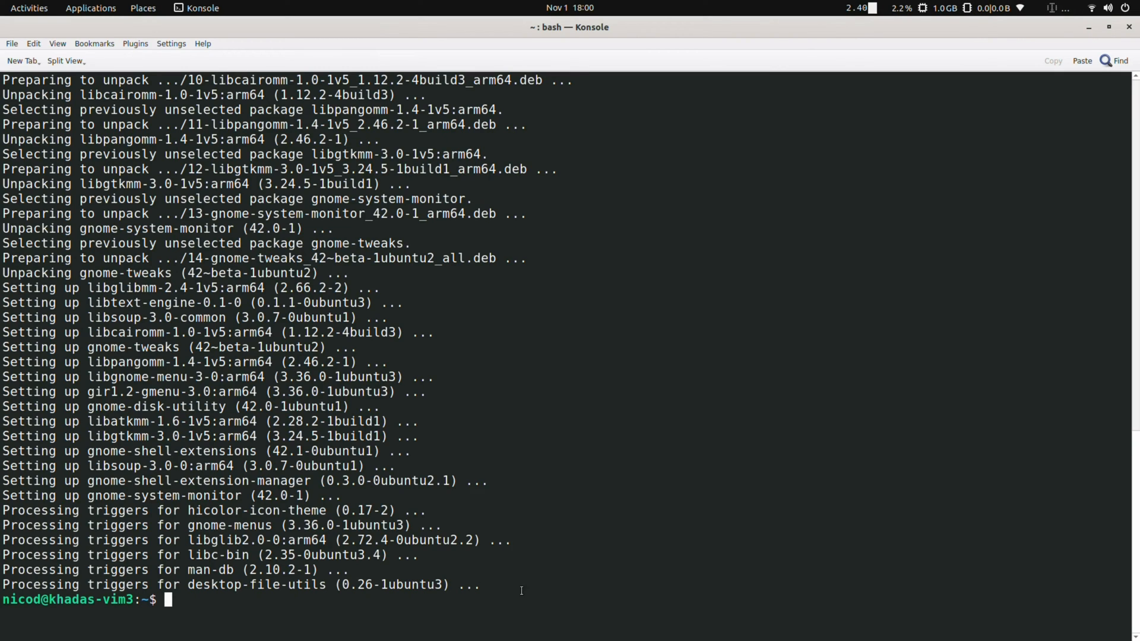
# Step: Install lm-sensors with sudo apt install, then start typing the next sudo command
pyautogui.write('sudo apt install')
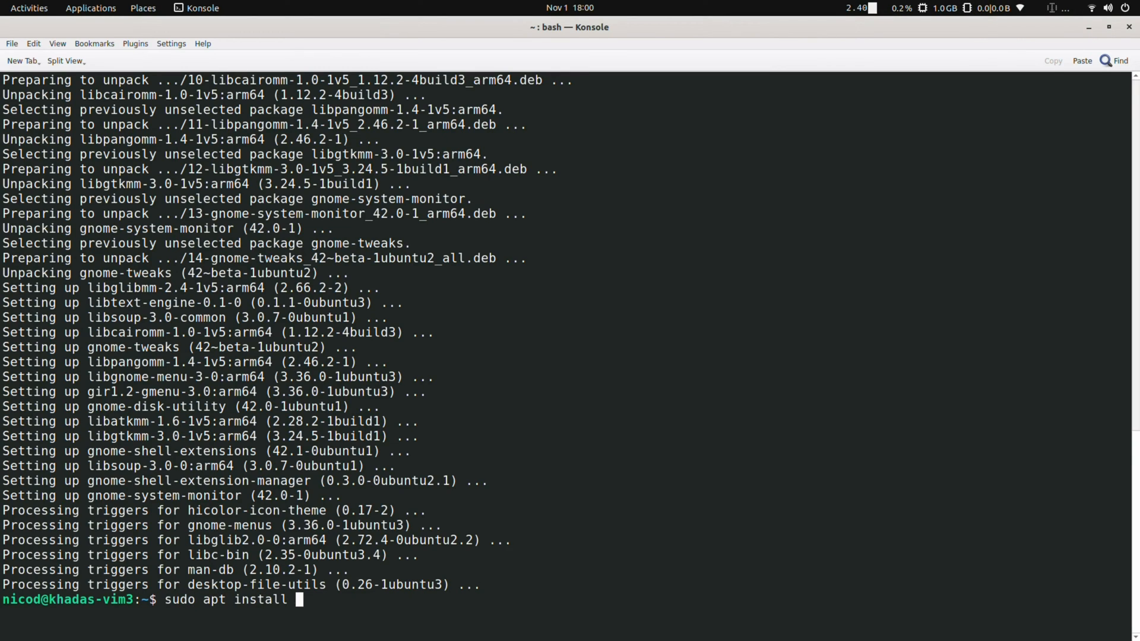
pyautogui.write('lm-sensors')
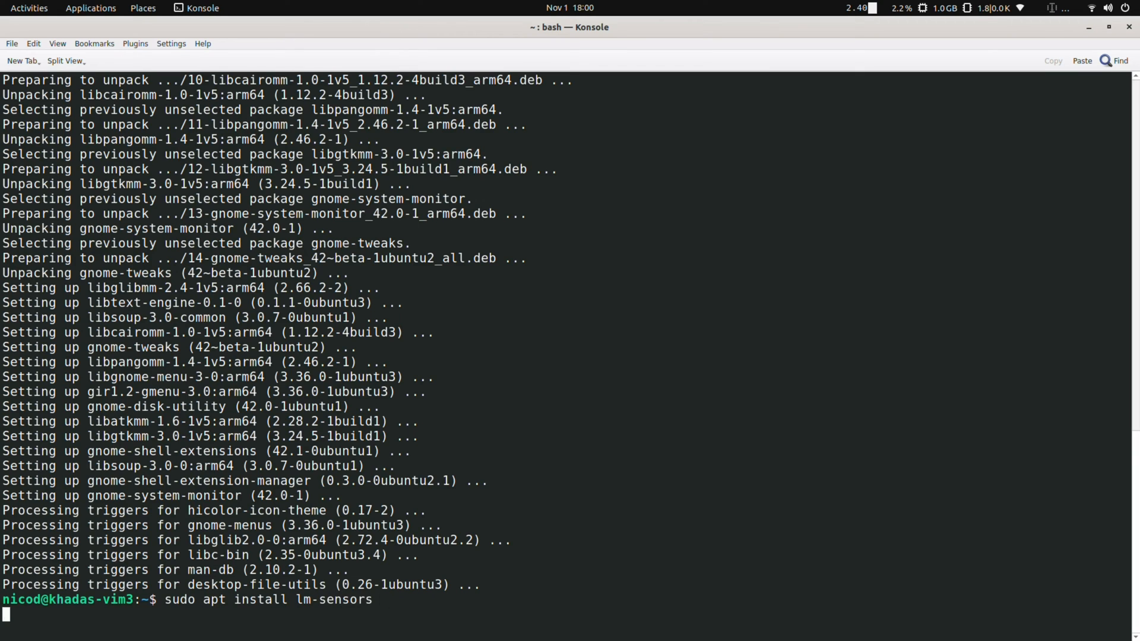
pyautogui.press('Return')
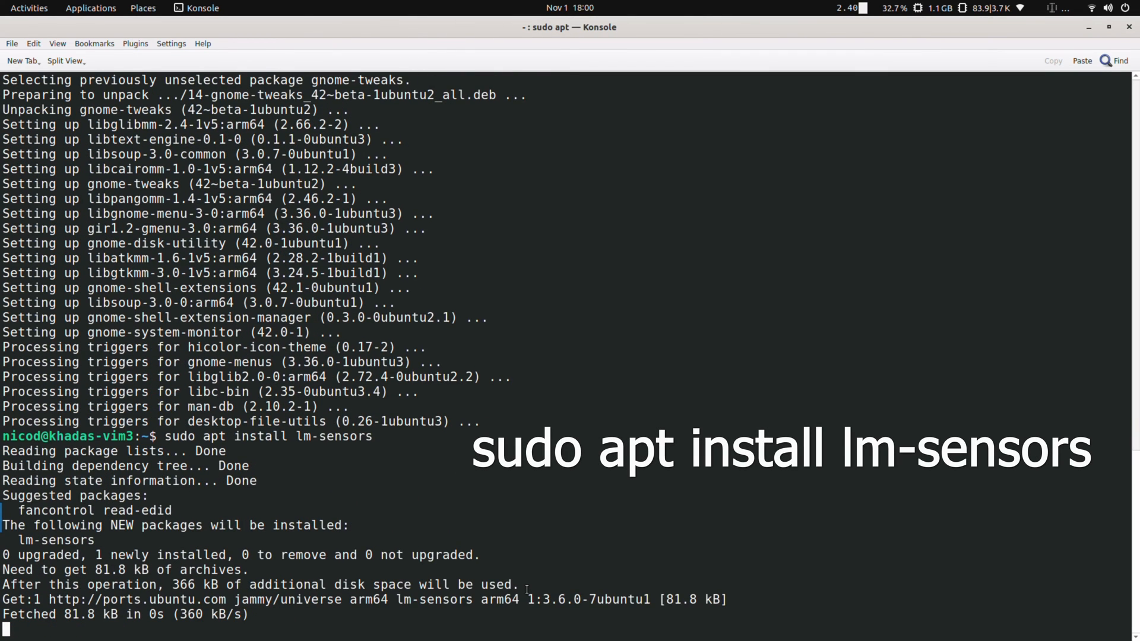
pyautogui.scroll(-3)
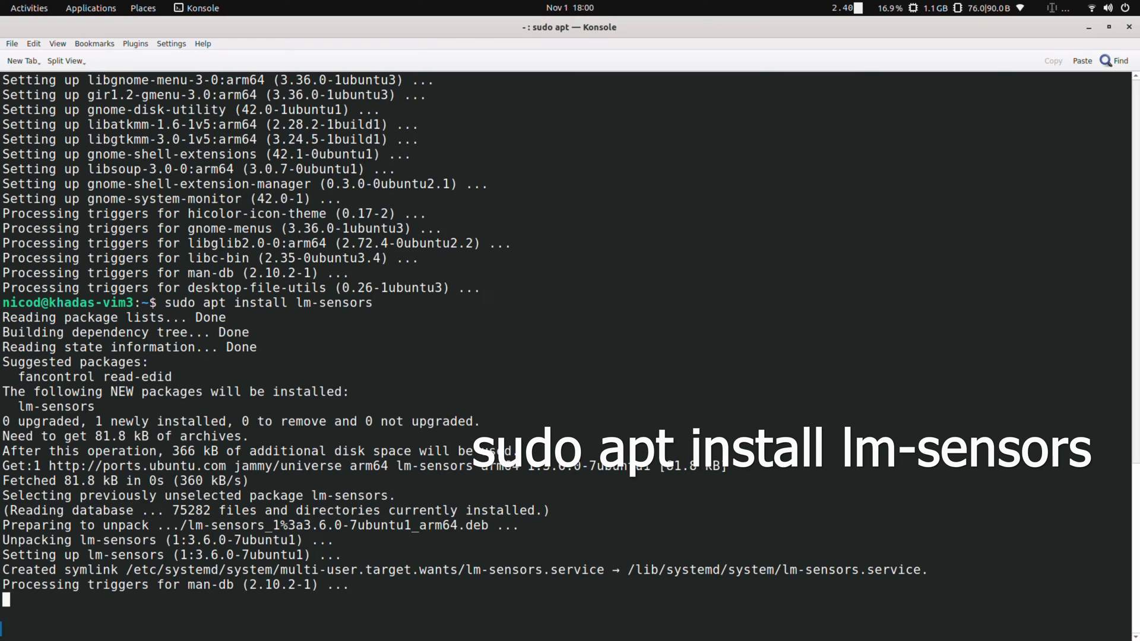
pyautogui.write('sudo reb')
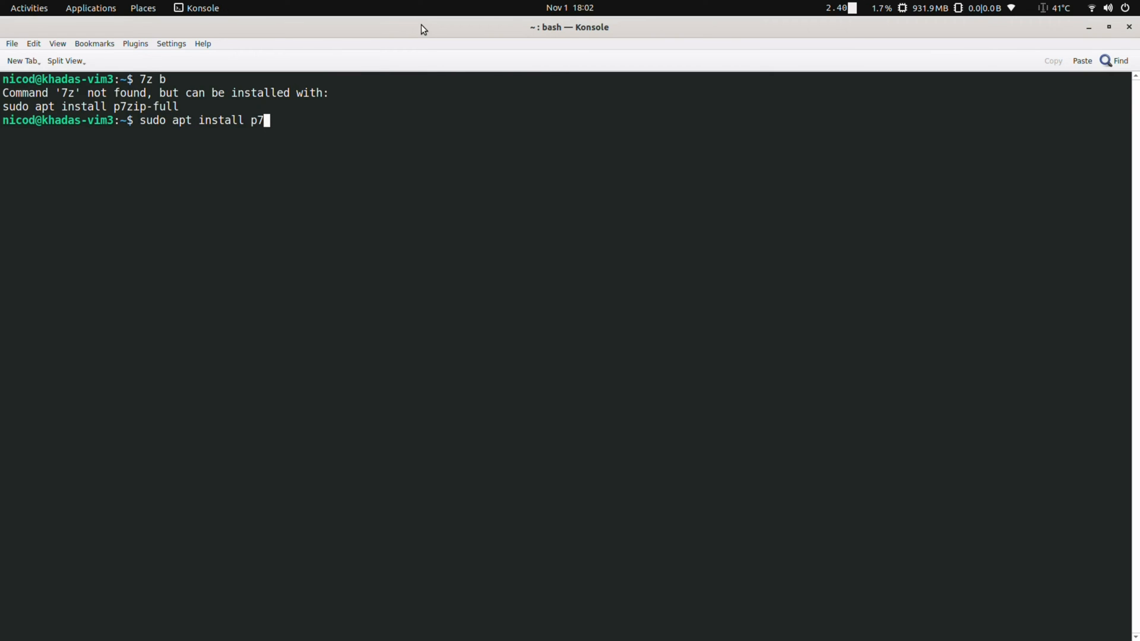
# Step: Run the p7zip-full install with the sudo password, then open and dismiss the Applications menu
pyautogui.press('Return')
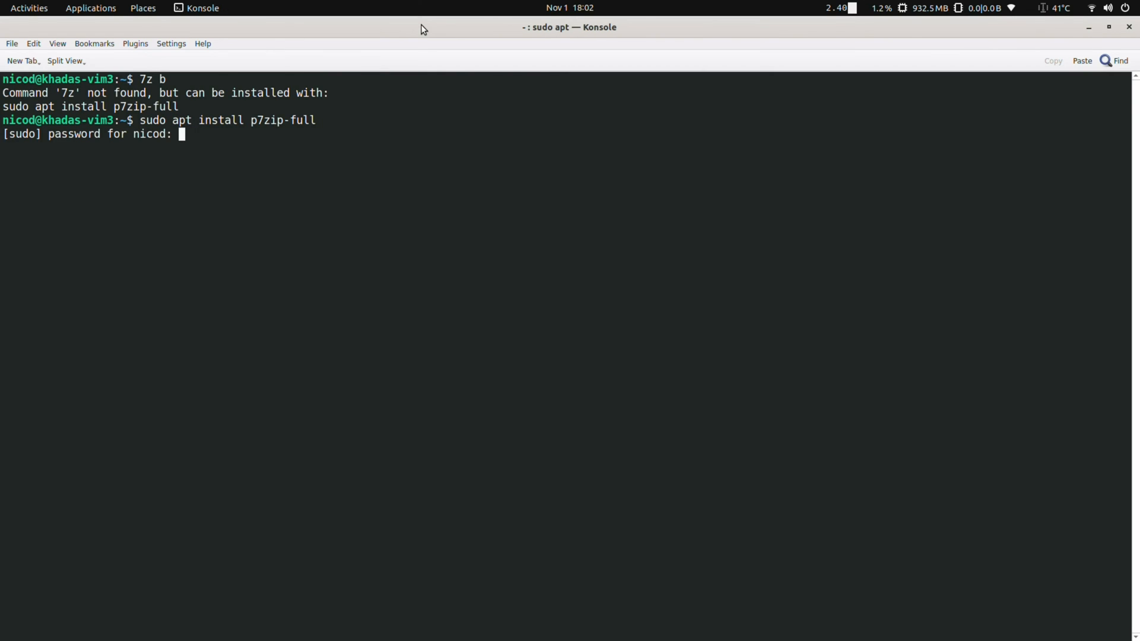
pyautogui.press('Return')
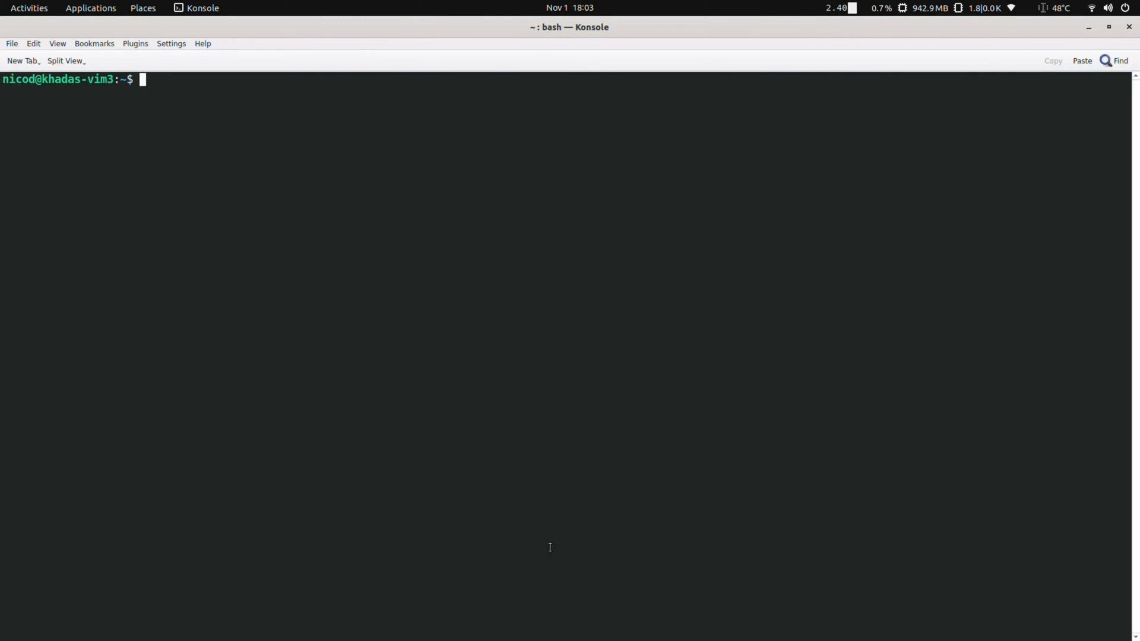
pyautogui.click(90, 8)
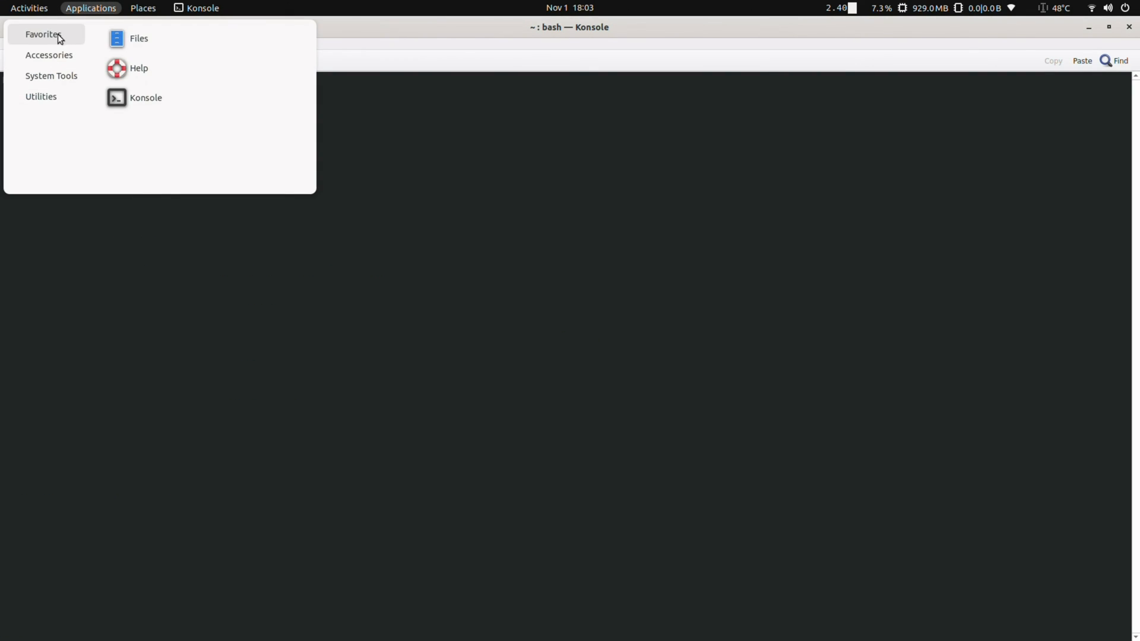
pyautogui.moveTo(72, 28)
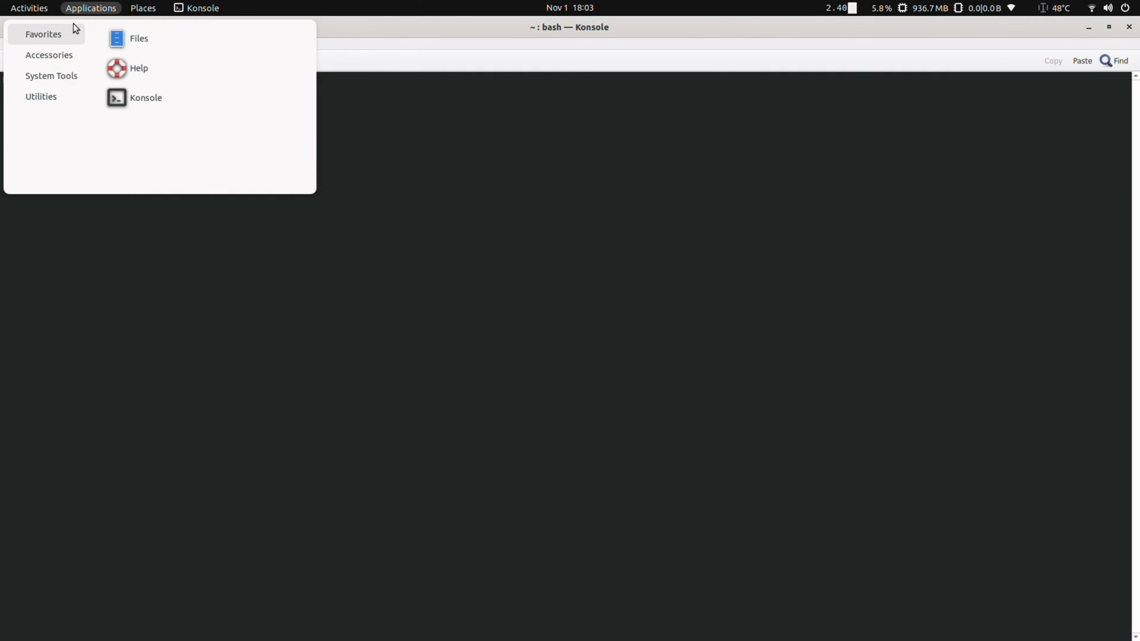
pyautogui.click(143, 8)
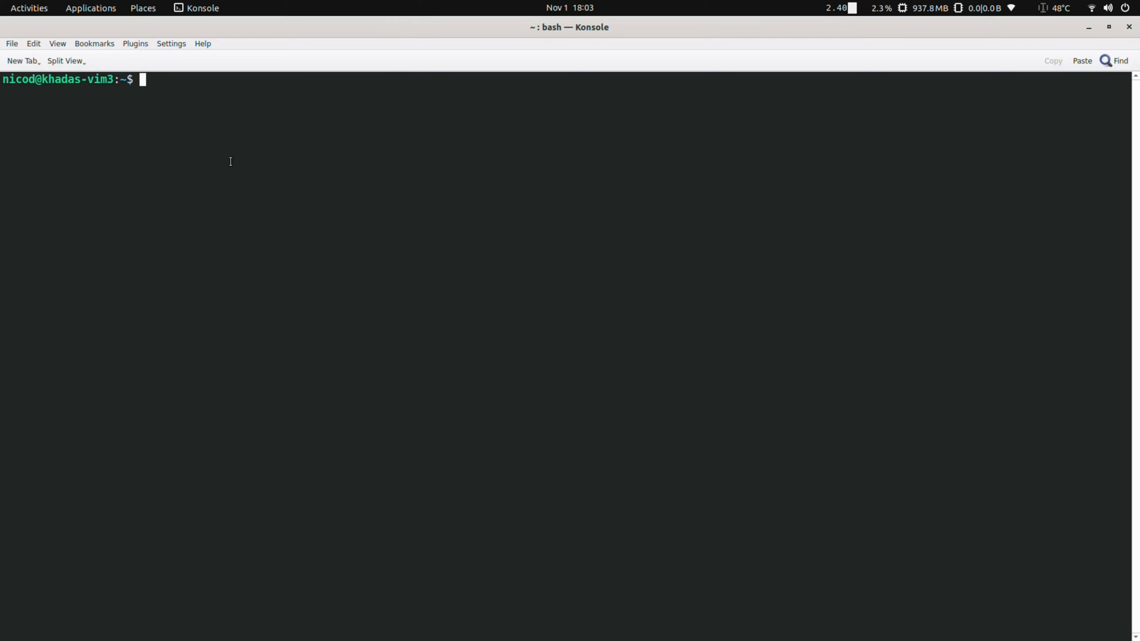
# Step: Apt-install chromium-browser, thunderbird, transmission, vlc, mpv, kodi, gimp, geany and audacious
pyautogui.write('sudo apt install')
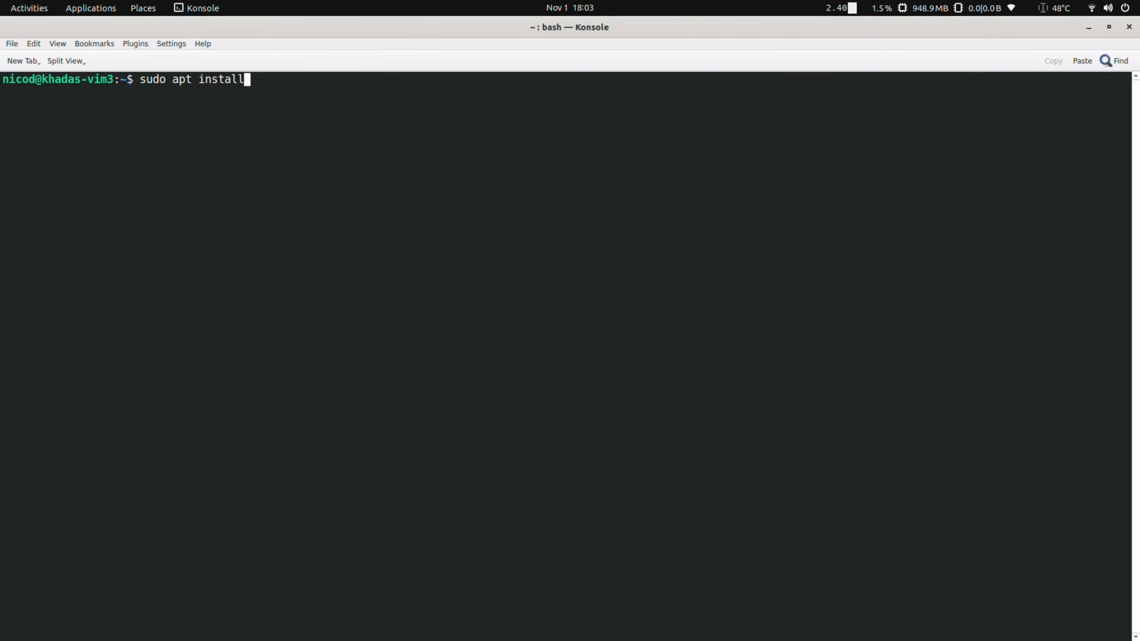
pyautogui.write('chrom')
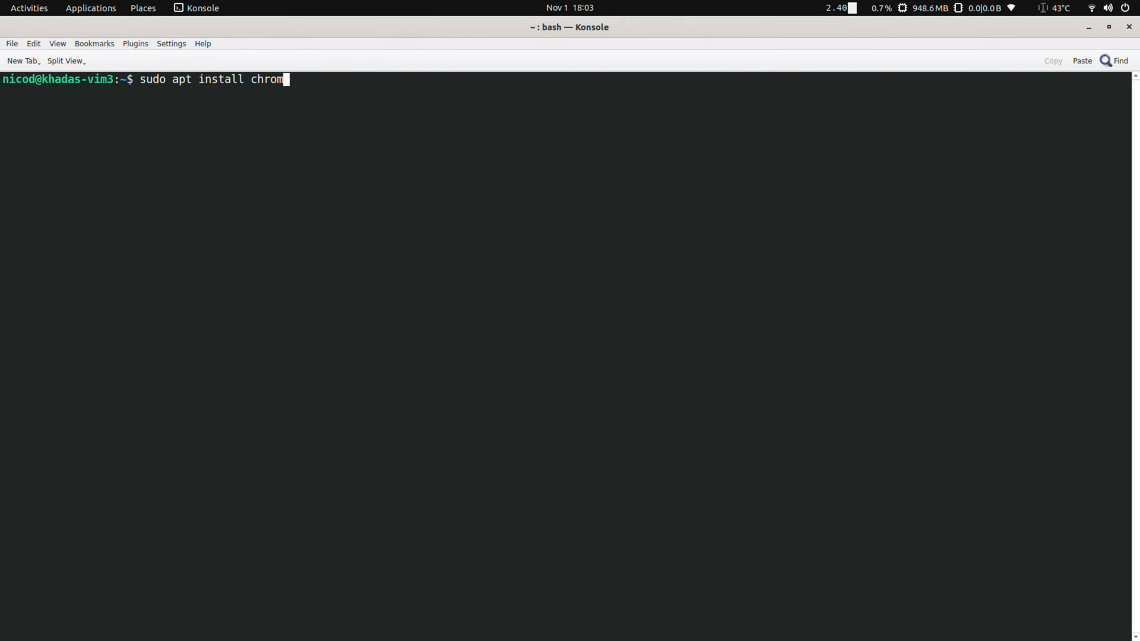
pyautogui.write('ium-browser')
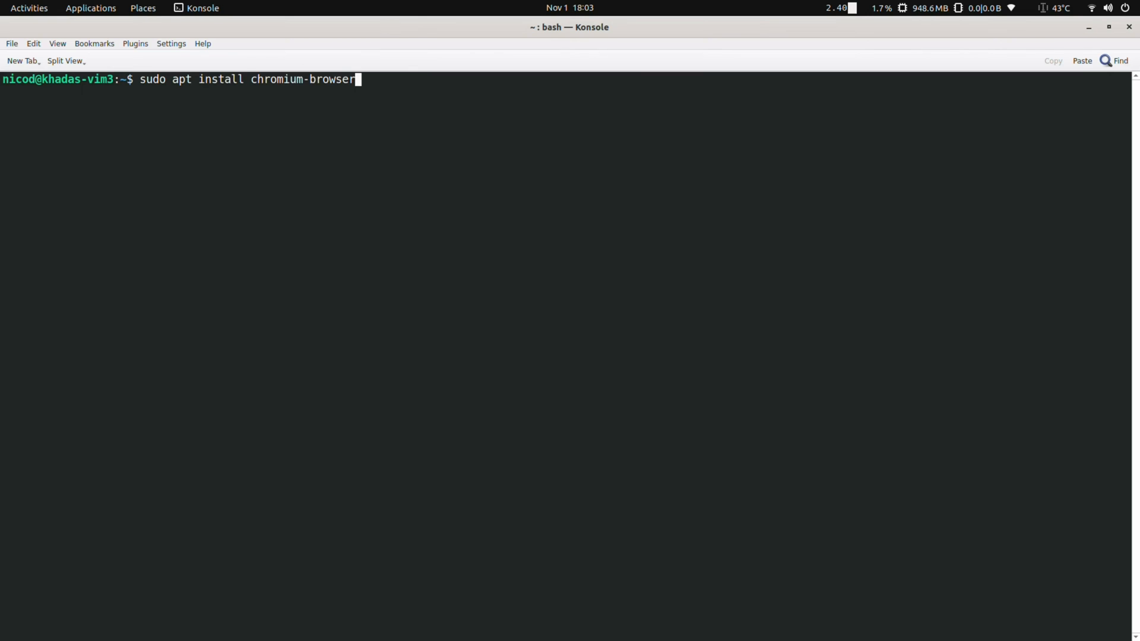
pyautogui.write('thunderbird')
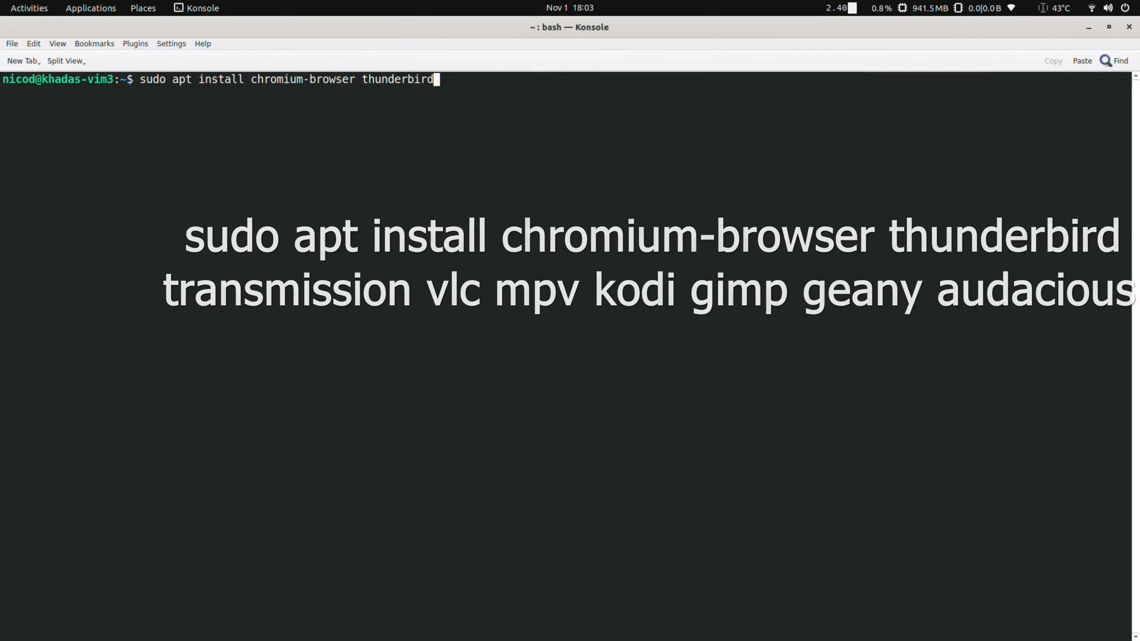
pyautogui.write('transmission')
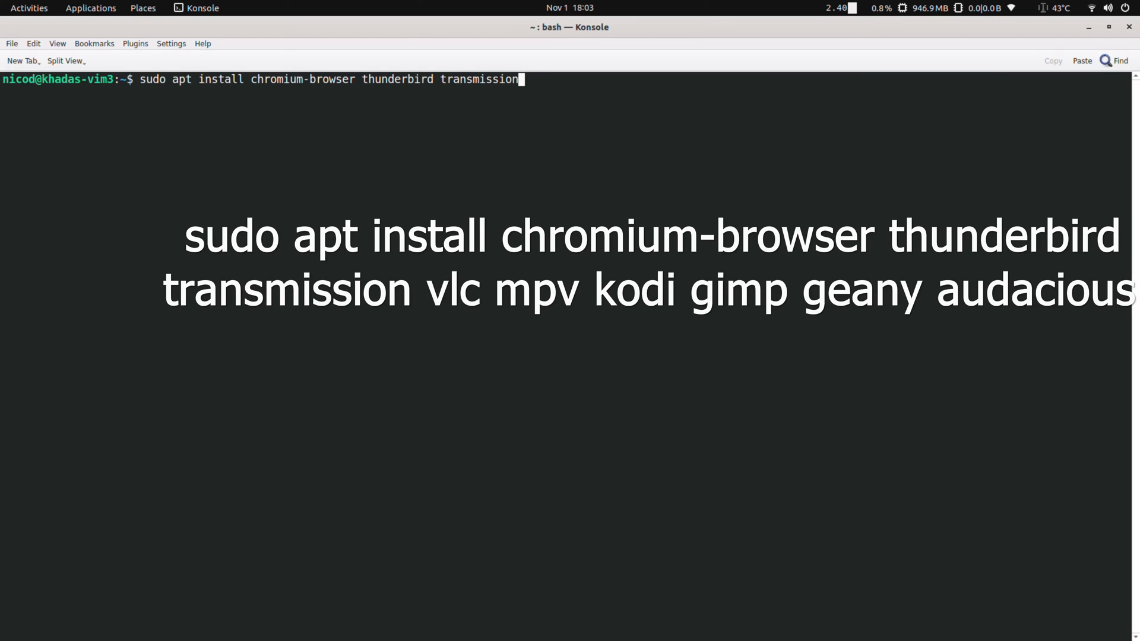
pyautogui.write('vlc')
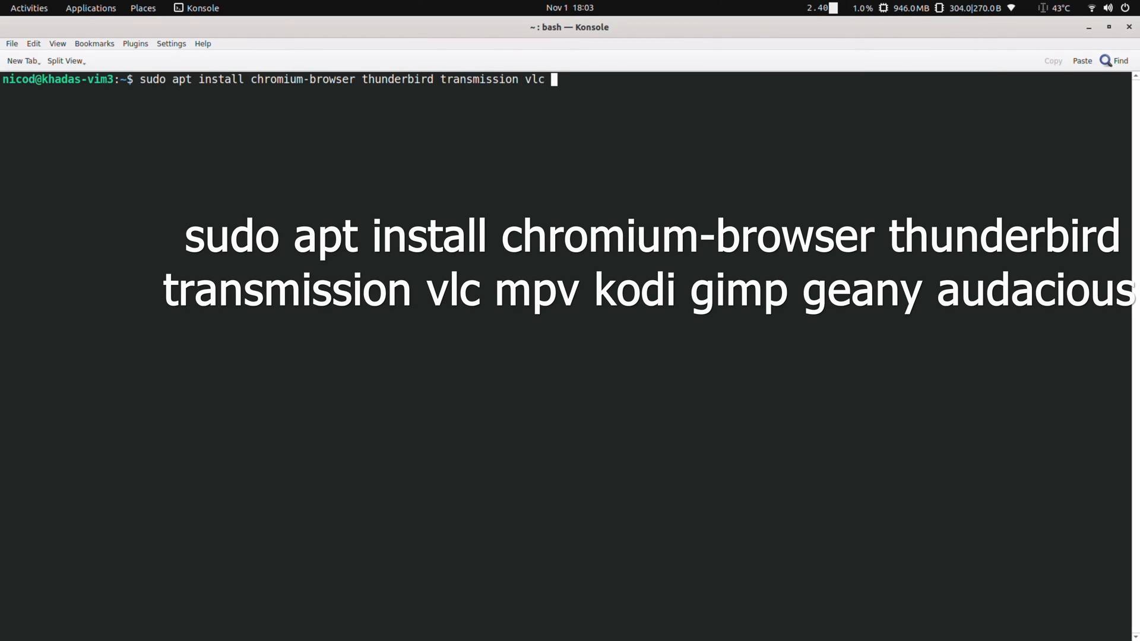
pyautogui.write('mpv k')
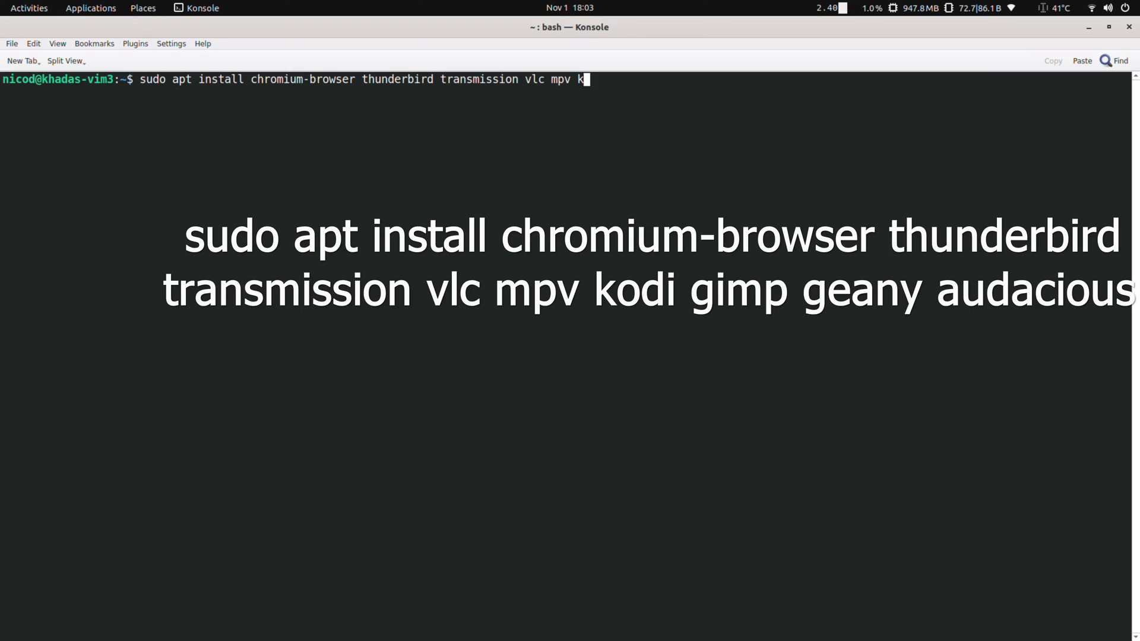
pyautogui.write('odi gimp')
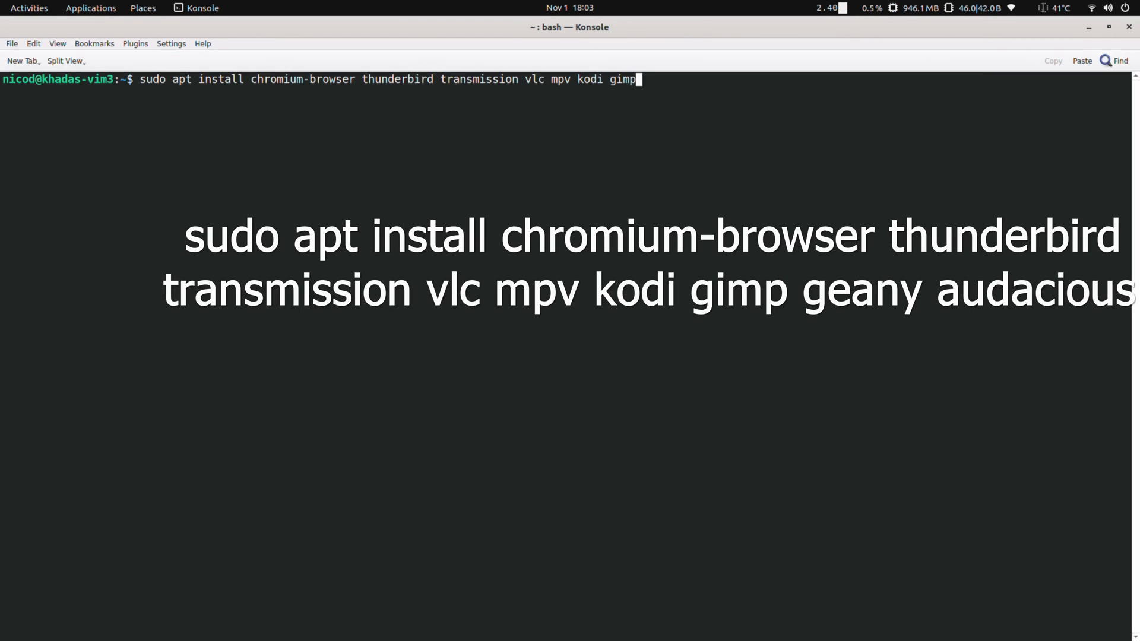
pyautogui.write('geany')
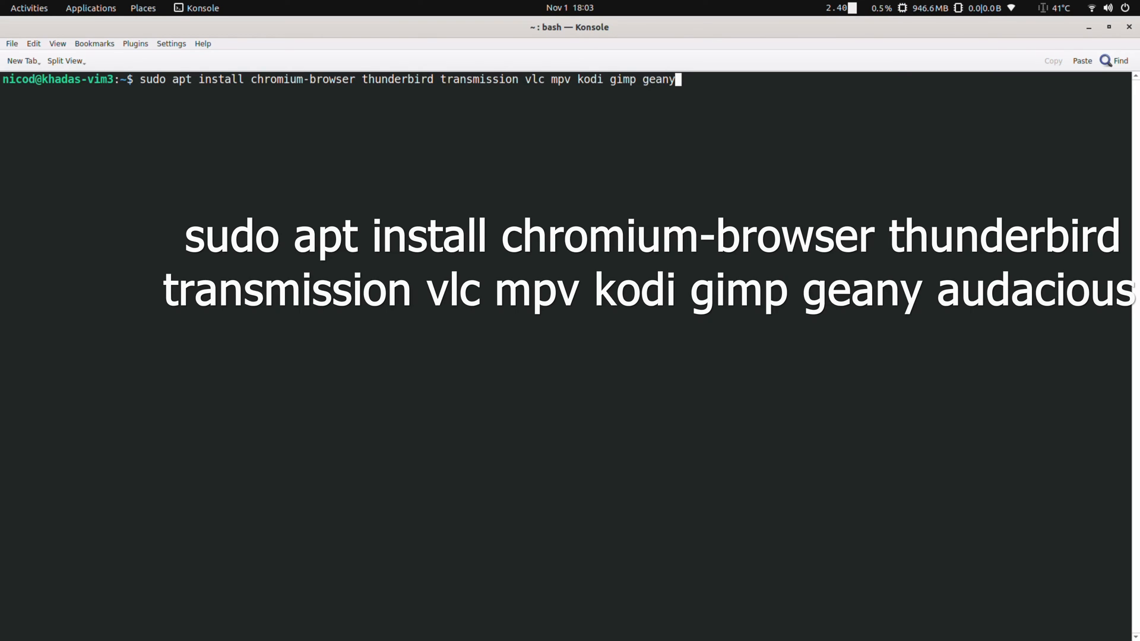
pyautogui.write('audaci')
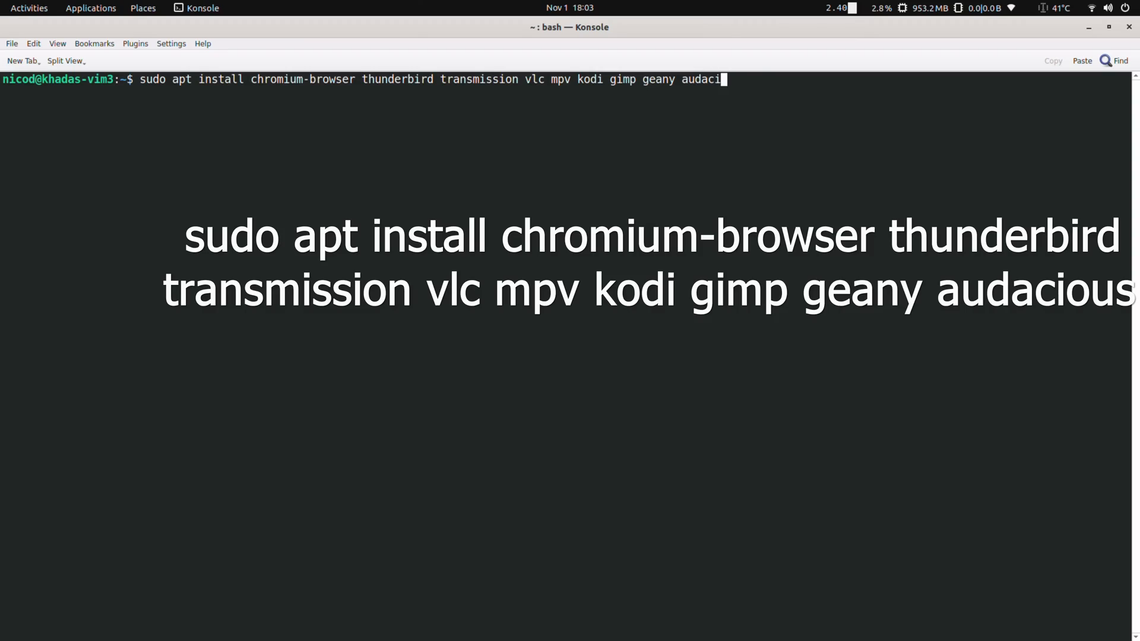
pyautogui.press('Return')
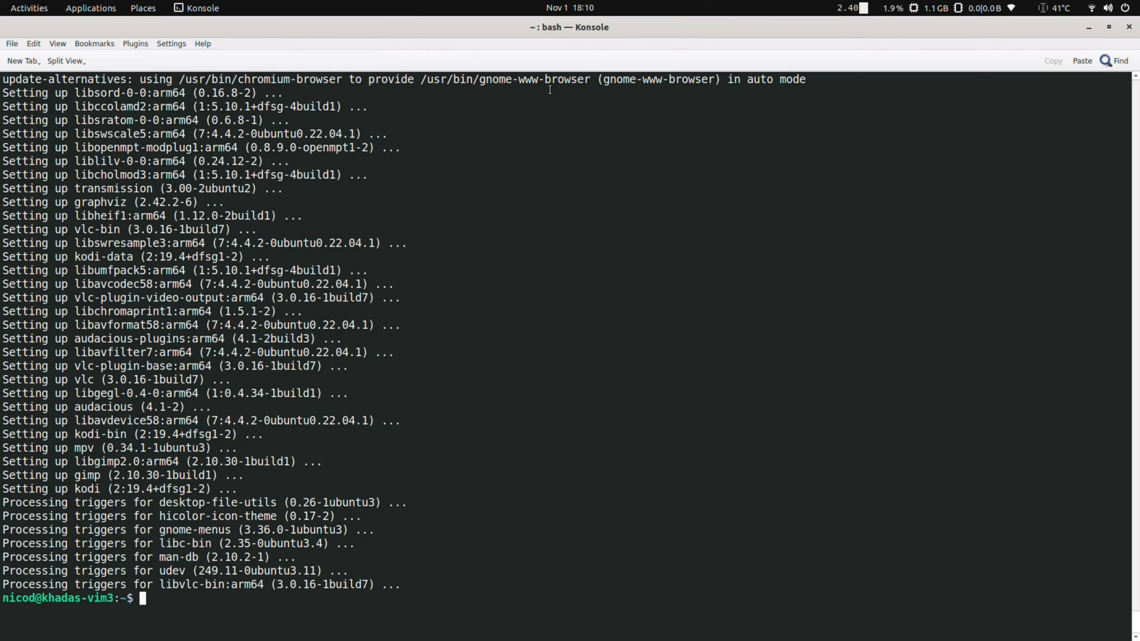
# Step: Launch Disks, Audacious and Geany from the Applications menu
pyautogui.click(90, 8)
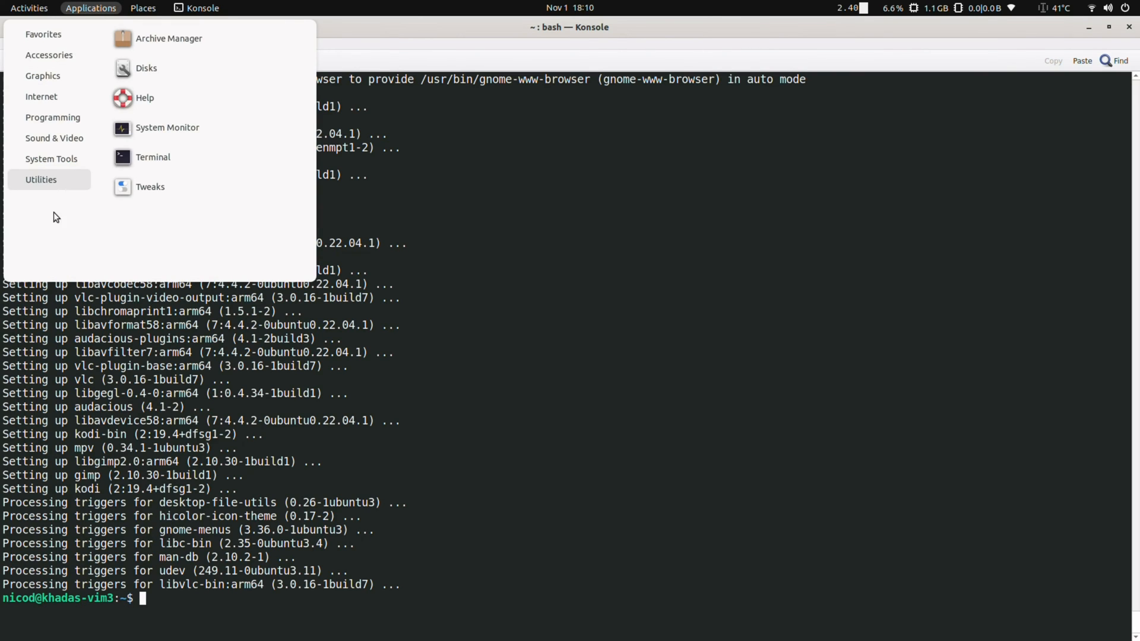
pyautogui.click(145, 68)
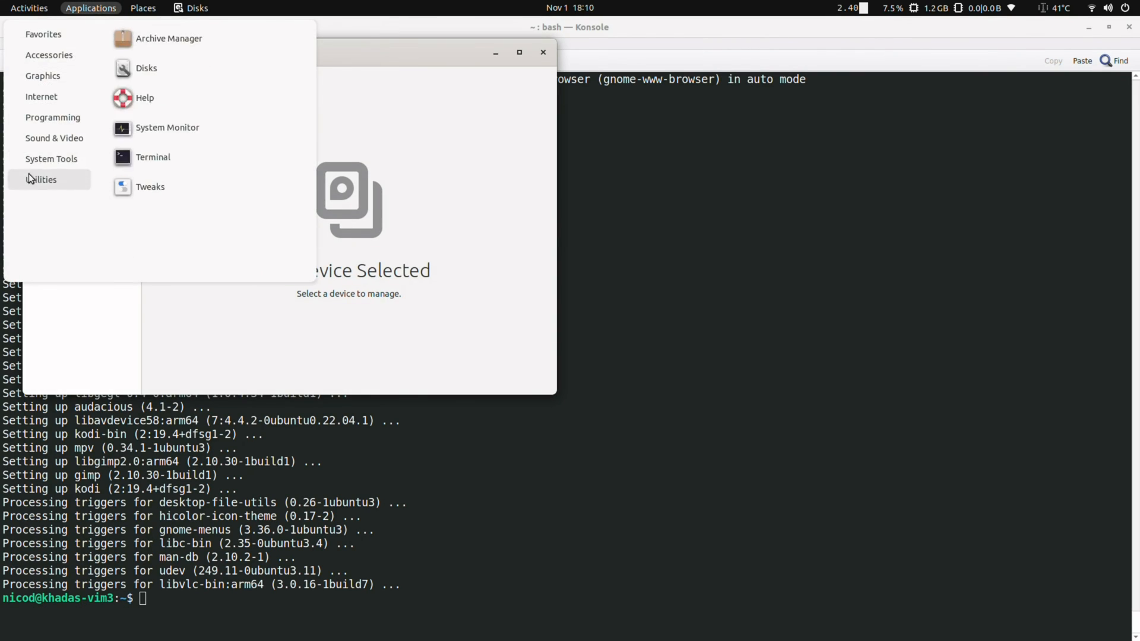
pyautogui.click(54, 139)
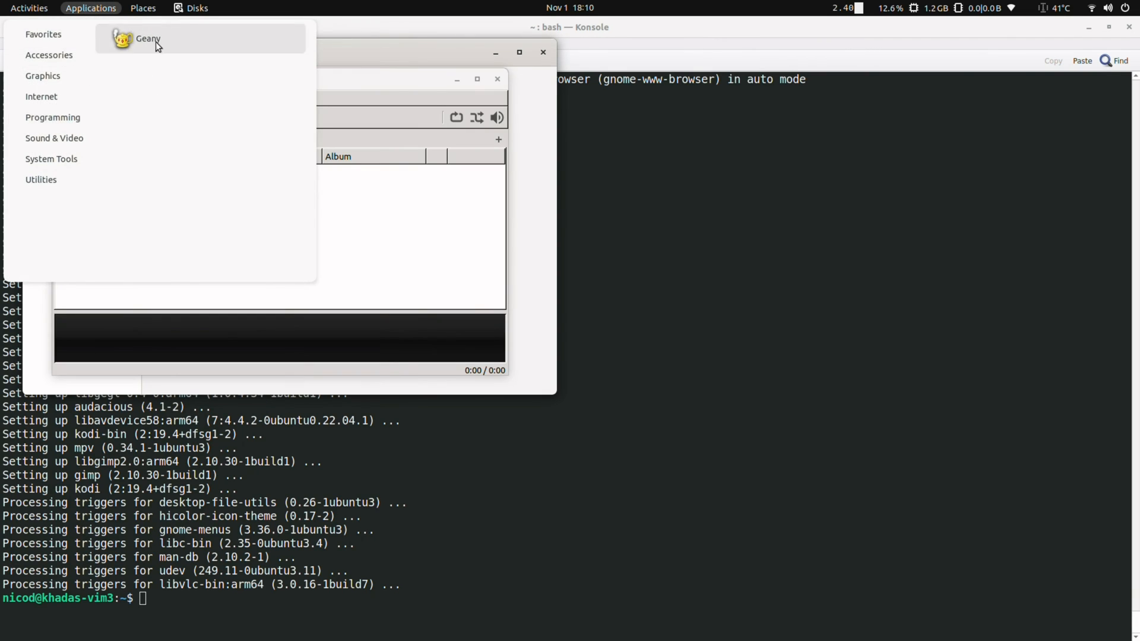
pyautogui.click(146, 39)
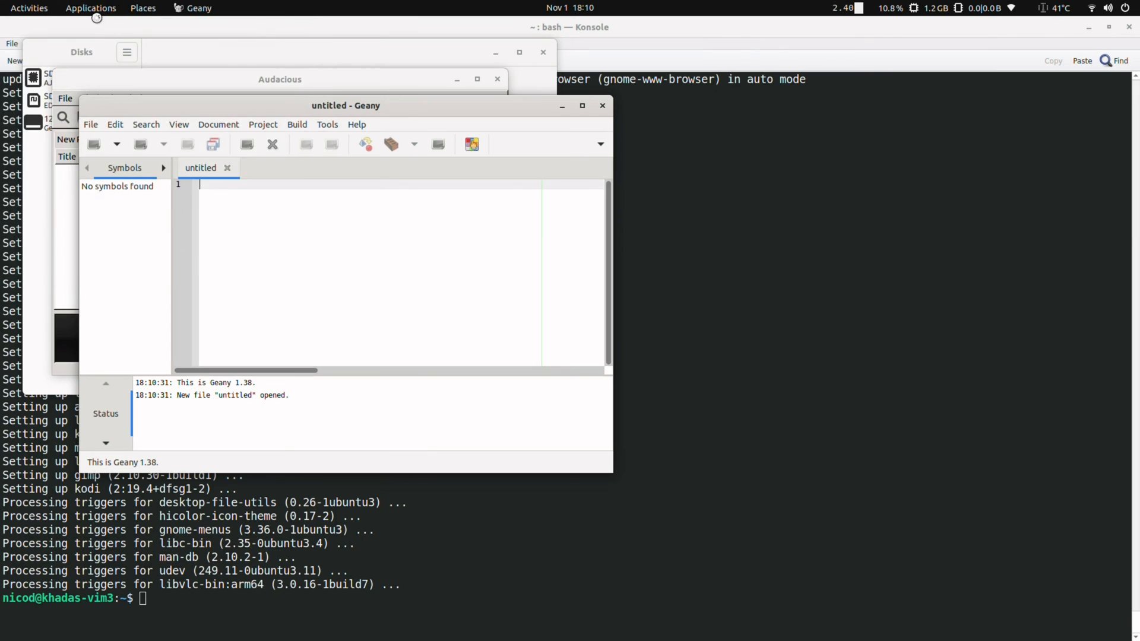
# Step: Launch Transmission, confirm a new keyring password and accept Transmission's sharing notice
pyautogui.click(91, 8)
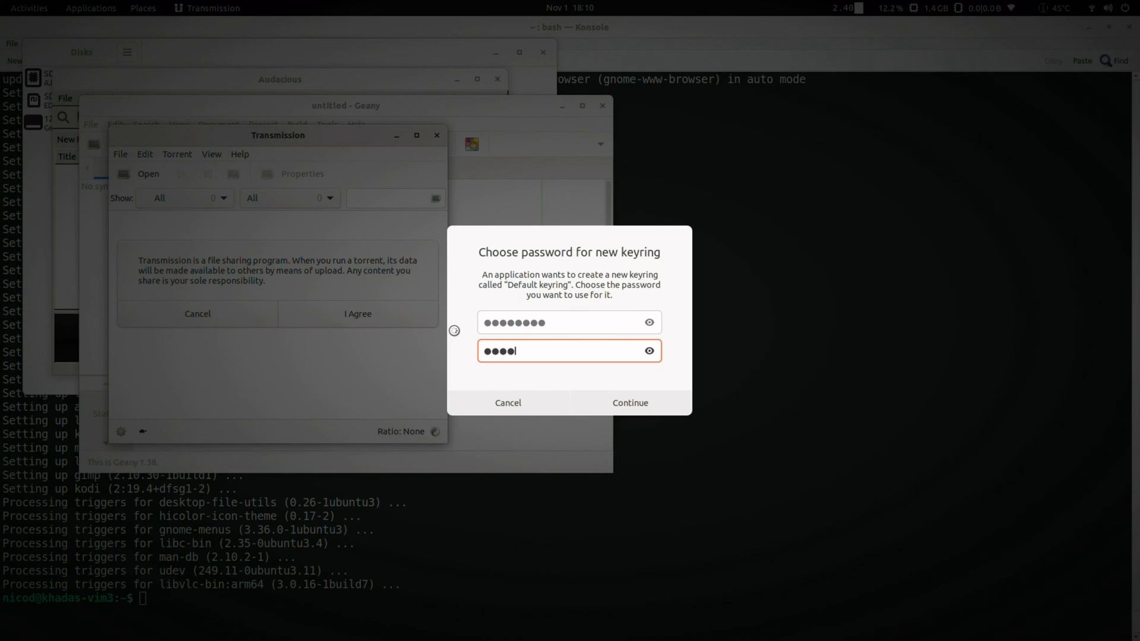
pyautogui.click(629, 403)
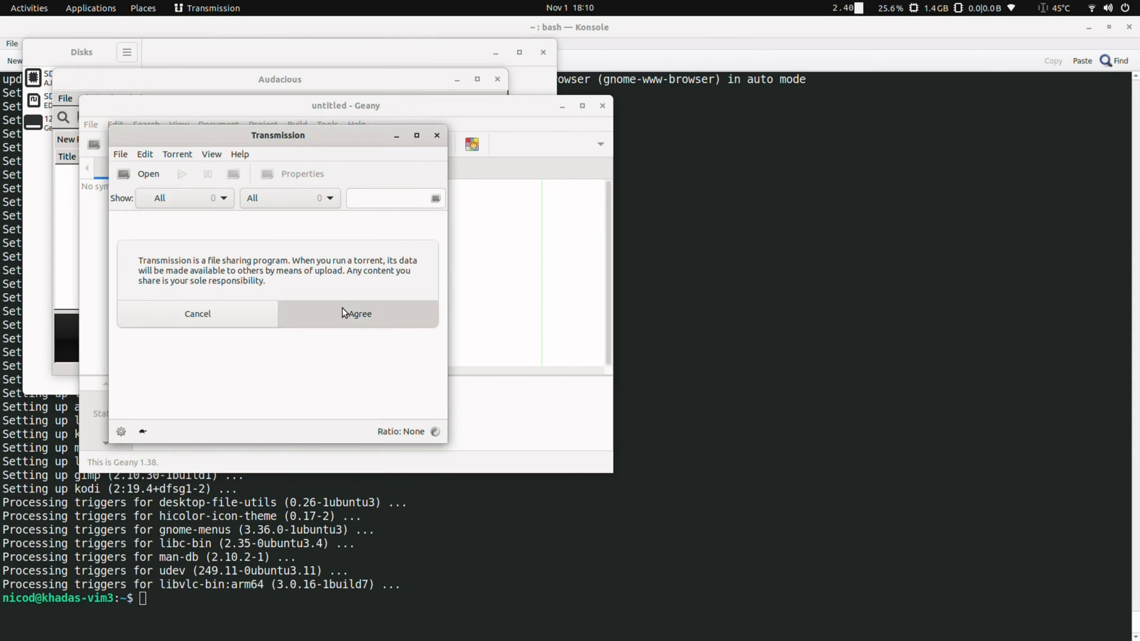
pyautogui.click(357, 314)
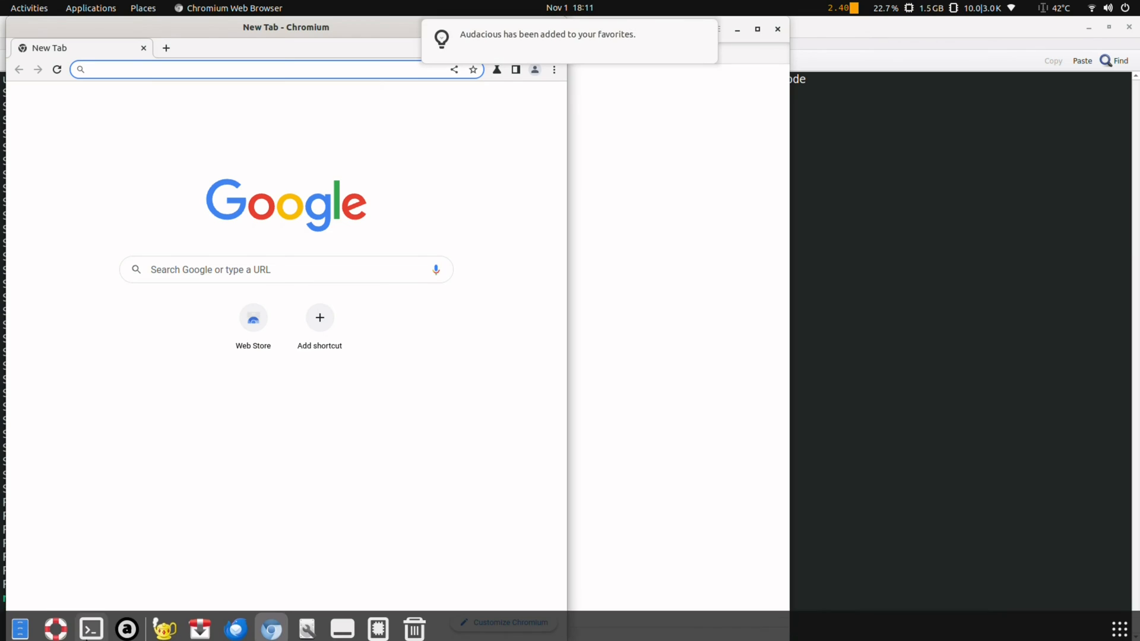
# Step: Pin Geany to the dock favourites, then close the Geany and Transmission windows
pyautogui.click(126, 629)
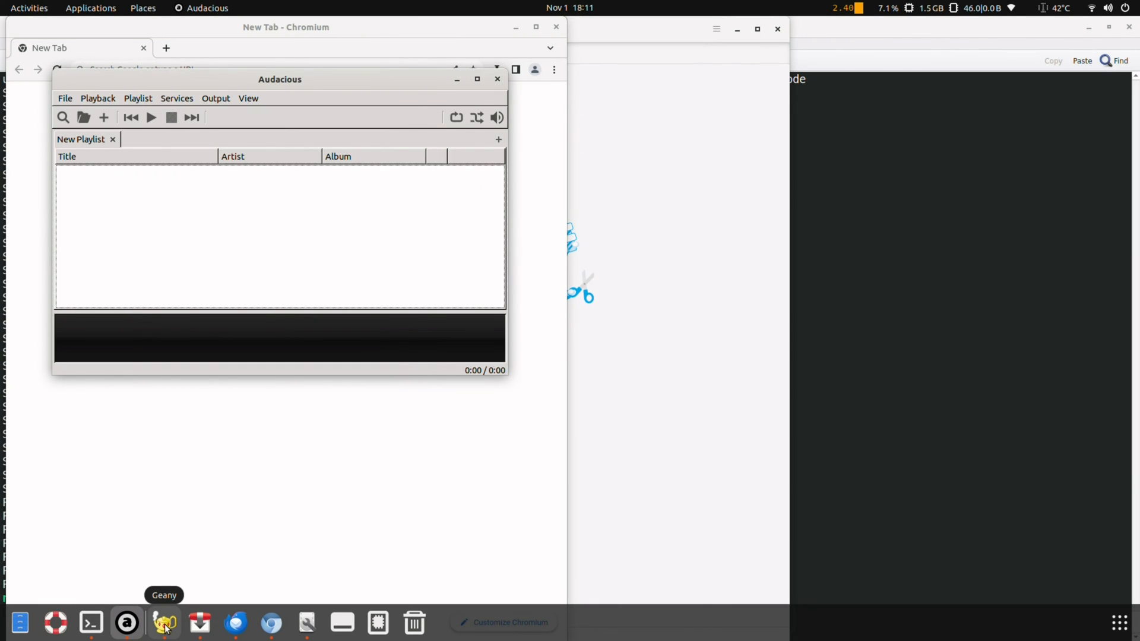
pyautogui.rightClick(164, 622)
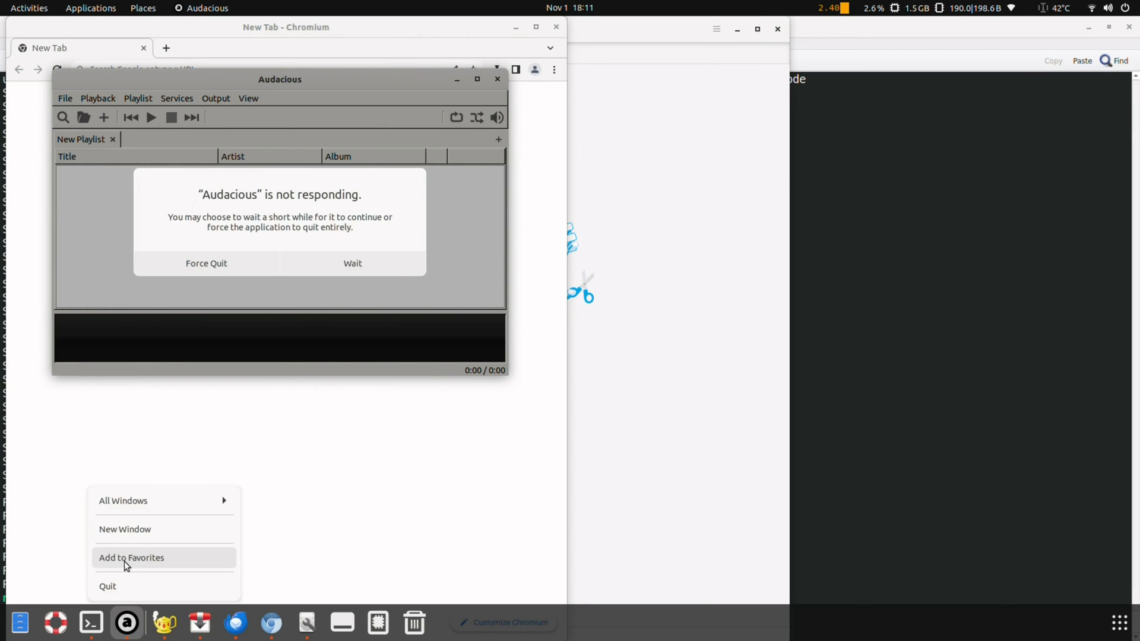
pyautogui.click(130, 558)
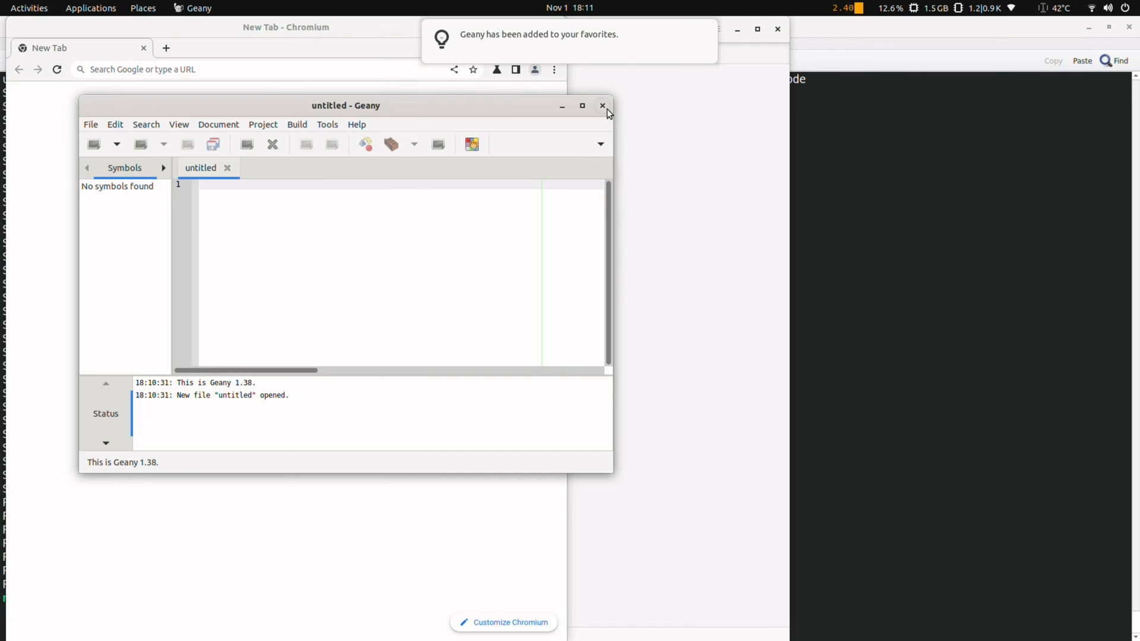
pyautogui.click(602, 106)
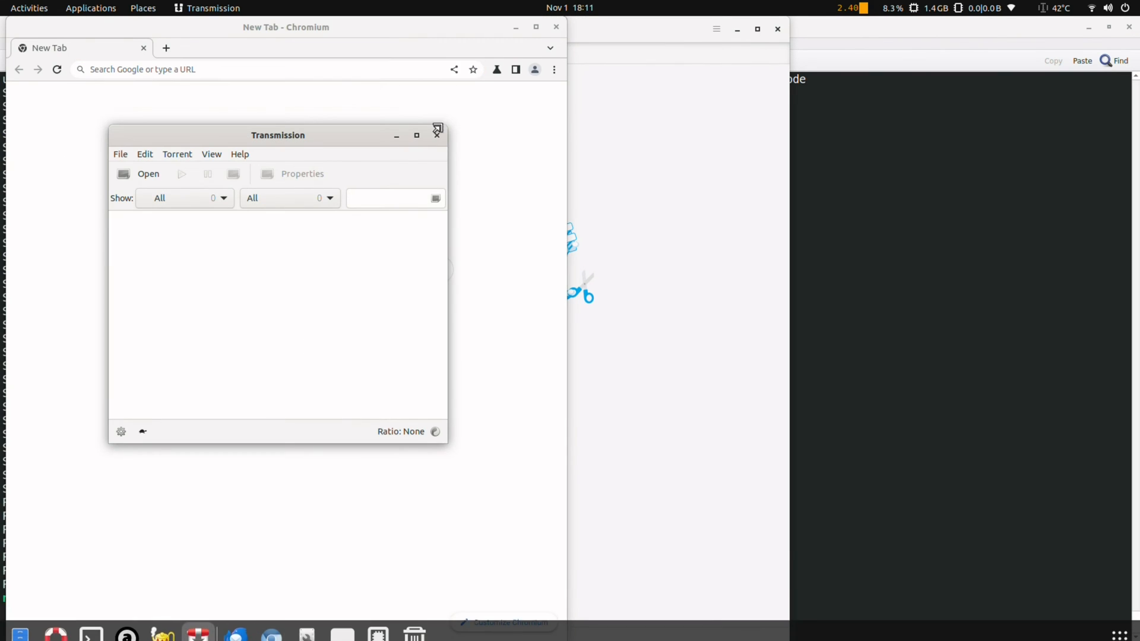
pyautogui.click(437, 130)
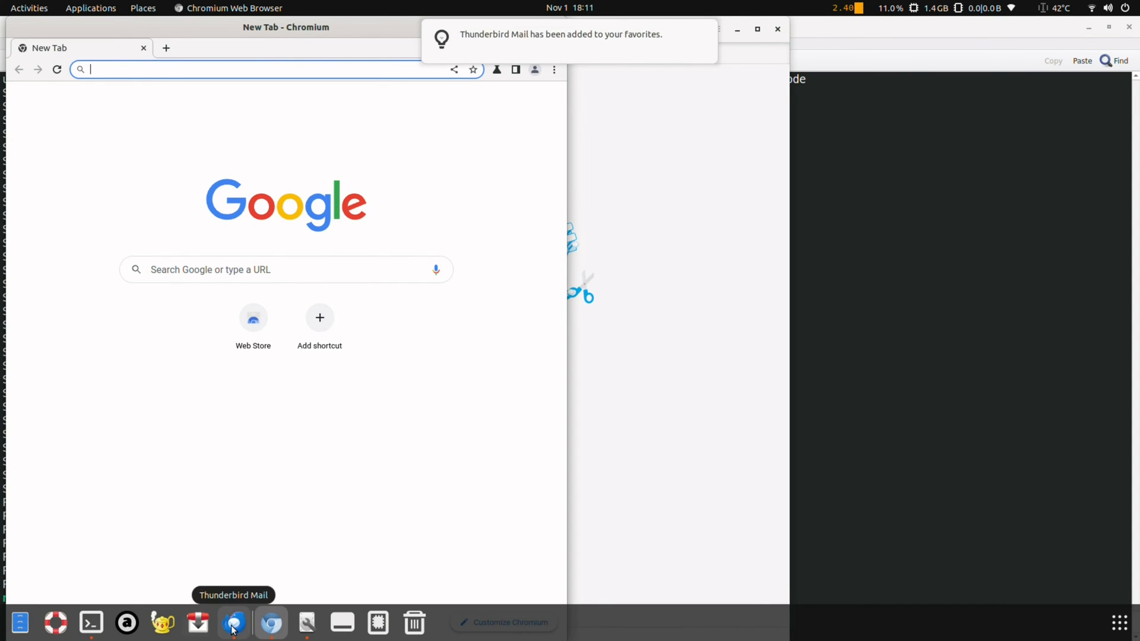
pyautogui.moveTo(197, 622)
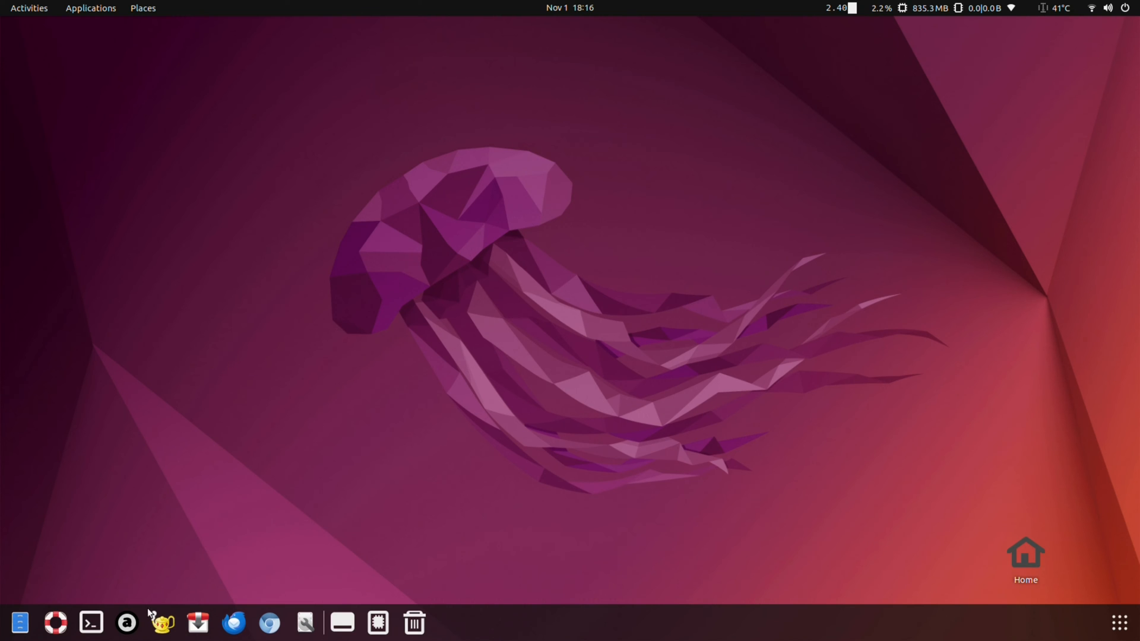
# Step: Search armcord in Chromium and download the ARM64 .deb from ArmCord's Linux page
pyautogui.click(269, 624)
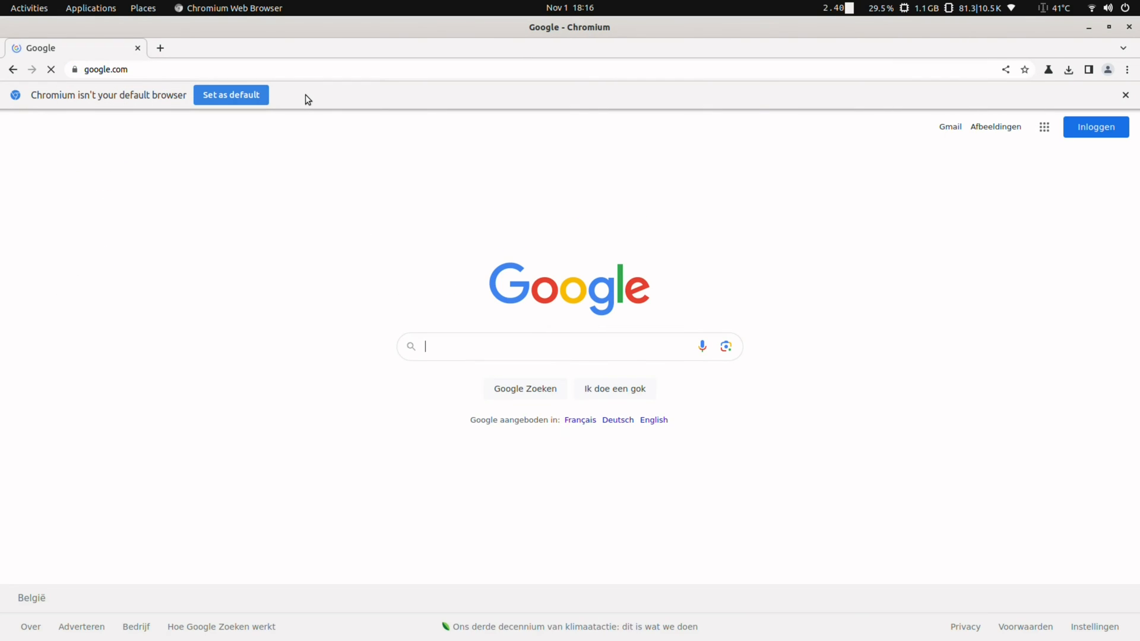
pyautogui.write('armcord.app')
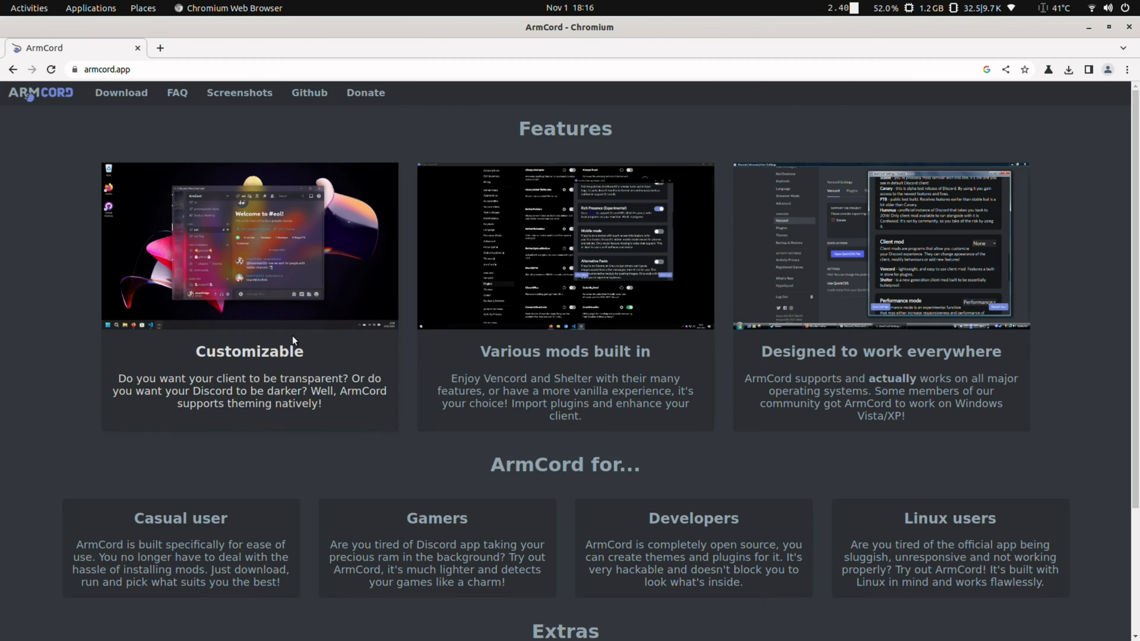
pyautogui.click(121, 93)
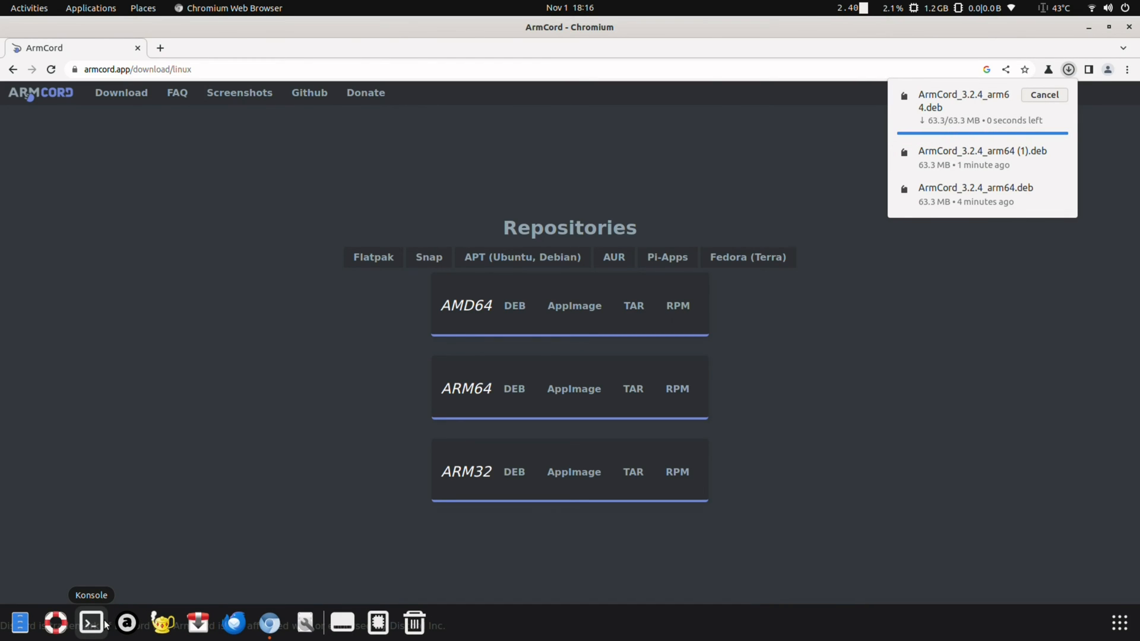
pyautogui.click(90, 622)
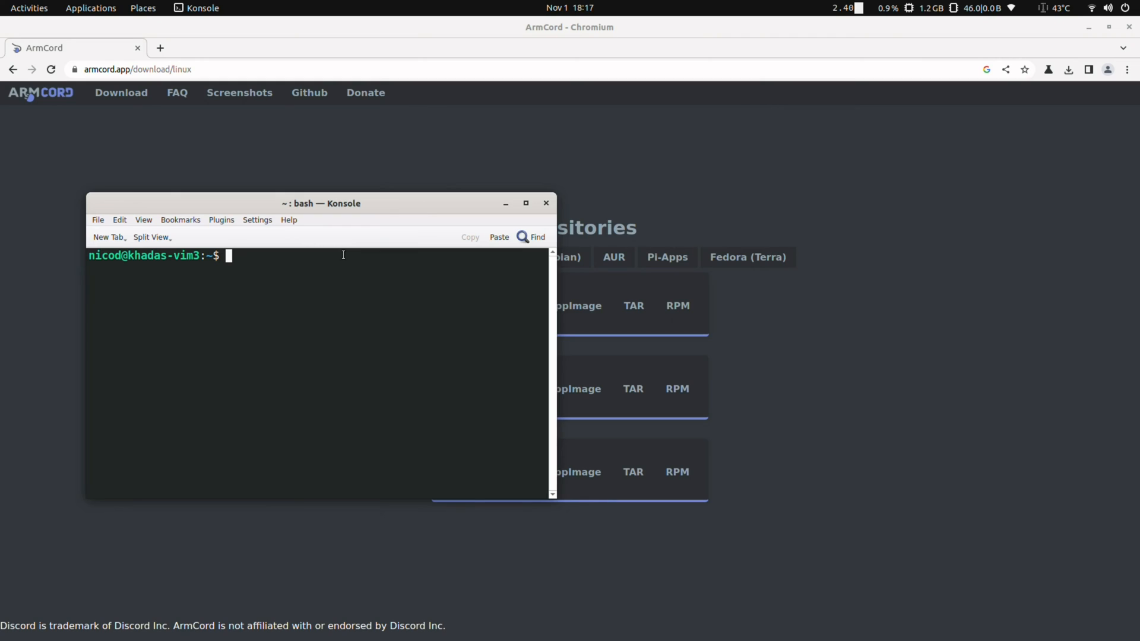
# Step: Install ArmCord_3.2.4_arm64.deb from the Downloads folder with sudo dpkg -i
pyautogui.write('cd Downloads/')
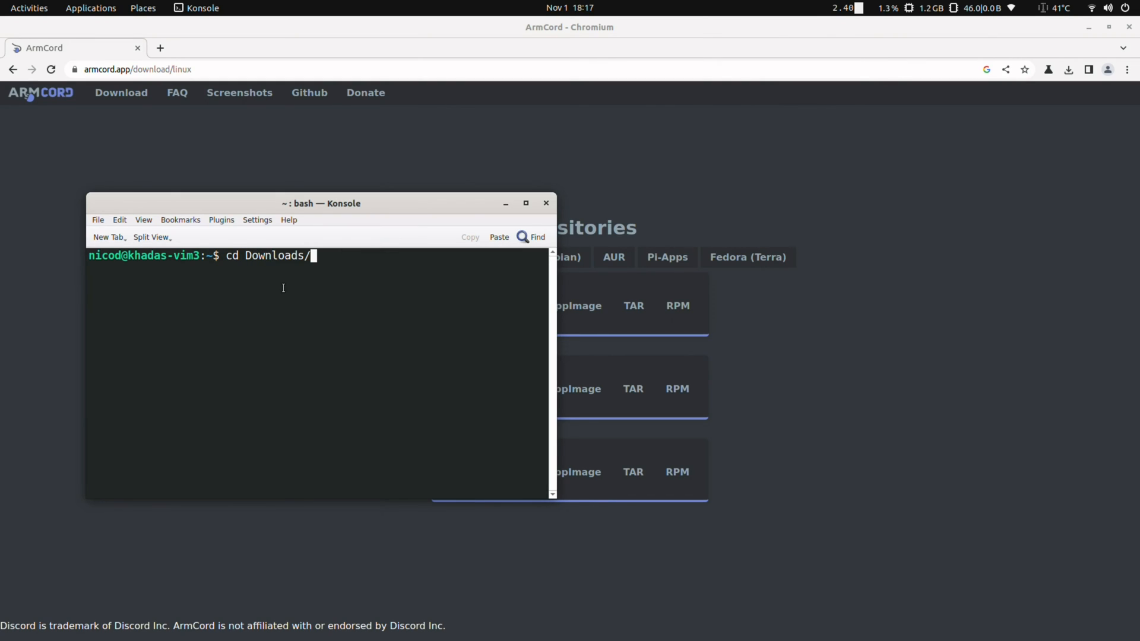
pyautogui.press('Return')
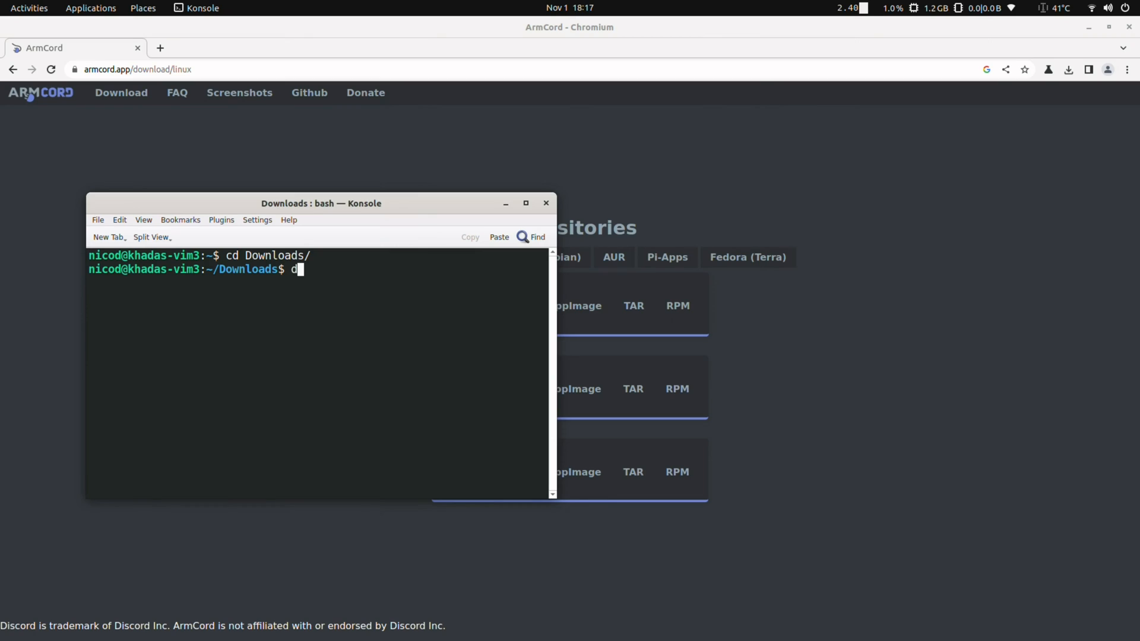
pyautogui.write('sudo d')
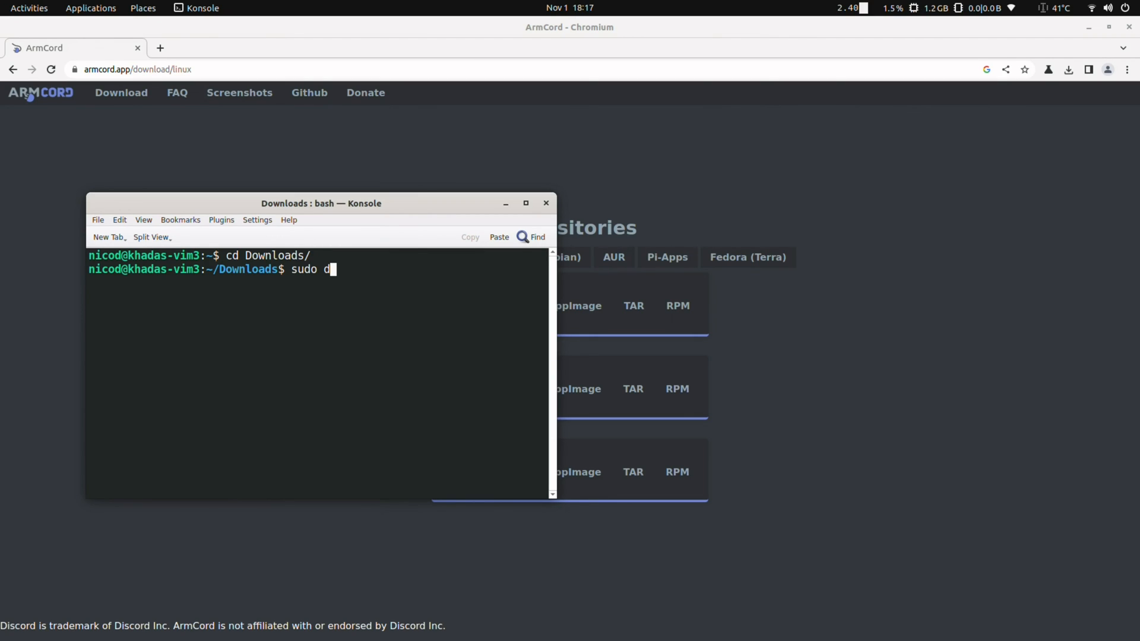
pyautogui.write('pkg -')
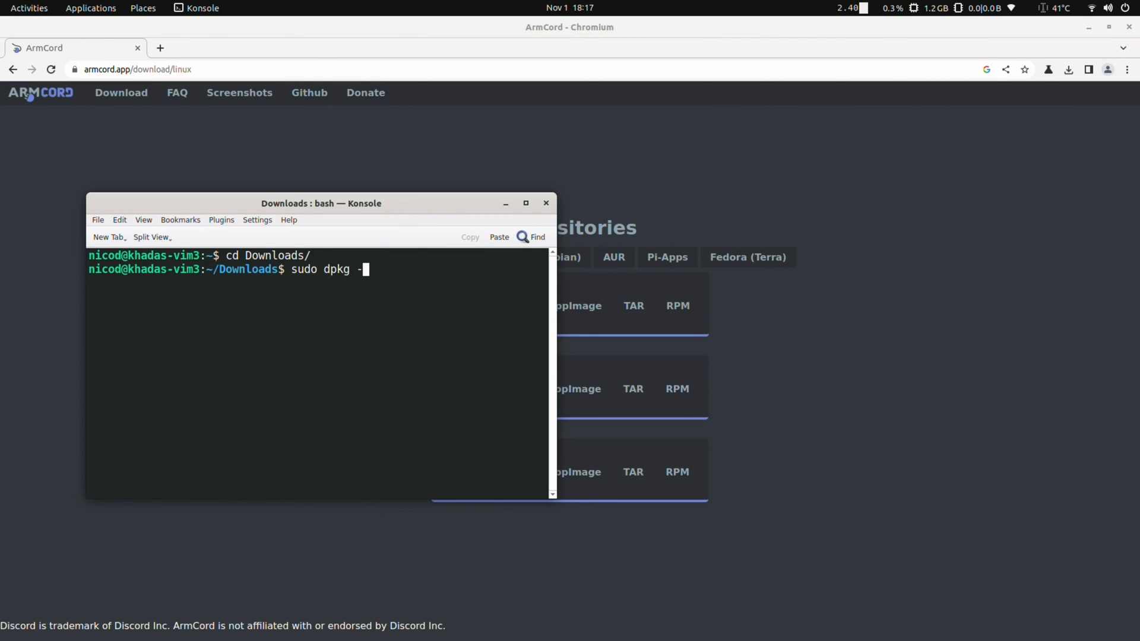
pyautogui.write('i')
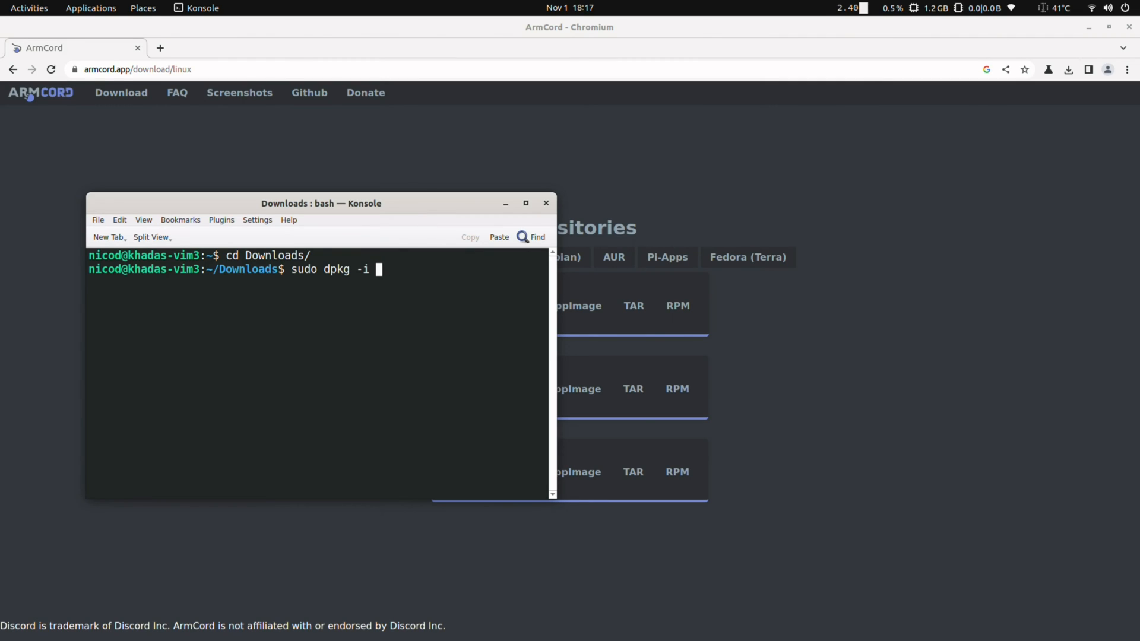
pyautogui.write('ArmCord_3.2.4_arm64.deb')
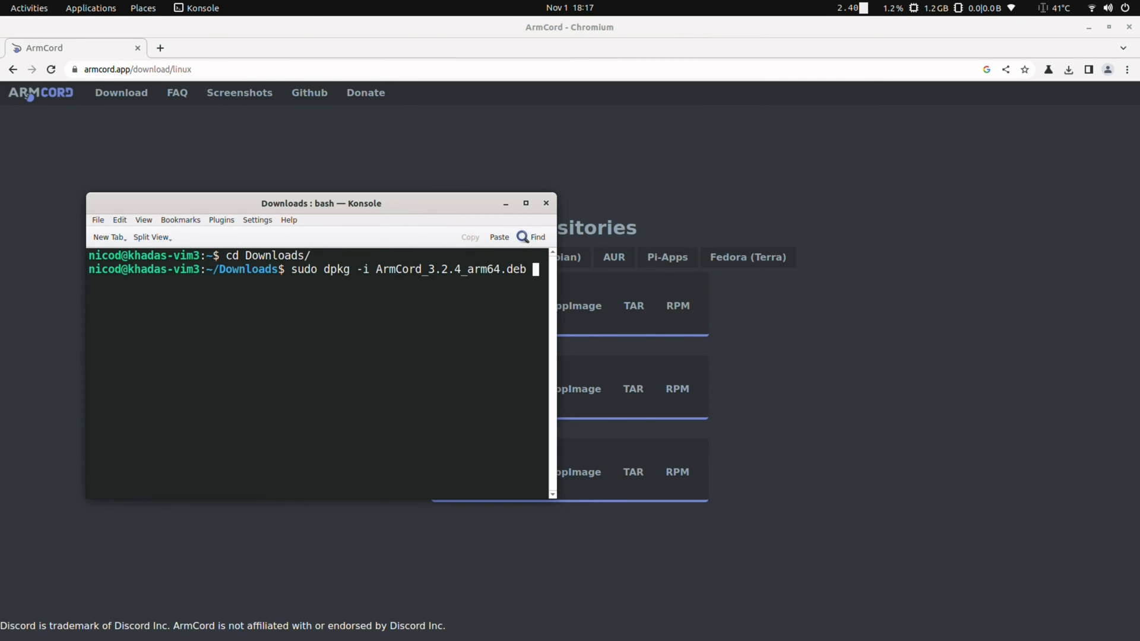
pyautogui.press('Return')
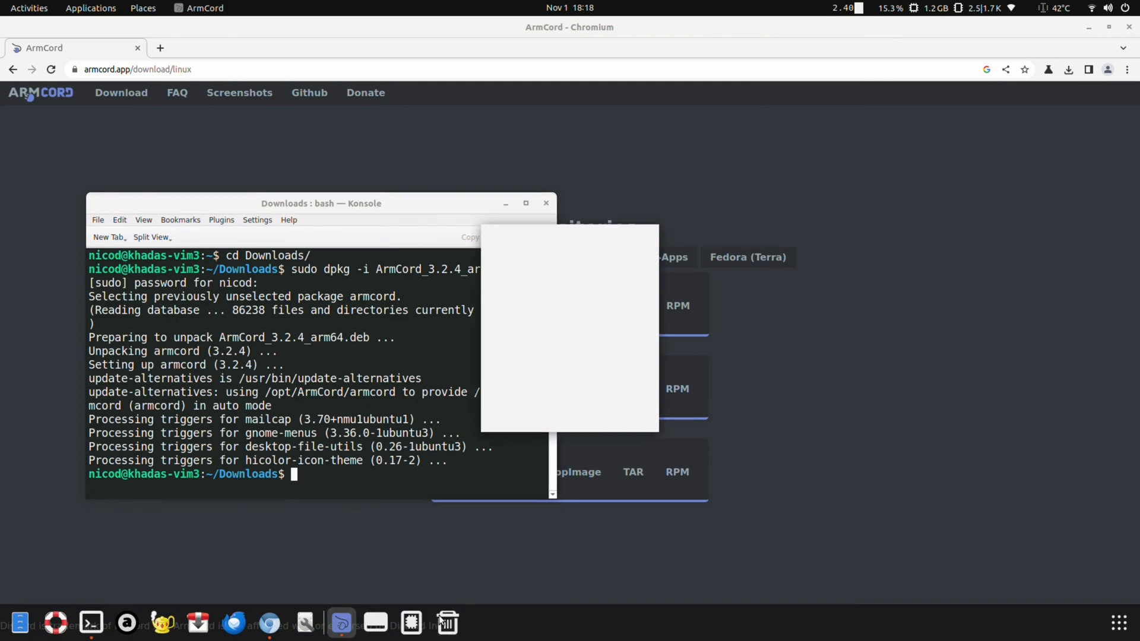
# Step: Quit all ArmCord windows from its dock icon menu
pyautogui.rightClick(342, 622)
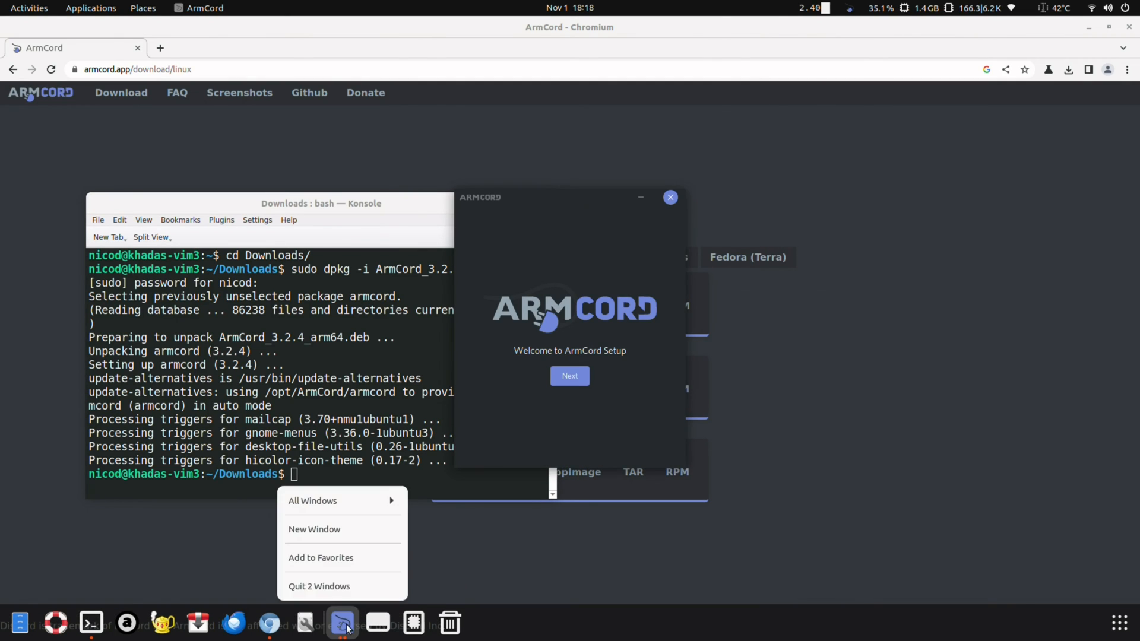
pyautogui.click(318, 585)
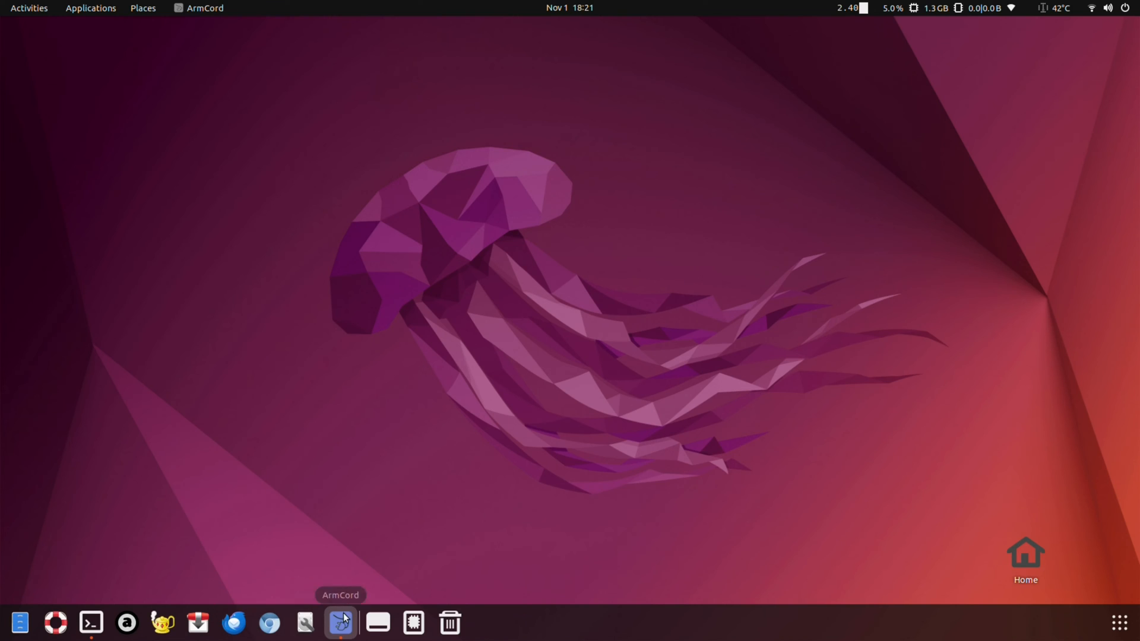
pyautogui.moveTo(326, 471)
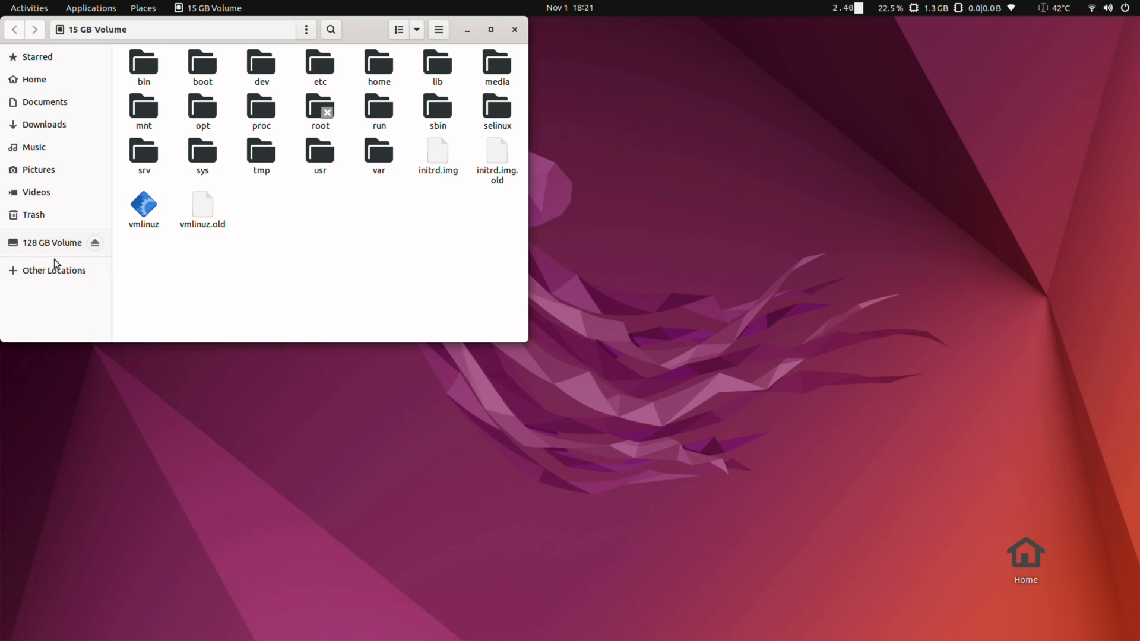
# Step: Show Other Locations in Files and enter the Samba address smb://192.168.1.17
pyautogui.click(54, 271)
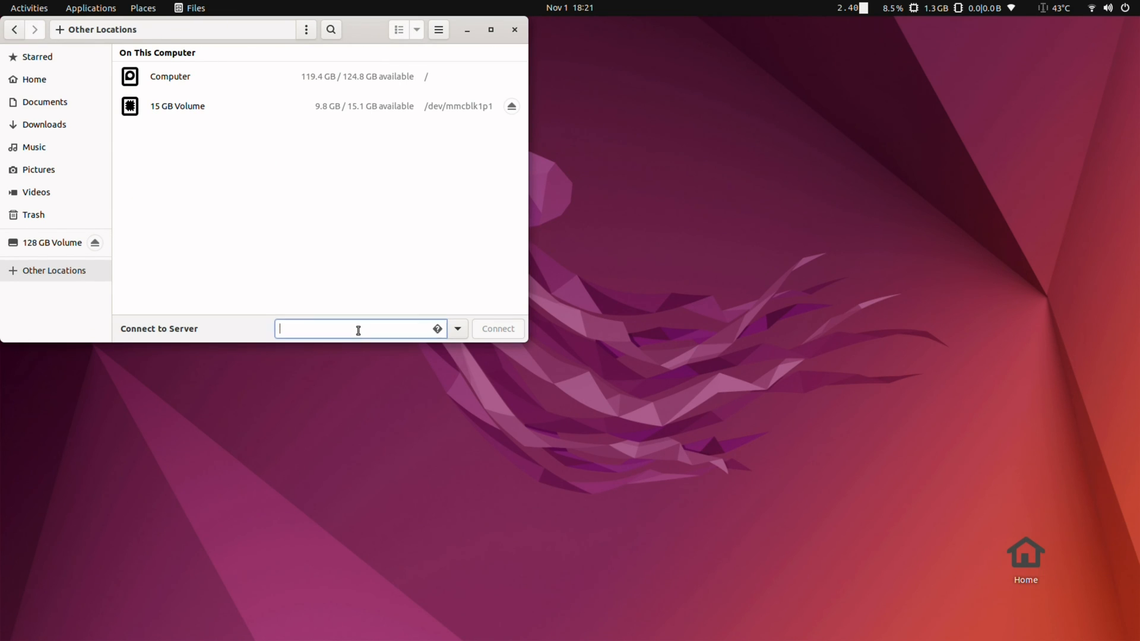
pyautogui.write('smb')
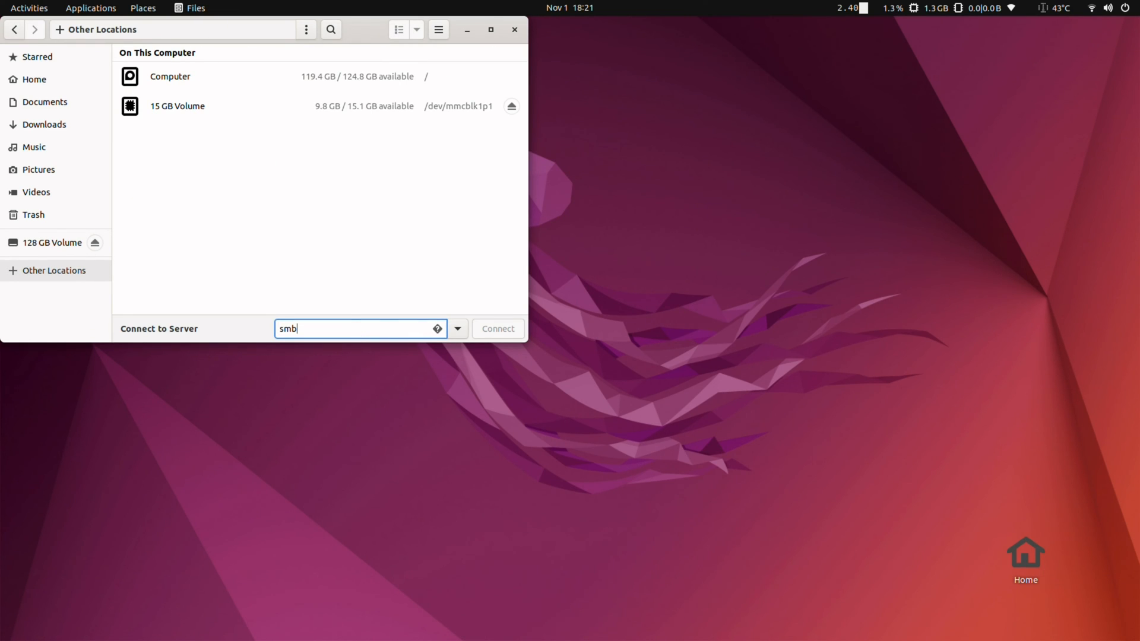
pyautogui.write('://19')
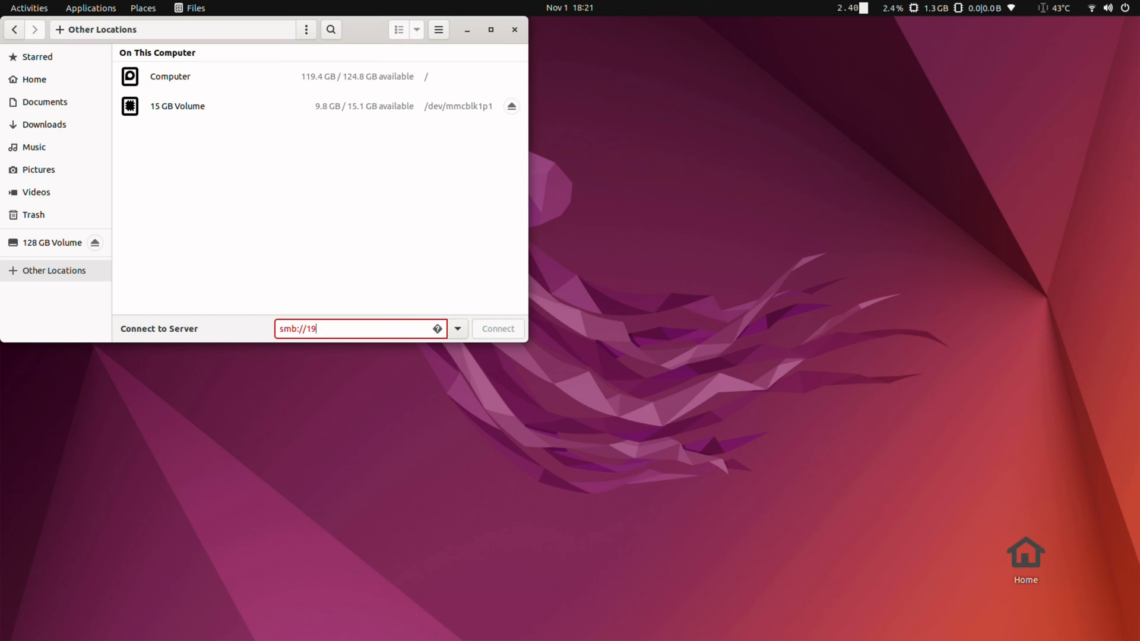
pyautogui.write('2..168.1')
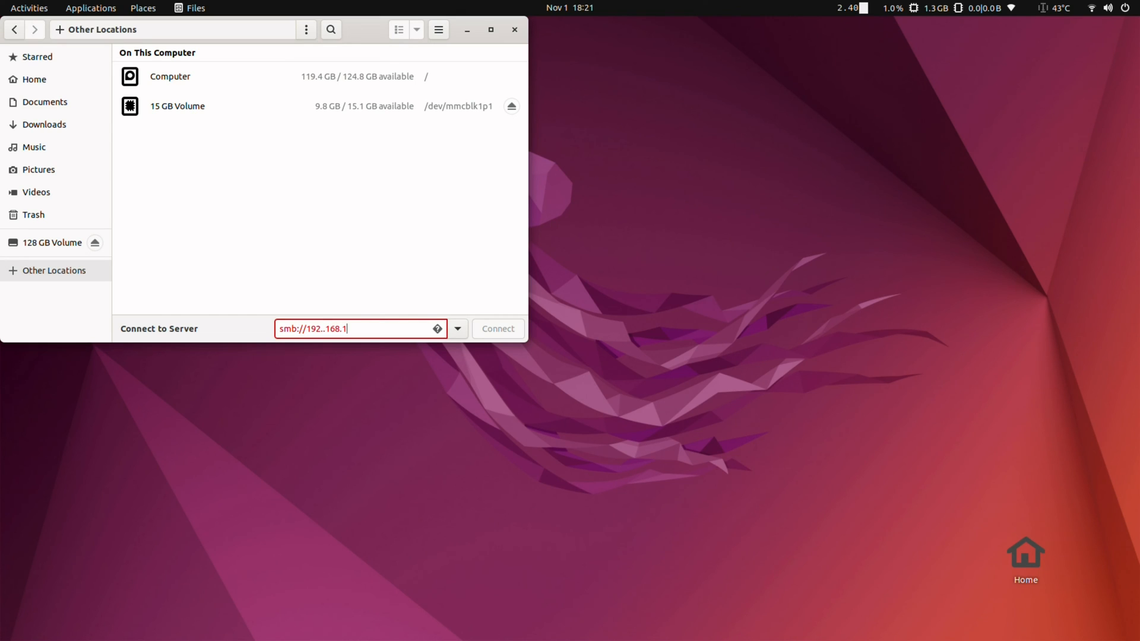
pyautogui.write('17')
pyautogui.write('cd')
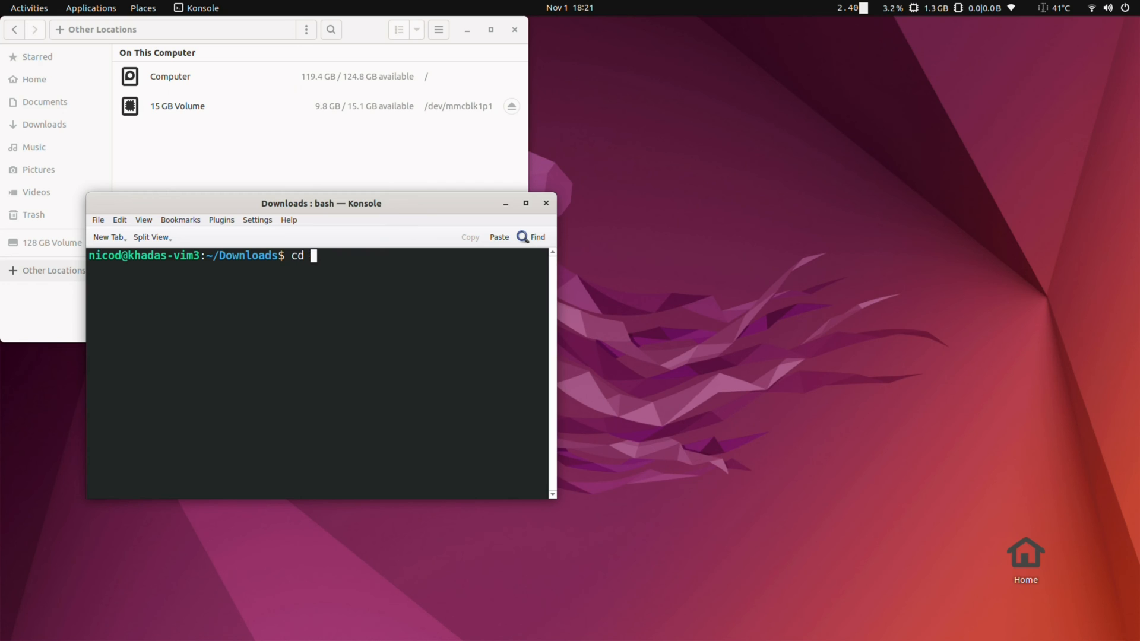
# Step: Install the gvfs-backends package with sudo apt in Konsole
pyautogui.write('sudo ap')
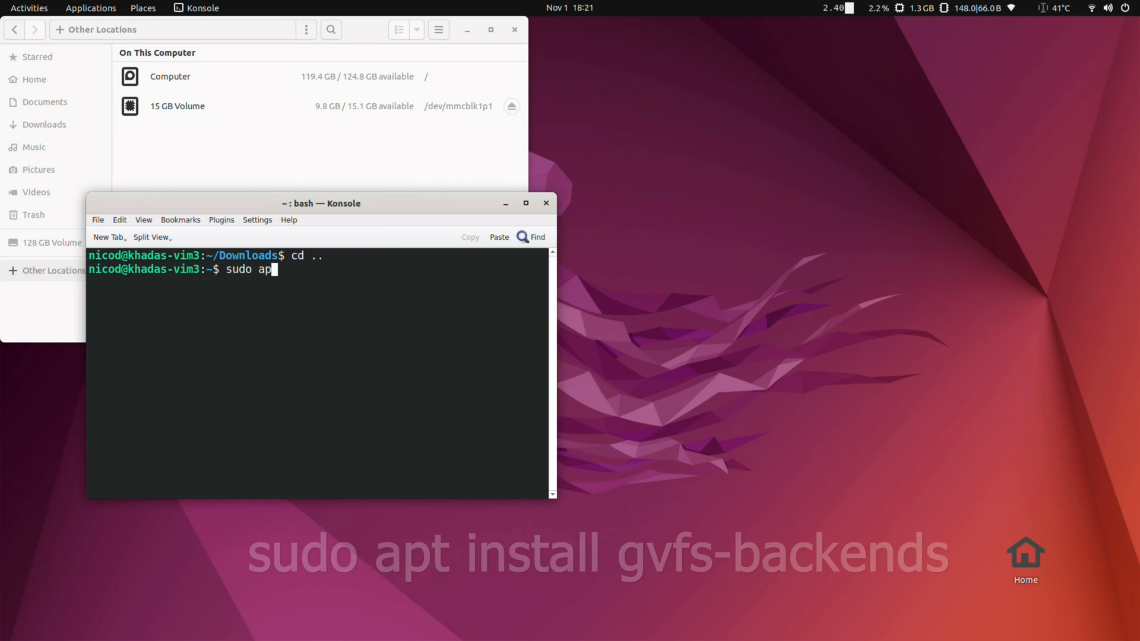
pyautogui.write('t install')
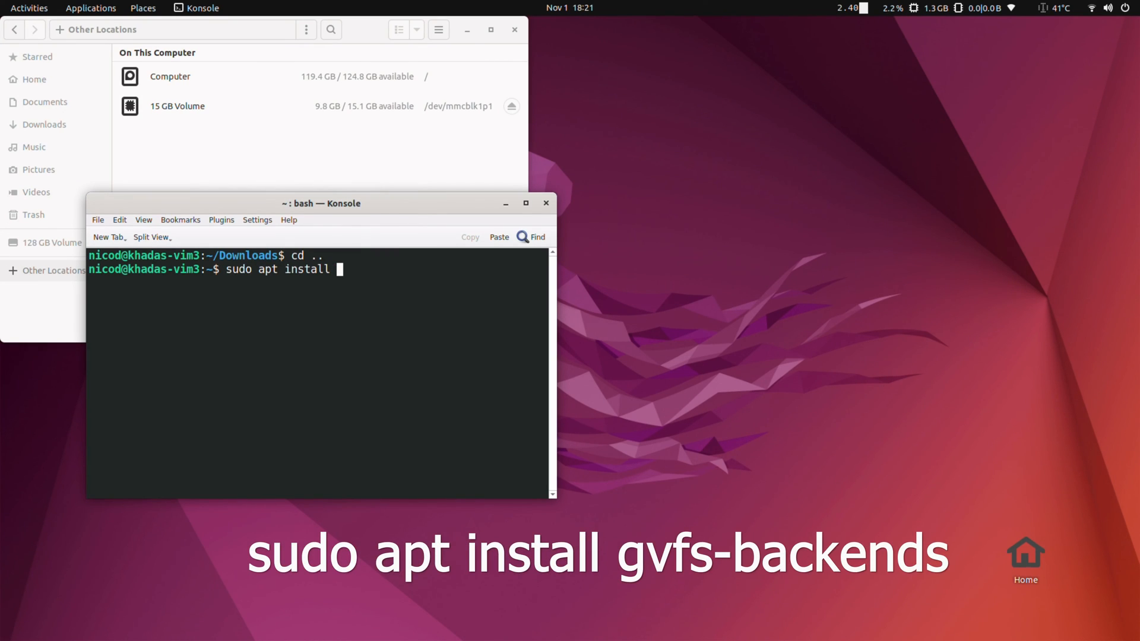
pyautogui.write('gvfs')
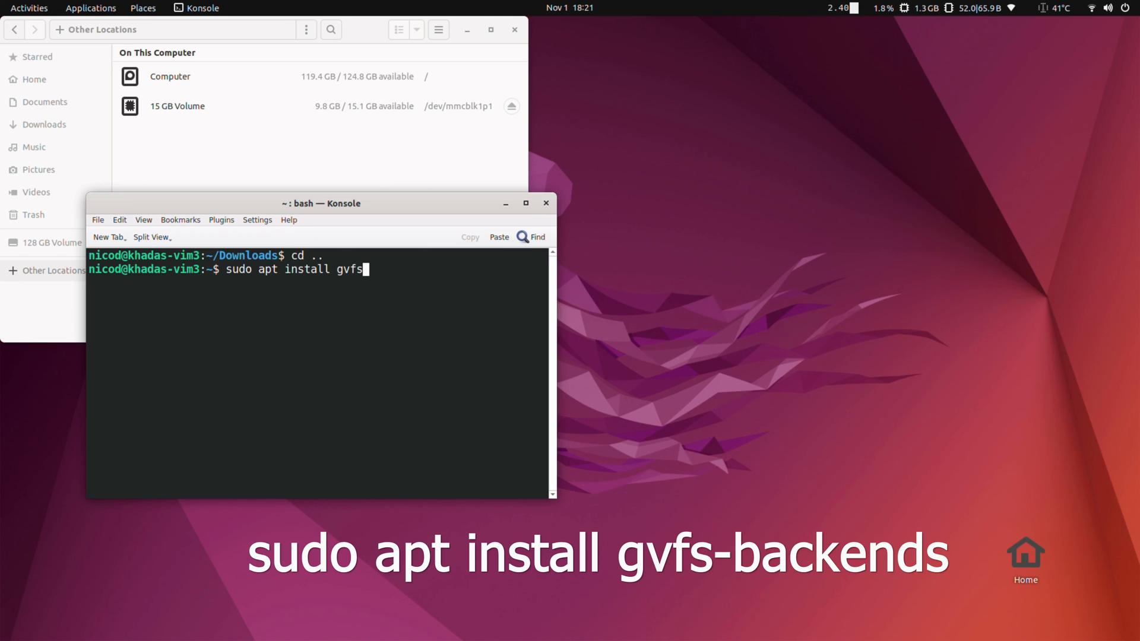
pyautogui.write('-back')
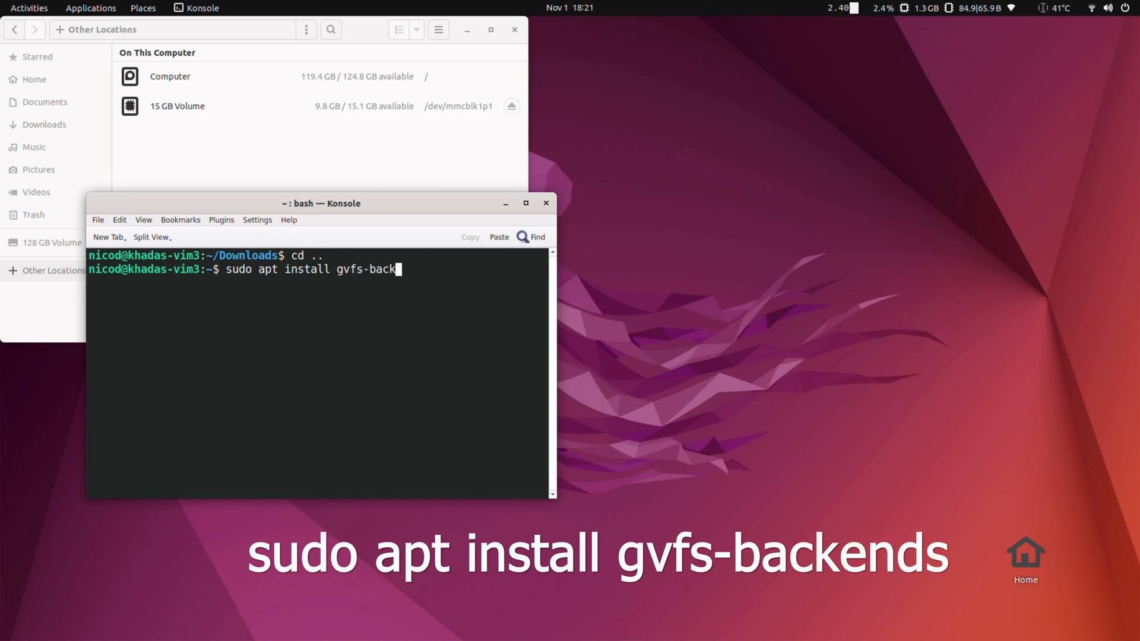
pyautogui.write('ends e')
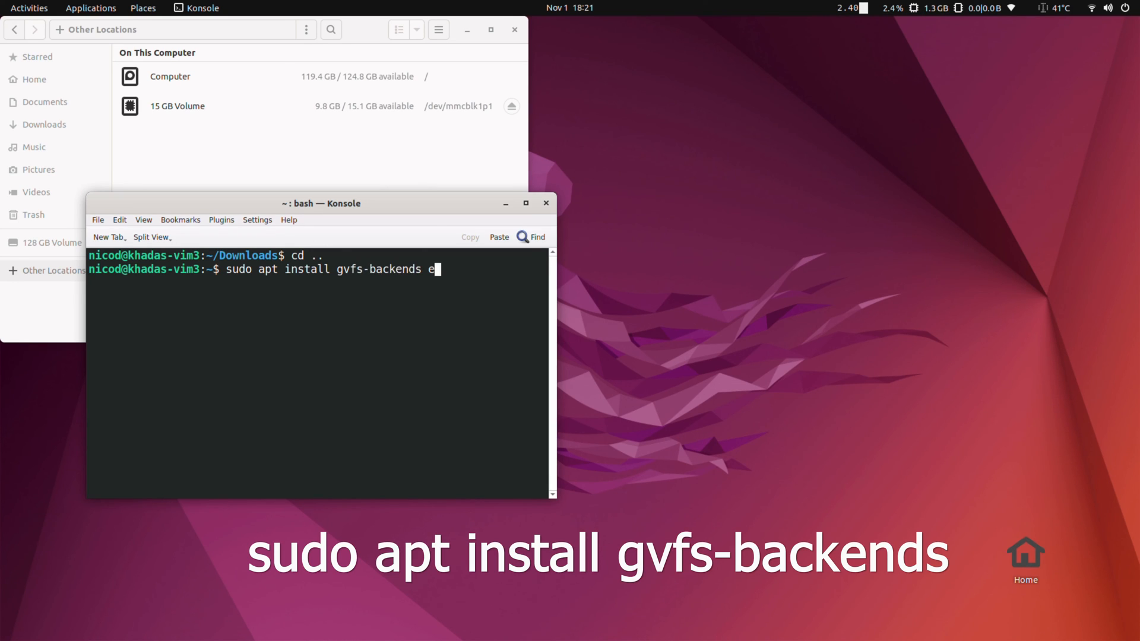
pyautogui.press('Return')
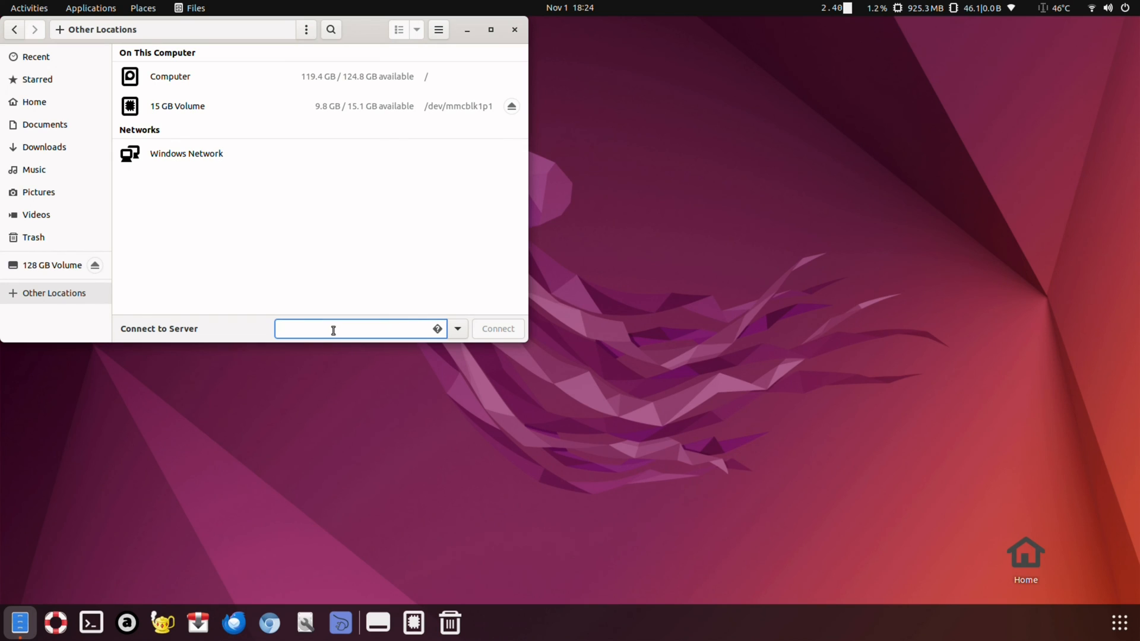
# Step: Connect to smb://192.168.1.17 and open the sambashare share
pyautogui.write('smb://192.1')
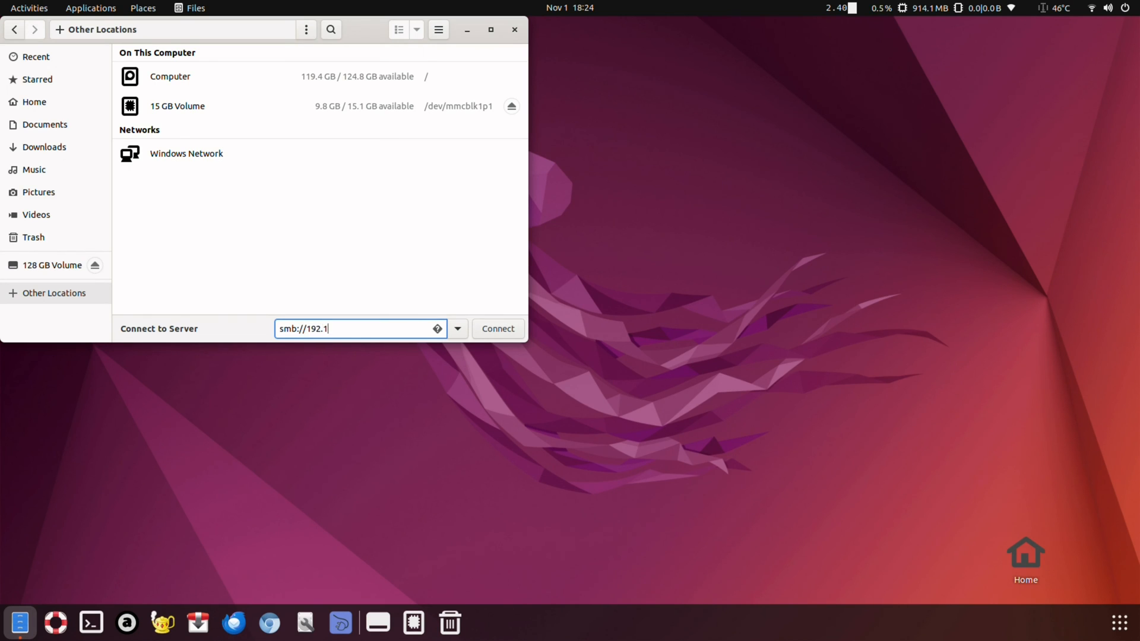
pyautogui.click(498, 328)
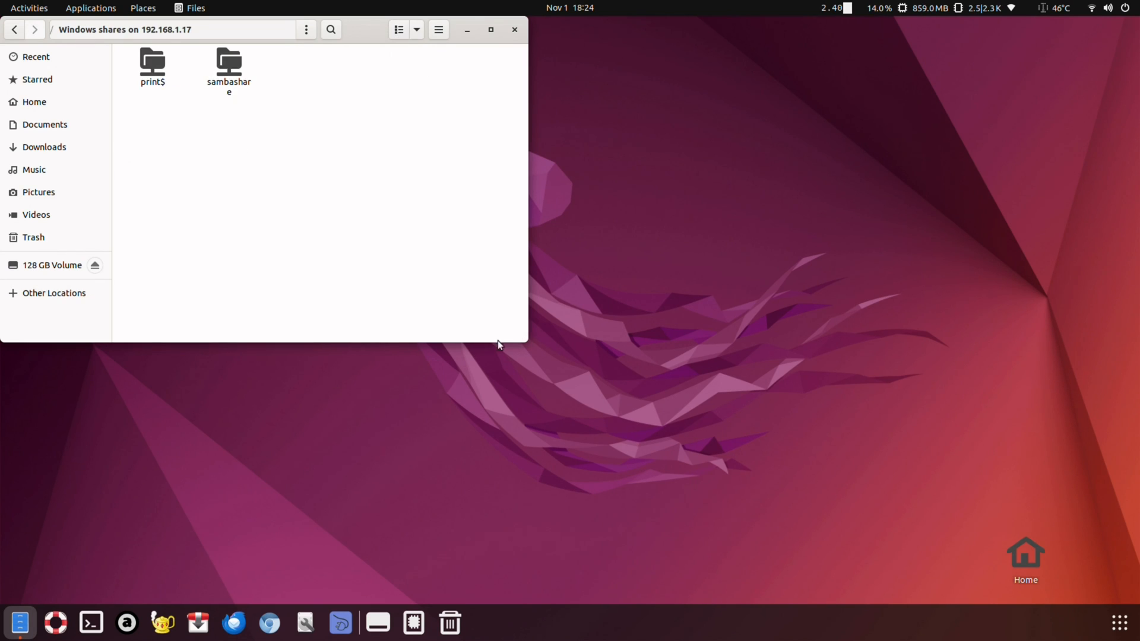
pyautogui.doubleClick(228, 62)
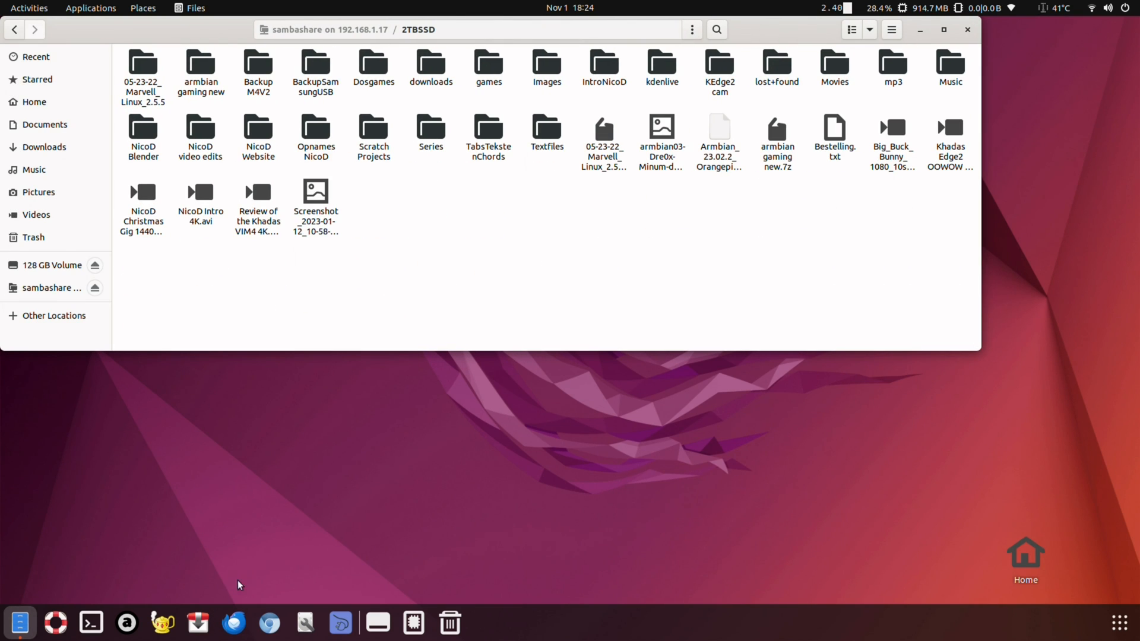
pyautogui.moveTo(317, 521)
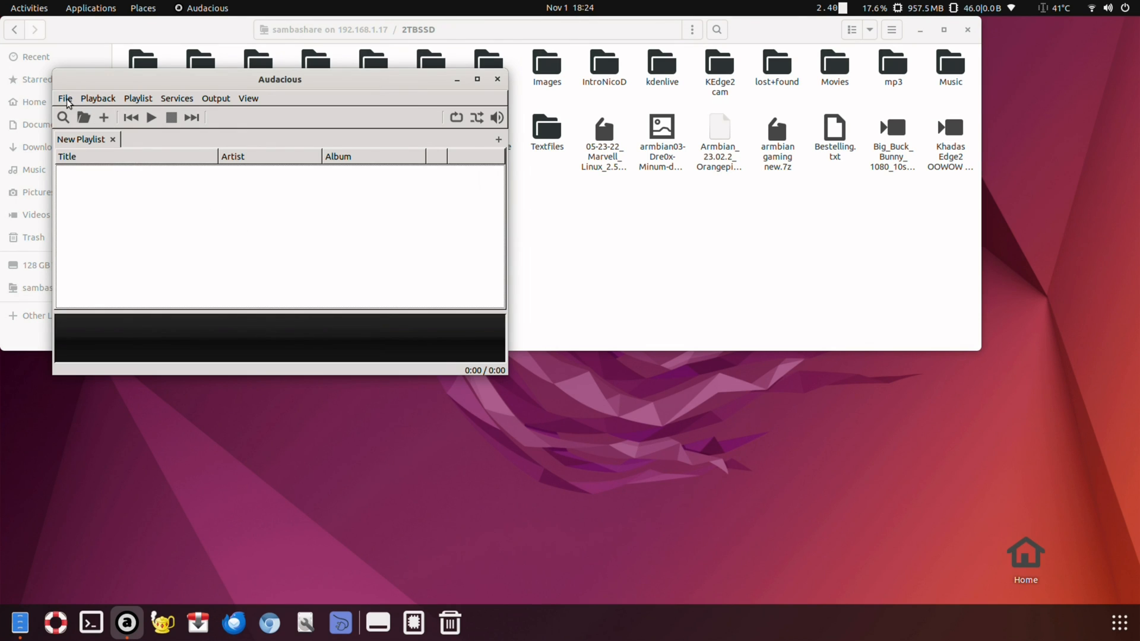
# Step: Switch Audacious to the Winamp Classic Interface with the Classic skin in Settings
pyautogui.click(65, 98)
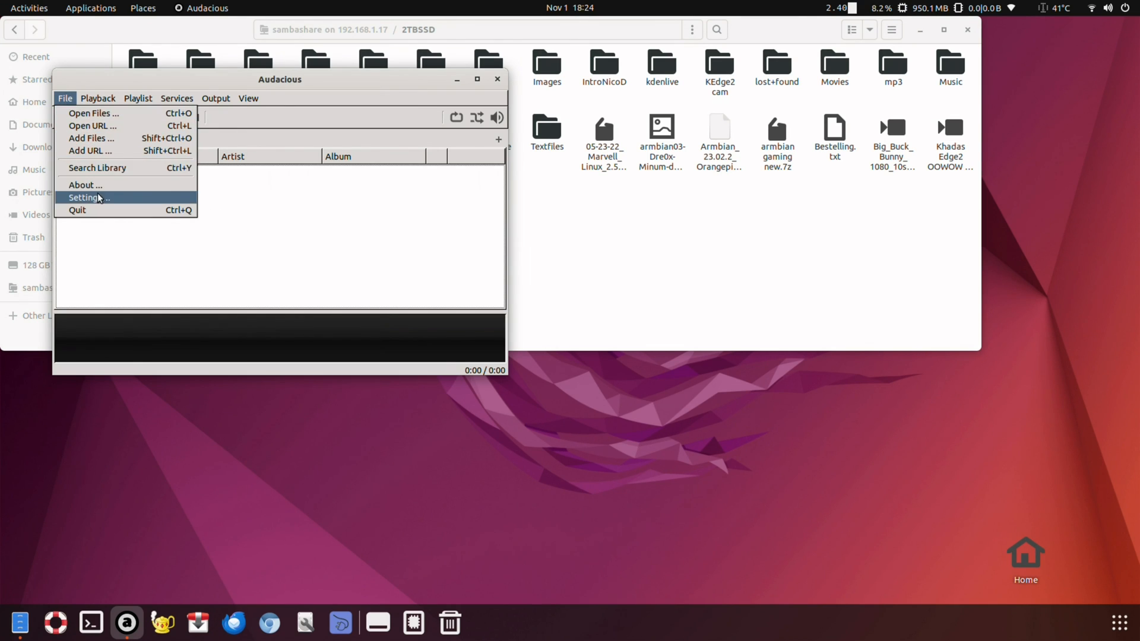
pyautogui.click(85, 197)
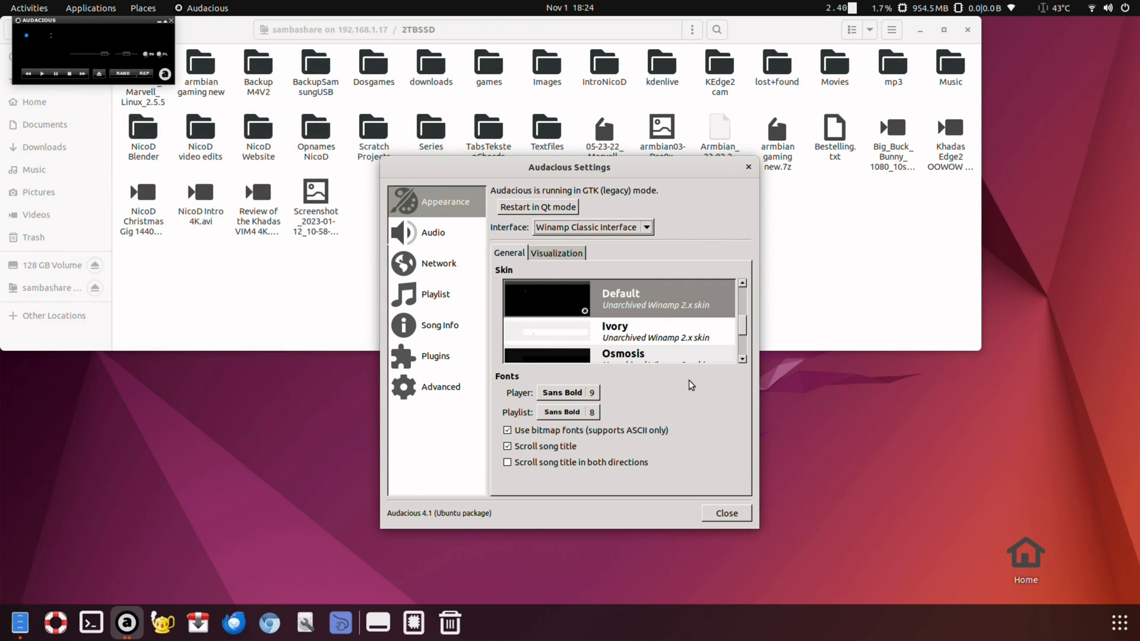
pyautogui.moveTo(703, 313)
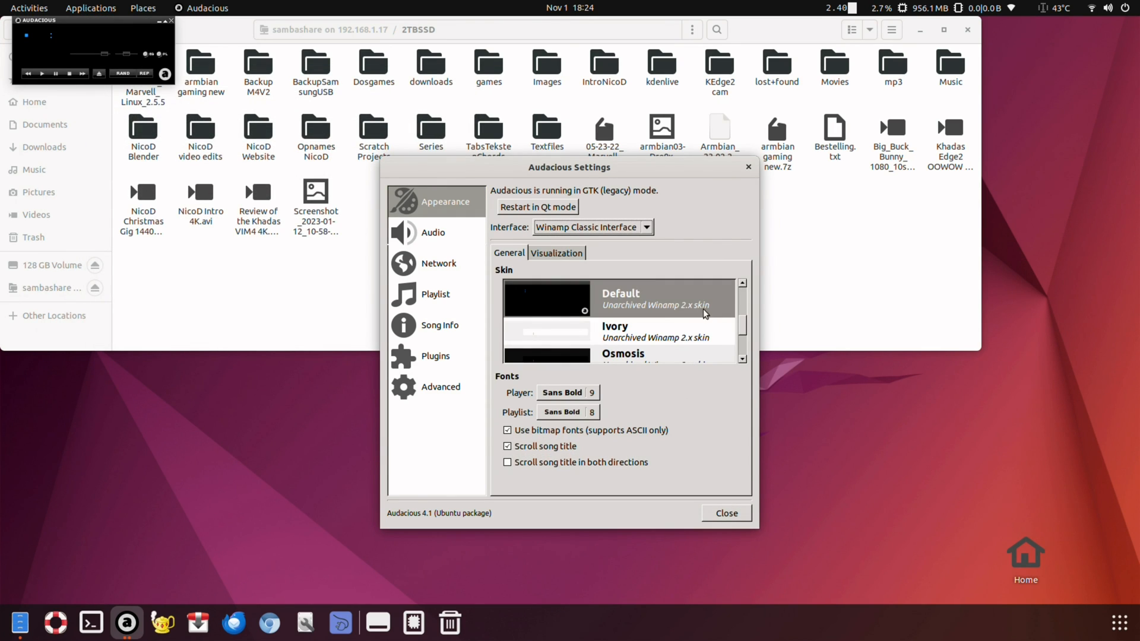
pyautogui.scroll(-3)
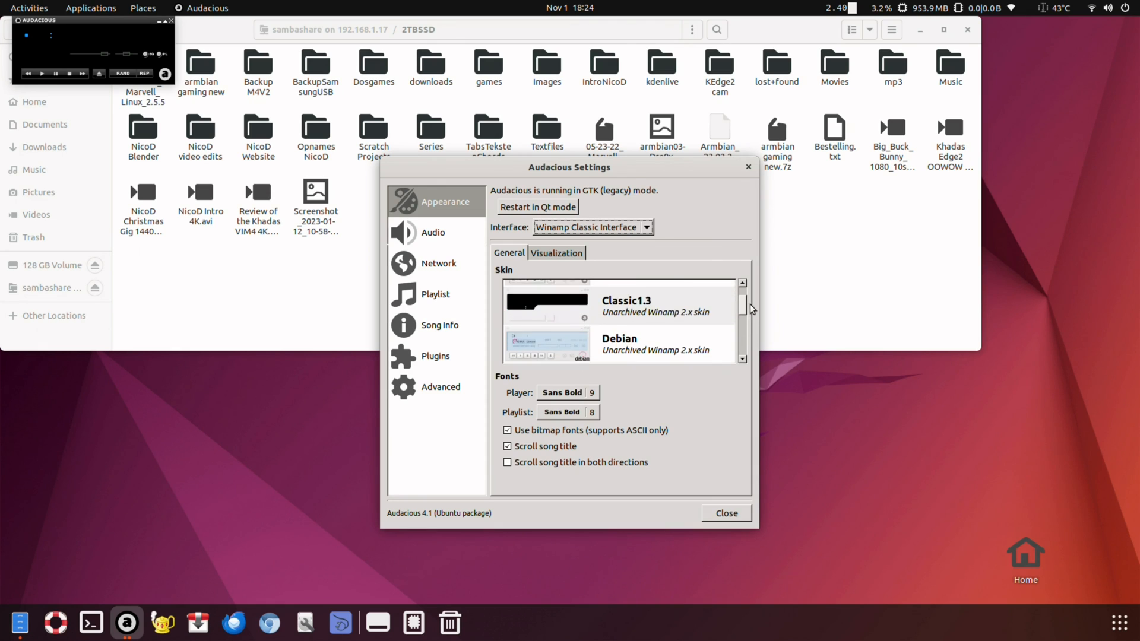
pyautogui.scroll(-3)
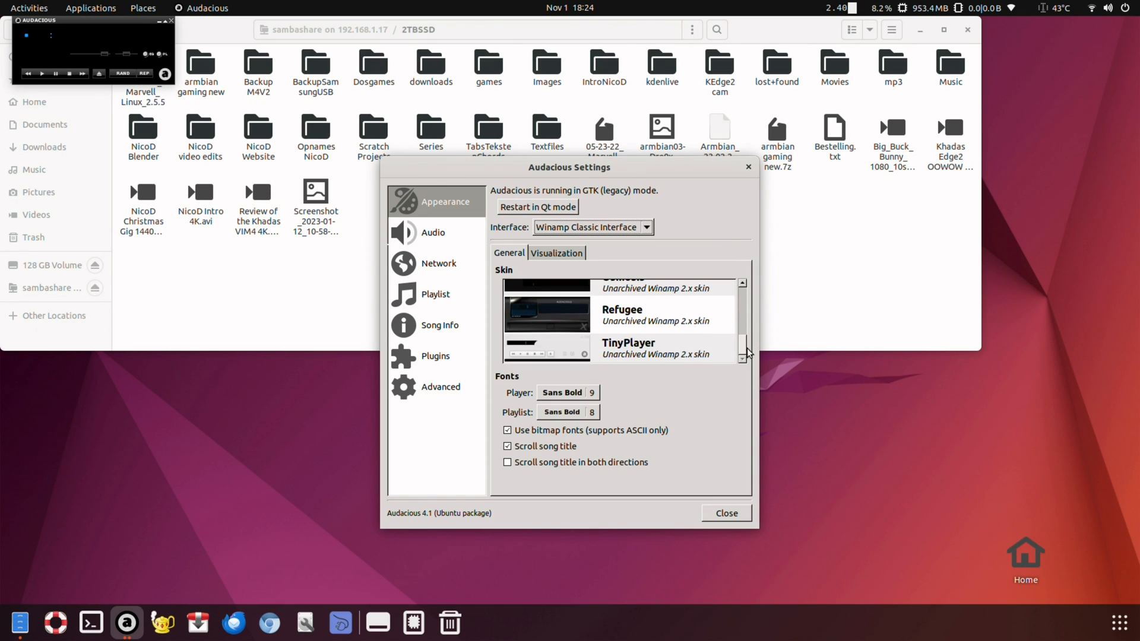
pyautogui.scroll(3)
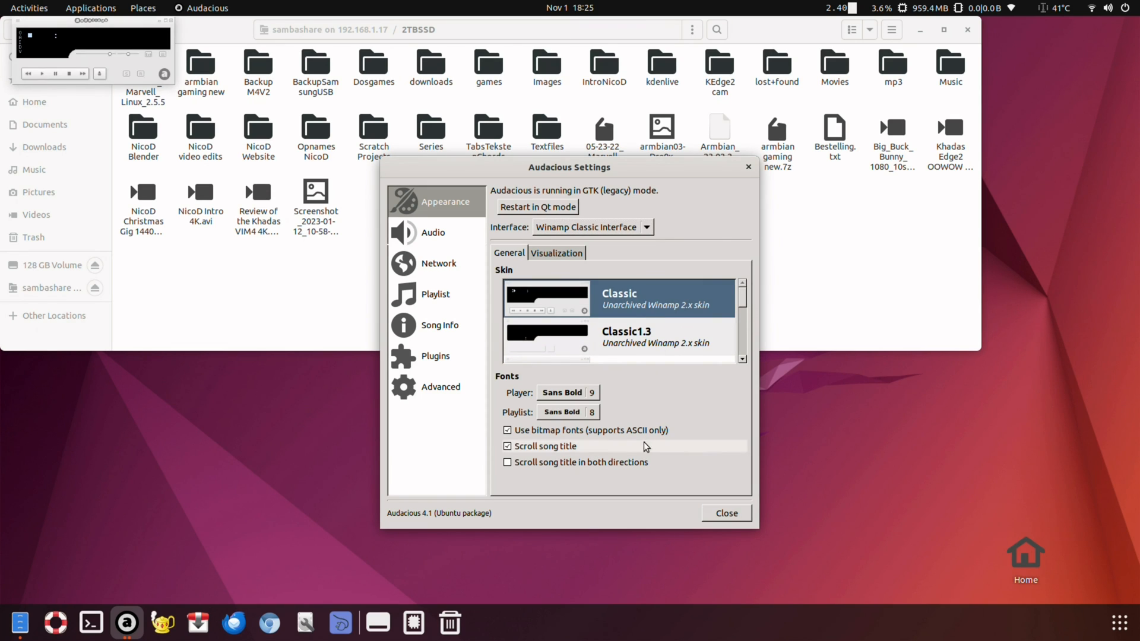
pyautogui.click(725, 512)
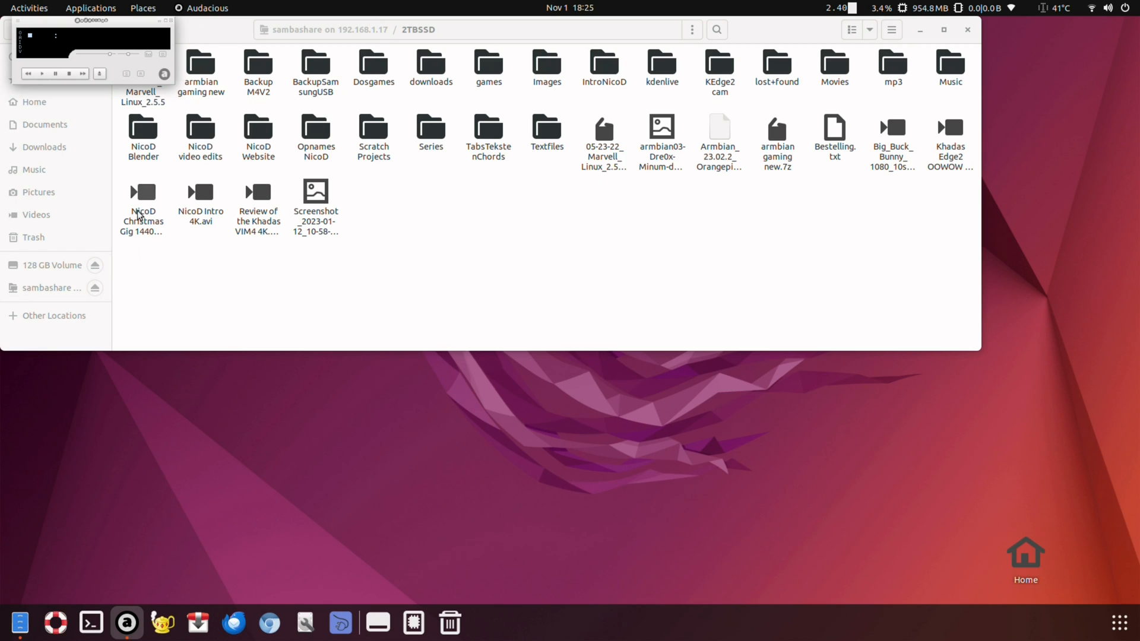
# Step: Show the equalizer and playlist, and load the share's mp3 folder into the playlist
pyautogui.click(148, 54)
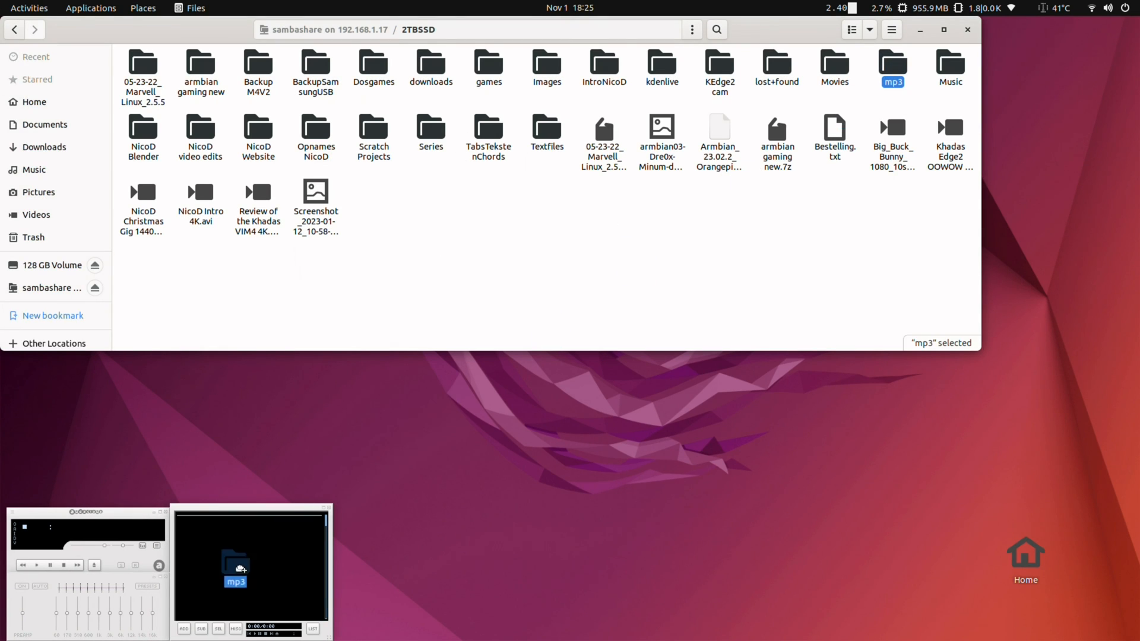
pyautogui.doubleClick(893, 69)
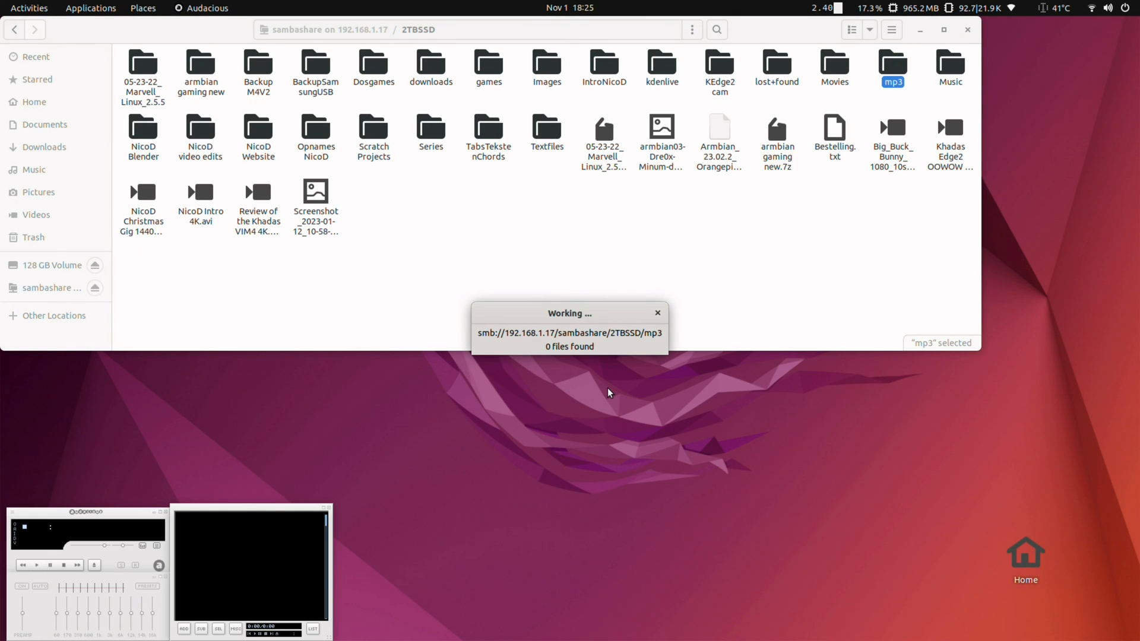